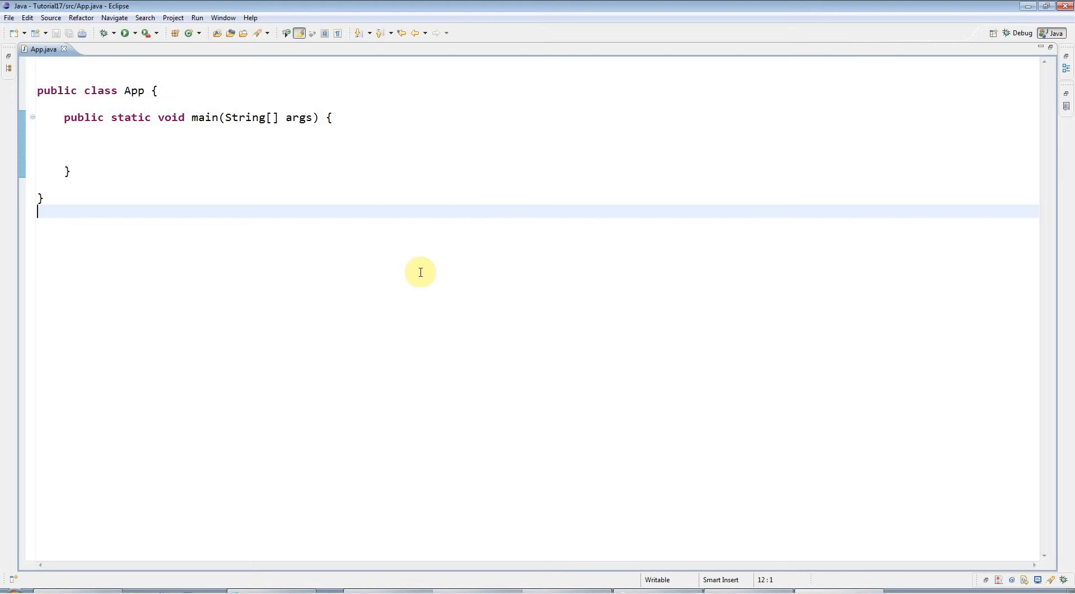
mouse_move(122, 115)
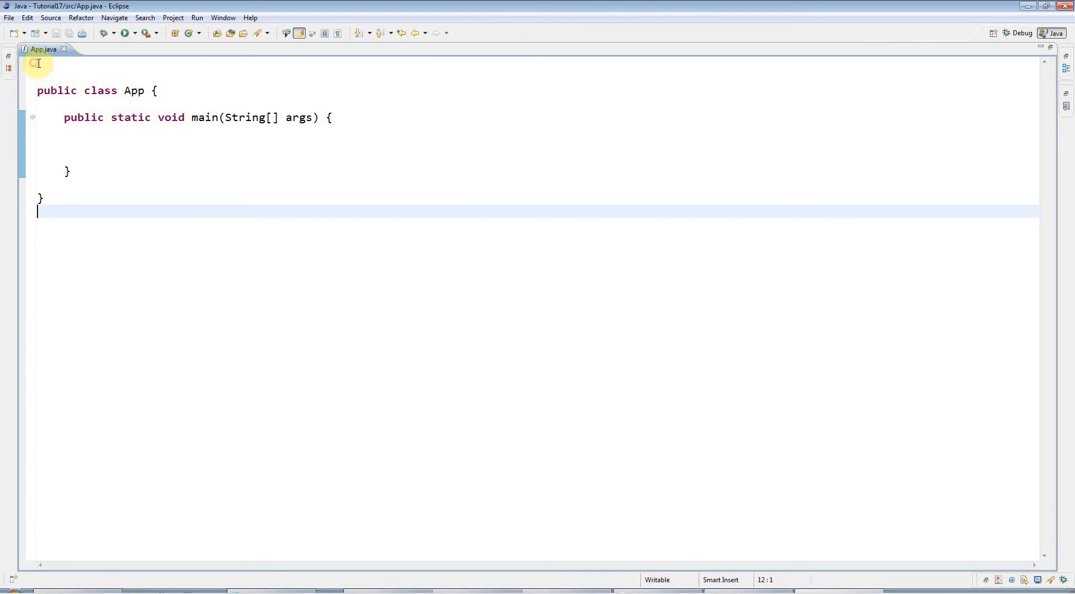
Write class Frog above App with String name, int age, and getName()/getAge() returning them.
type("c")
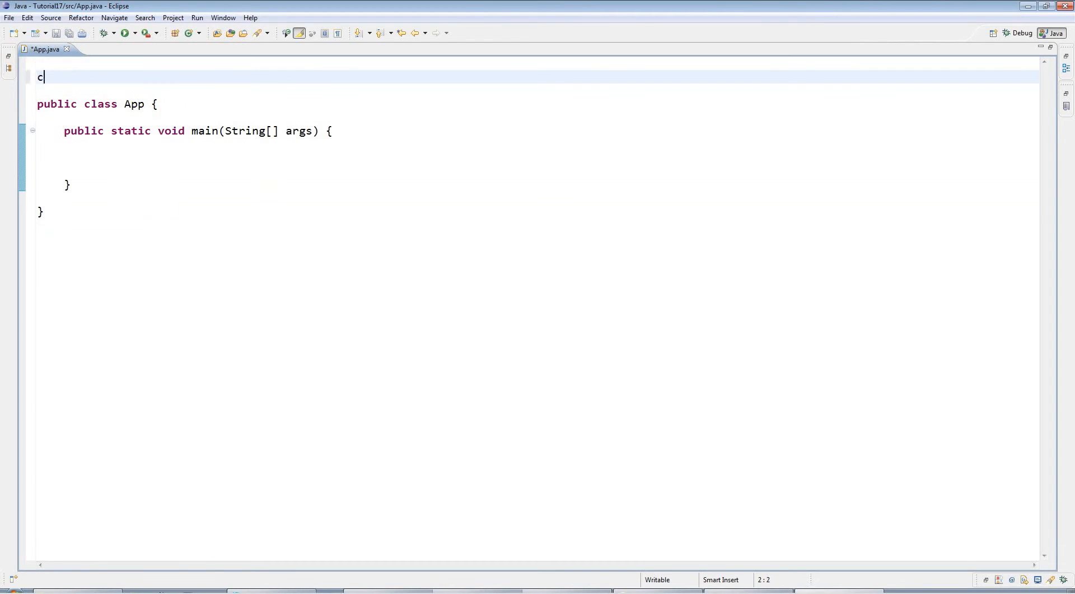
type("lass Frog {")
type("String")
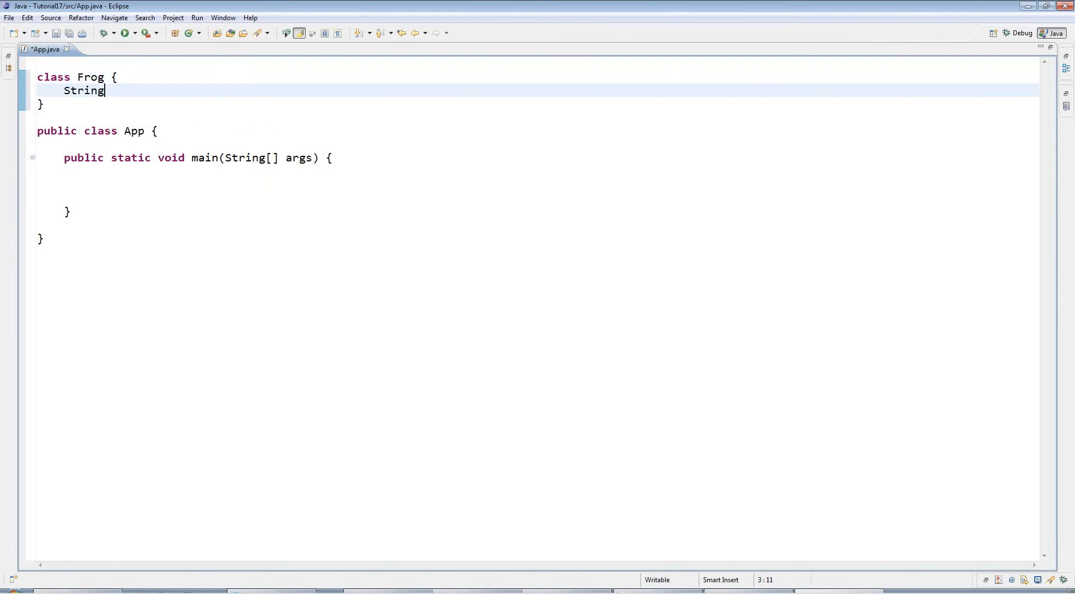
type("name;")
type("int age;")
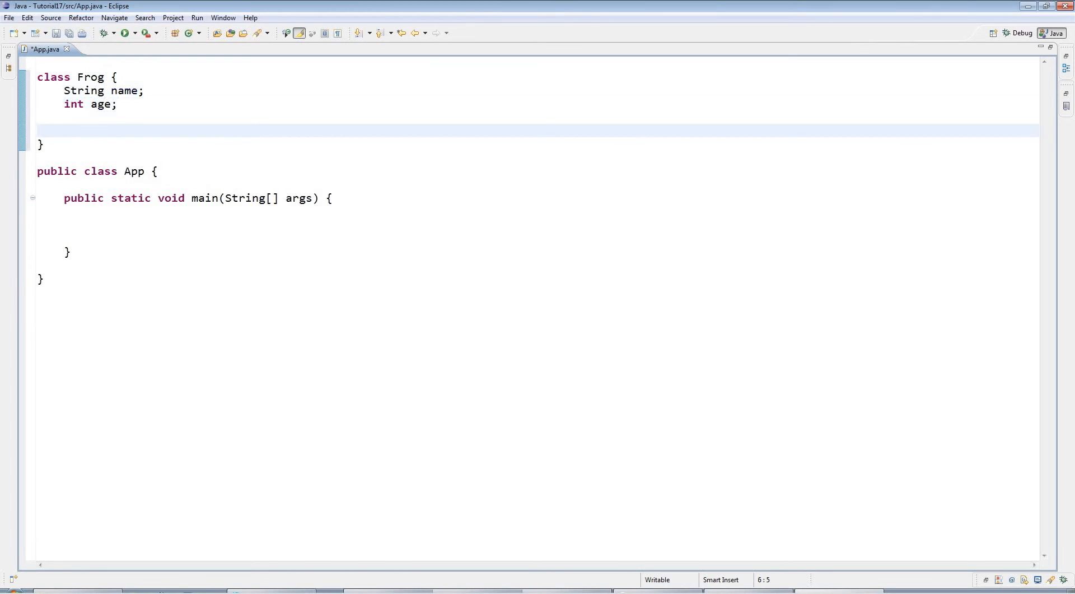
type("public")
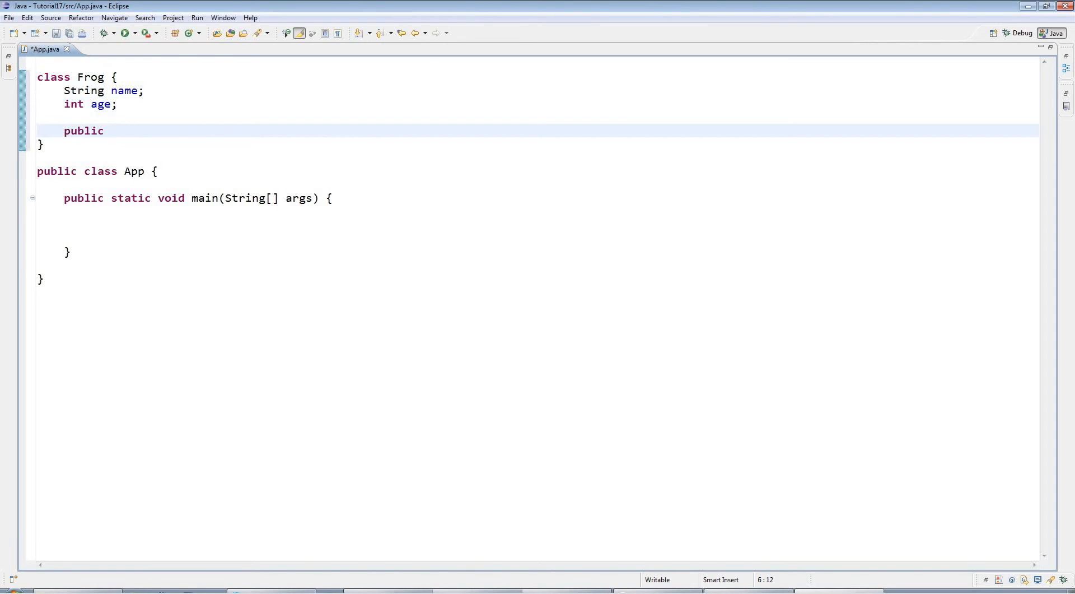
type("String getName() {")
type("return na")
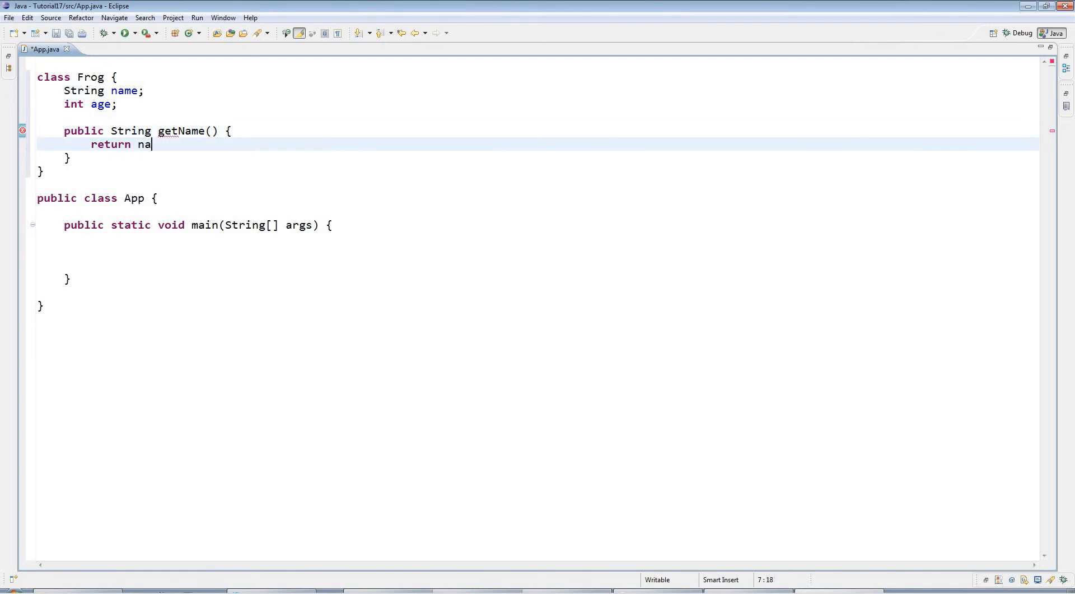
type("me;")
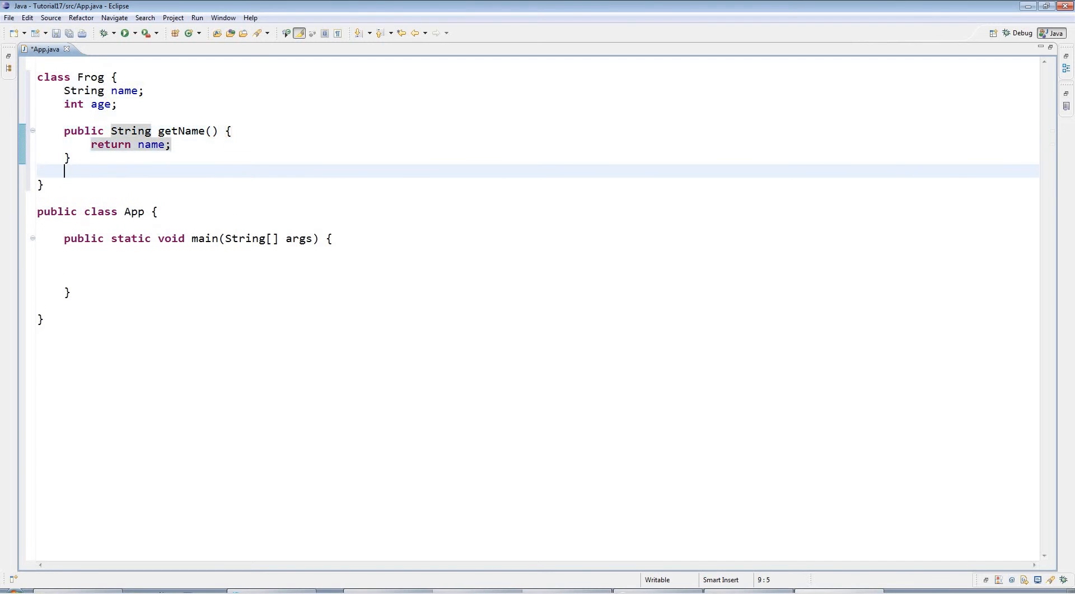
type("public")
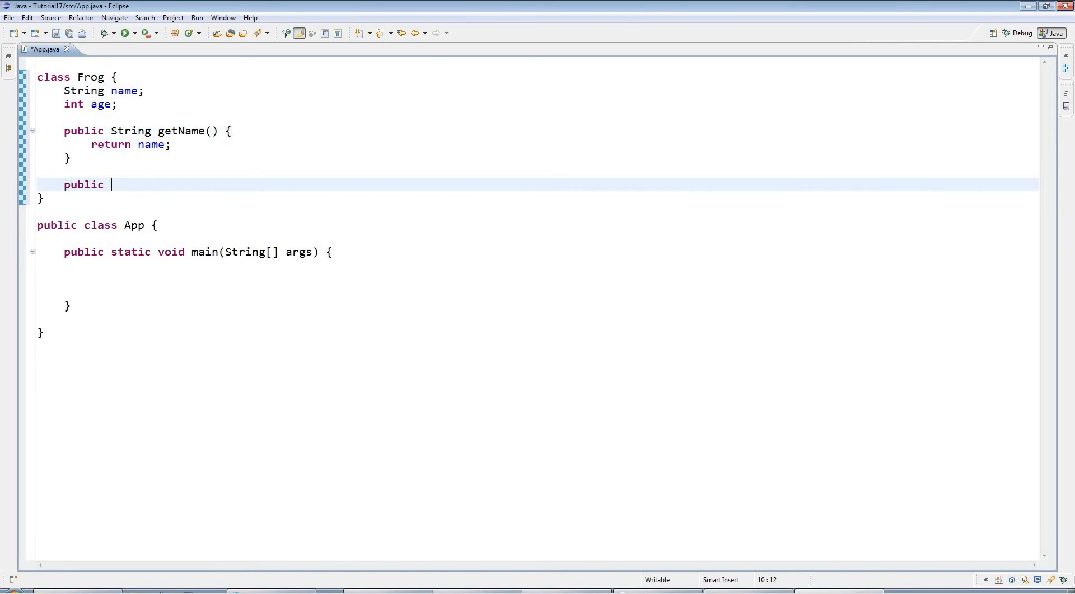
type("int getAge() {")
type("retur")
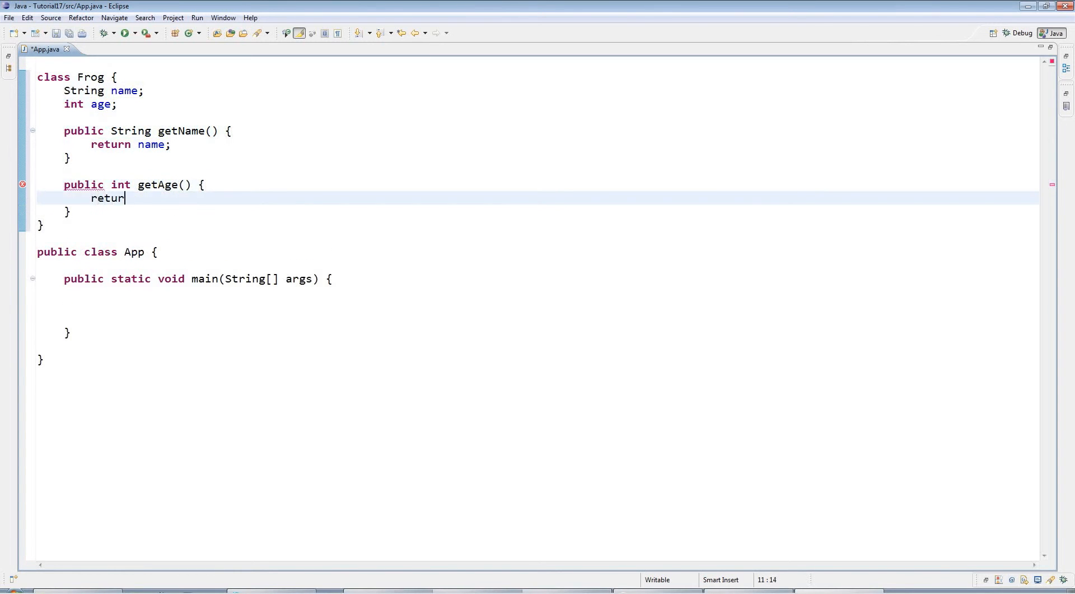
type("age;")
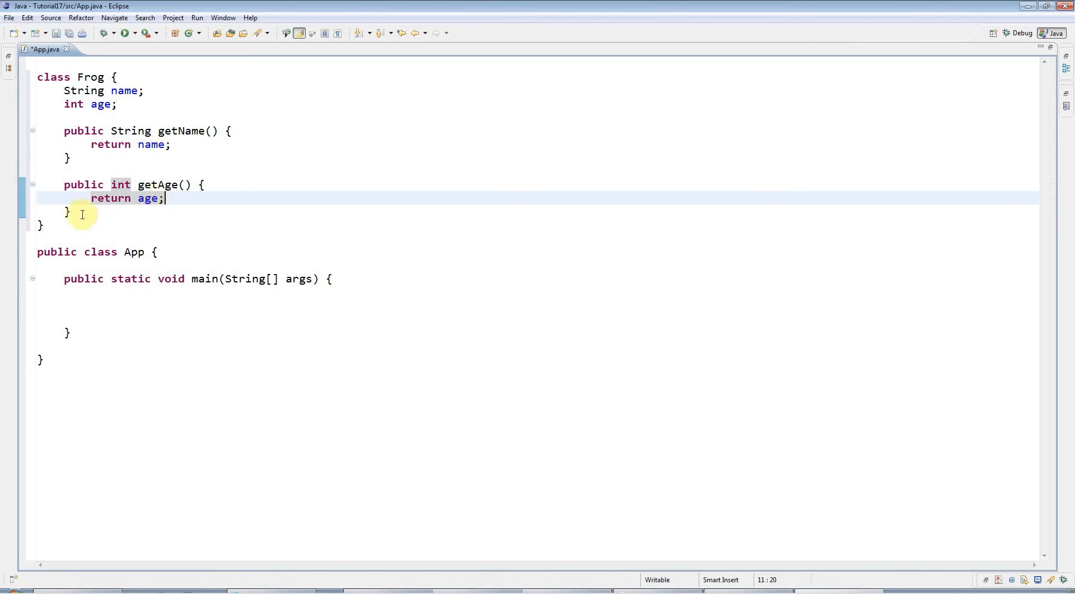
left_click(85, 131)
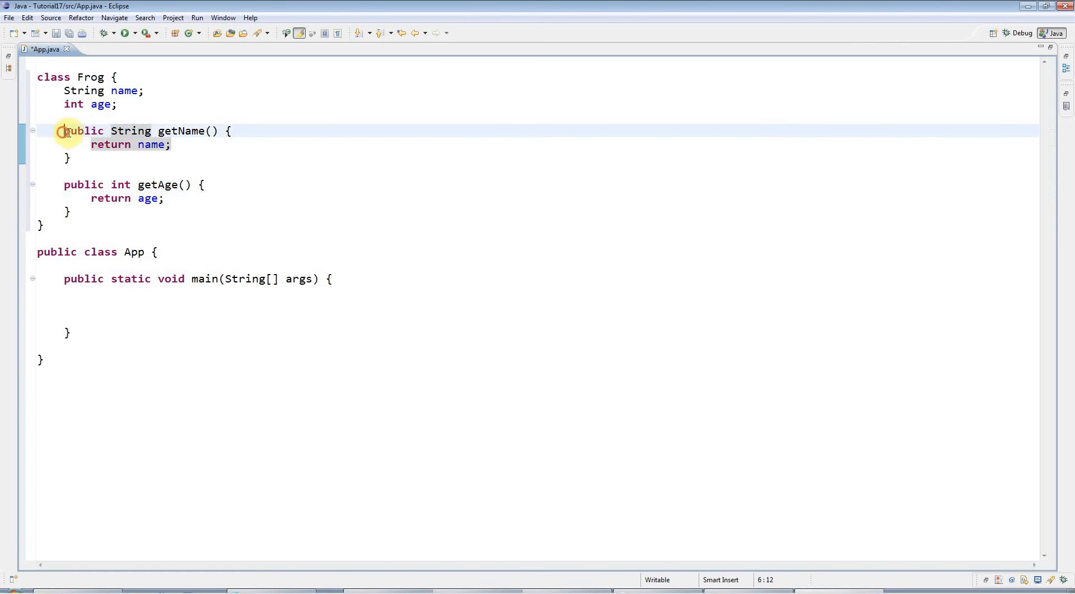
left_click(65, 184)
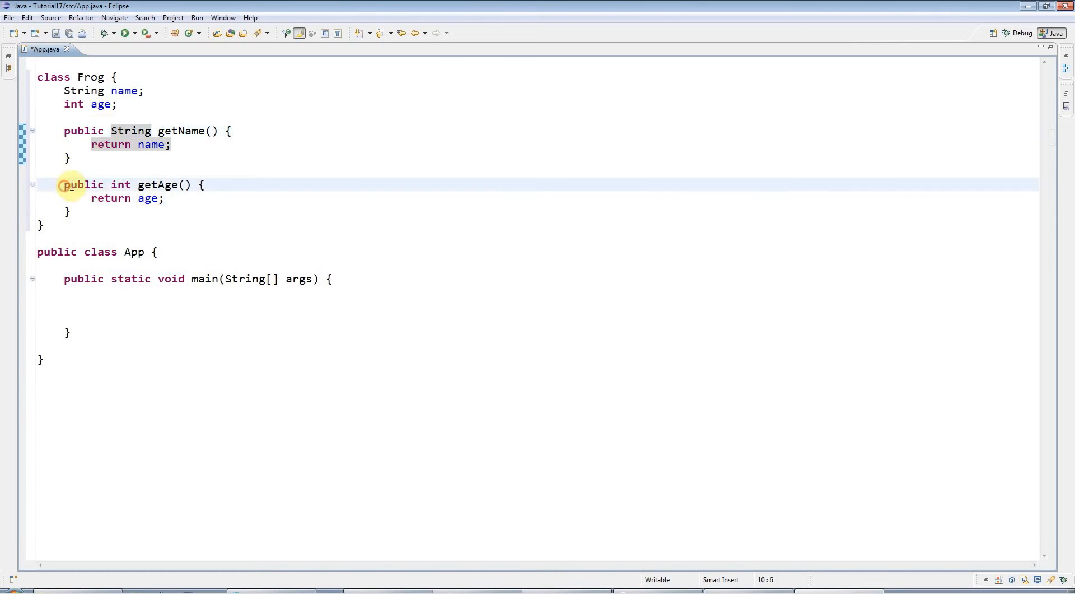
double_click(81, 131)
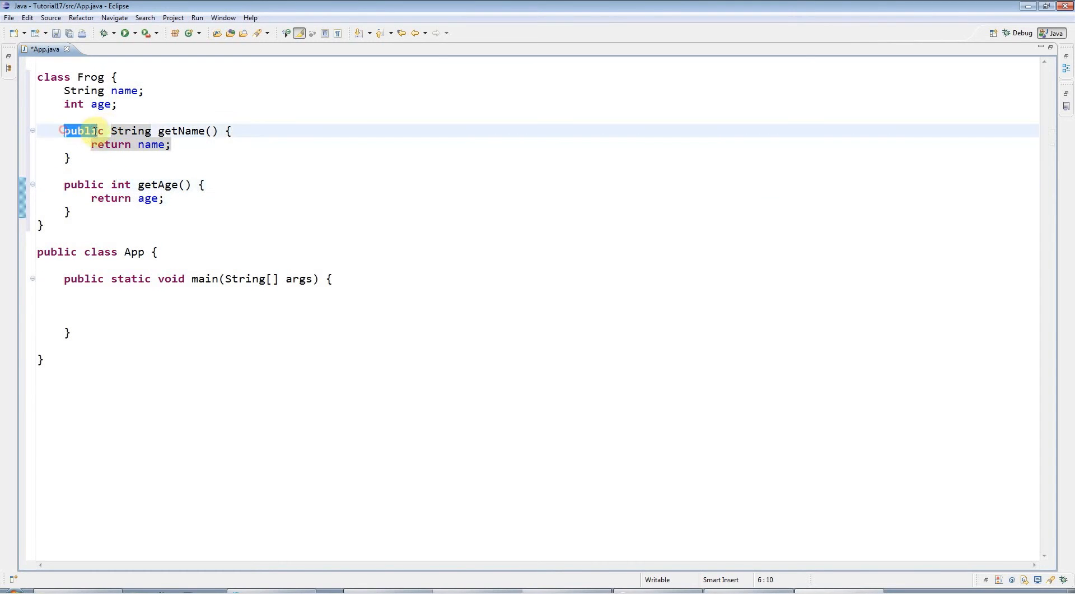
double_click(82, 131)
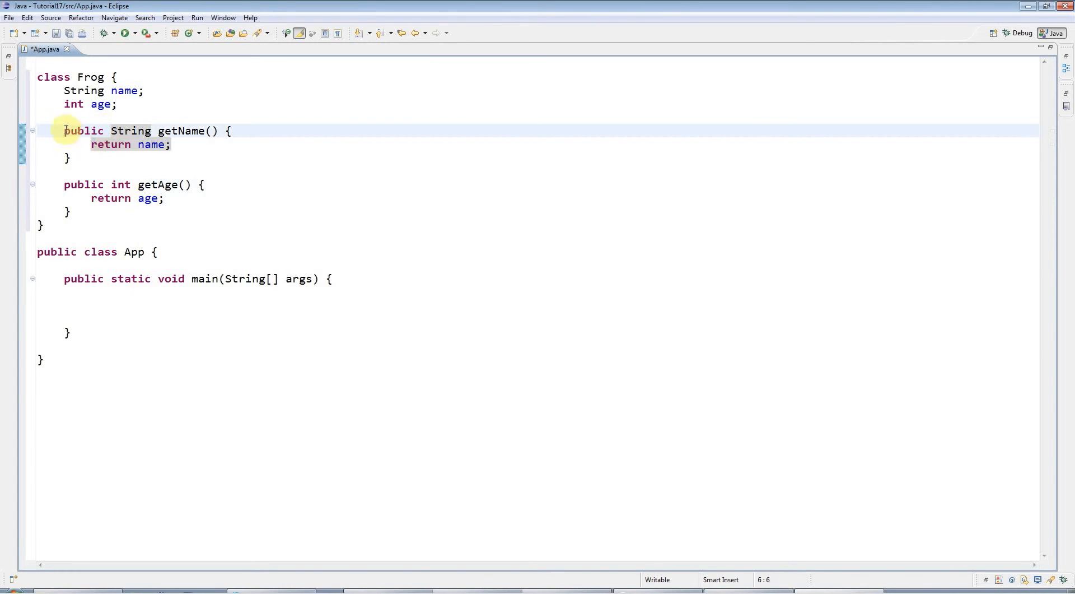
double_click(83, 130)
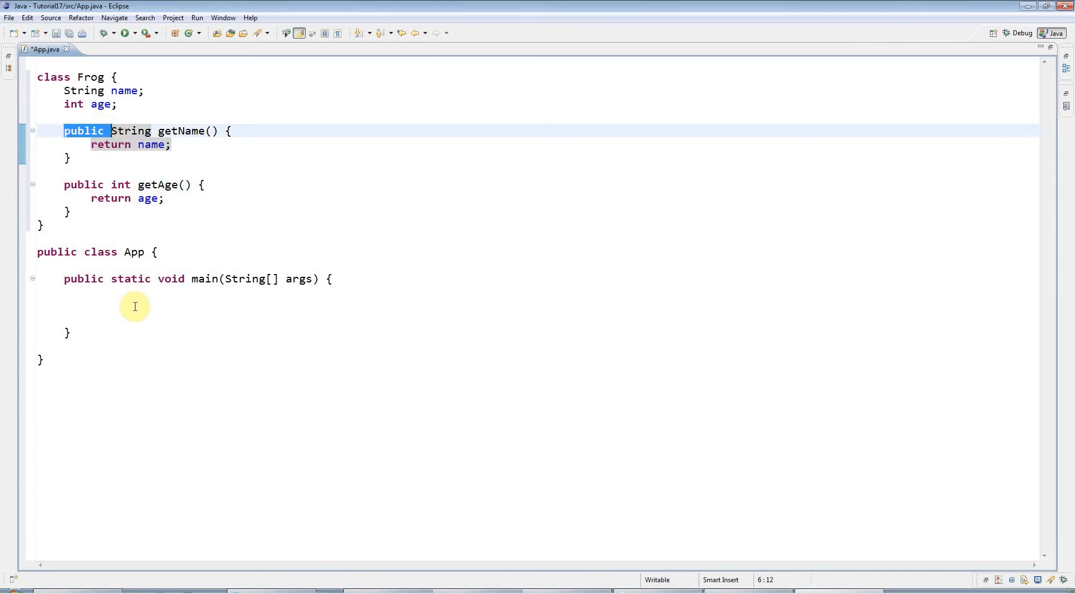
In main, create frog1 as a new Frog and assign name "Bertie" and age 1 directly.
type("F")
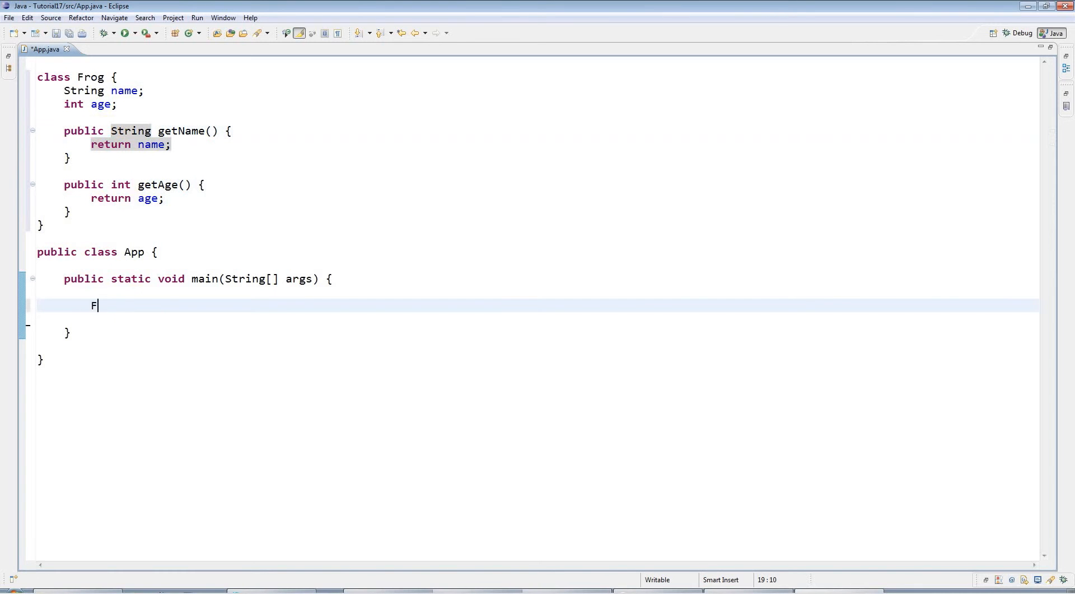
type("rog")
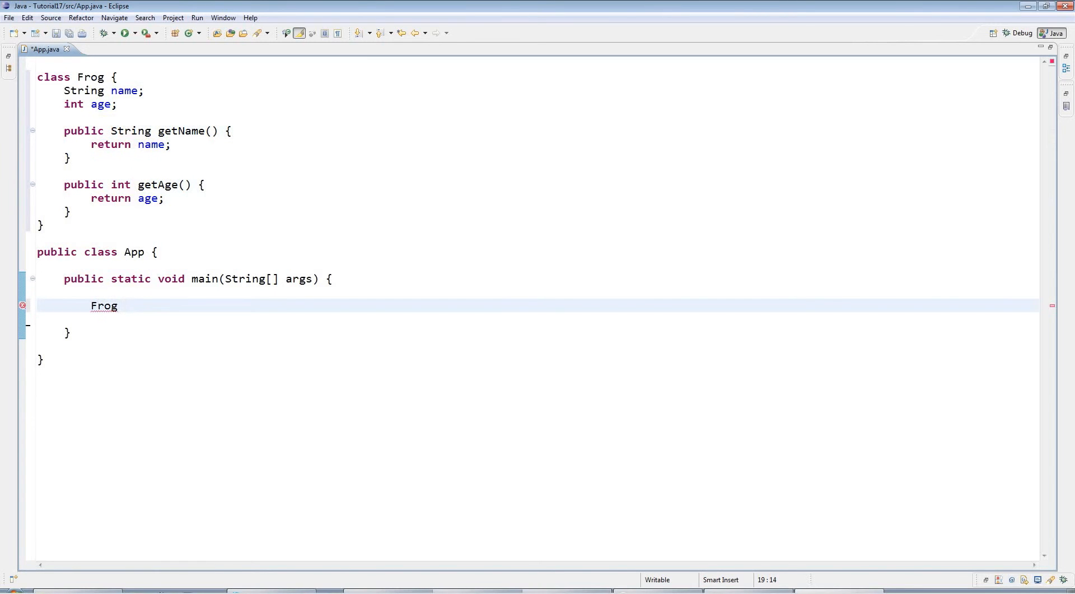
type("frog")
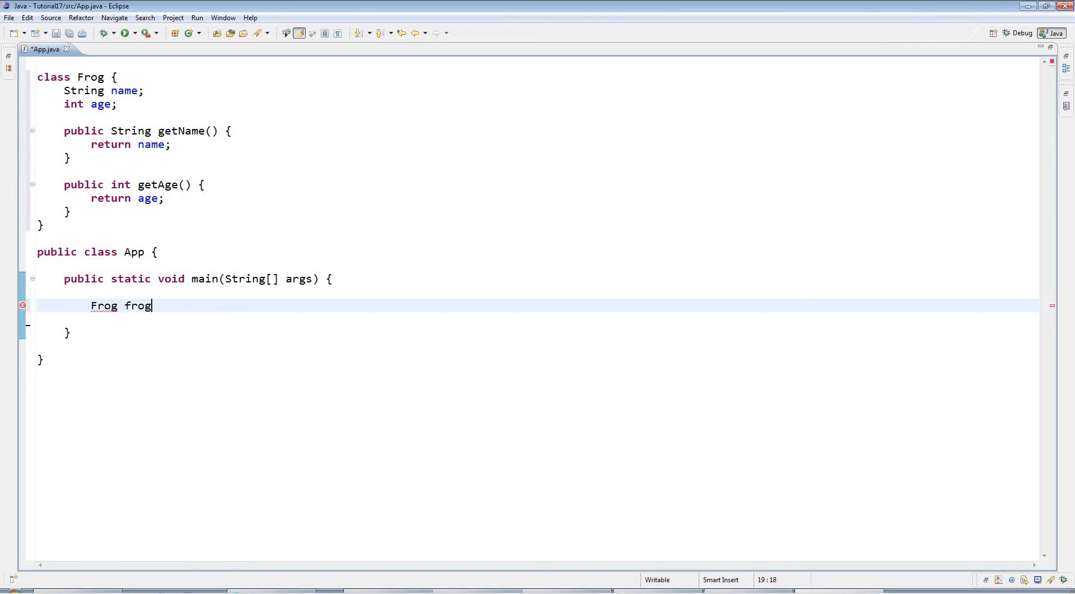
type("1 = new Frog();")
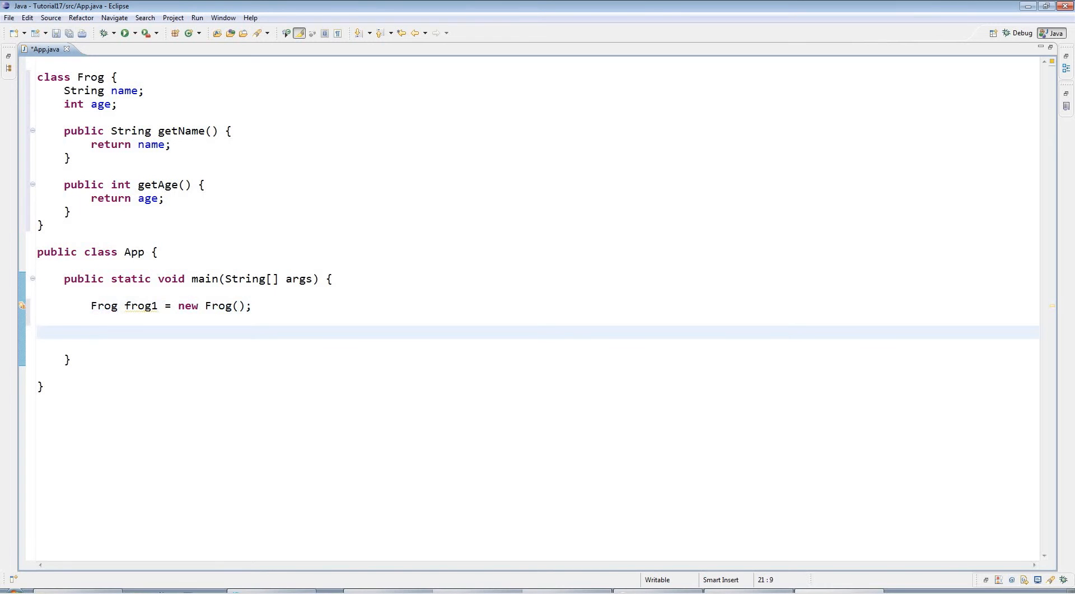
type("fro")
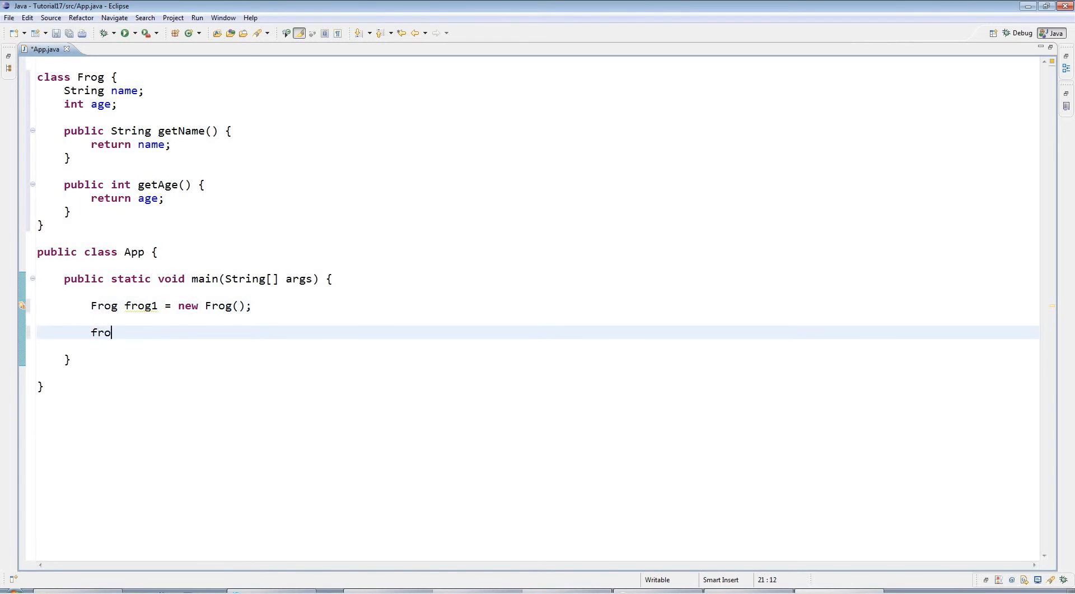
type("g1.")
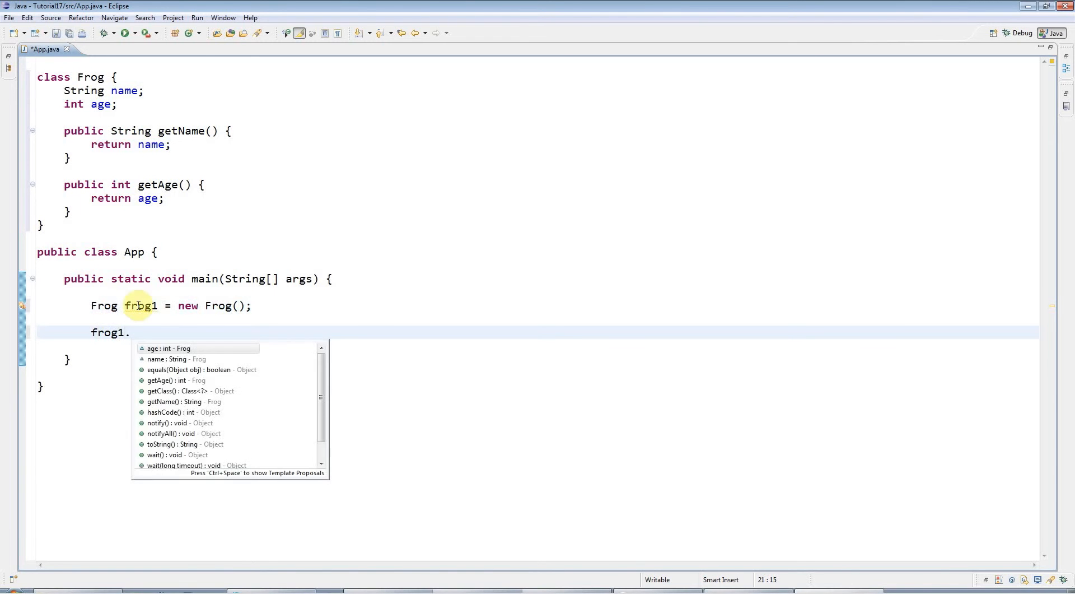
type("name = \"Berti\"")
type("frog")
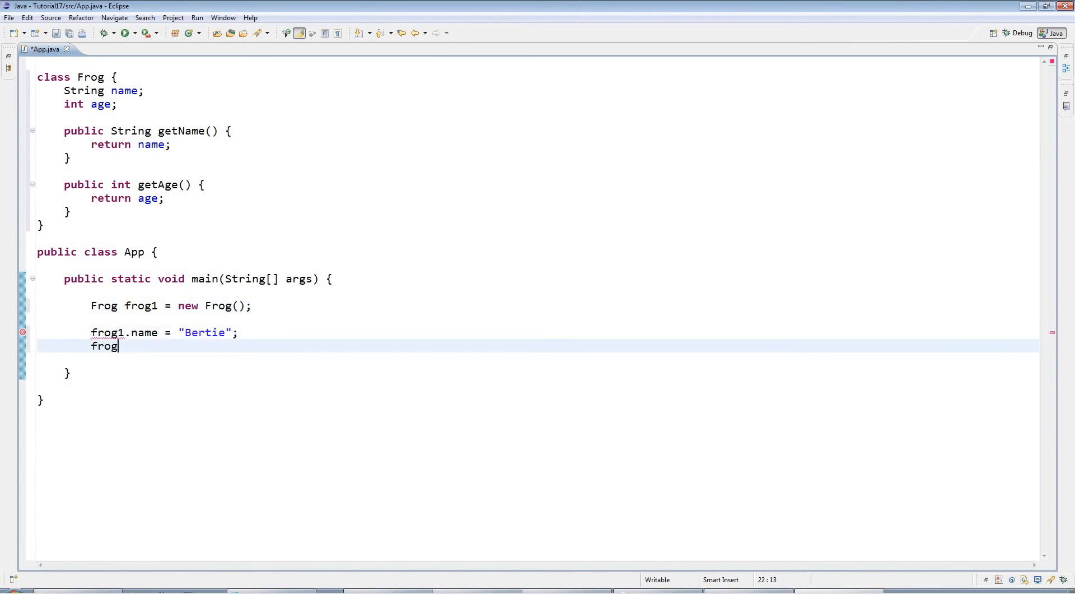
type("1.age = 2;")
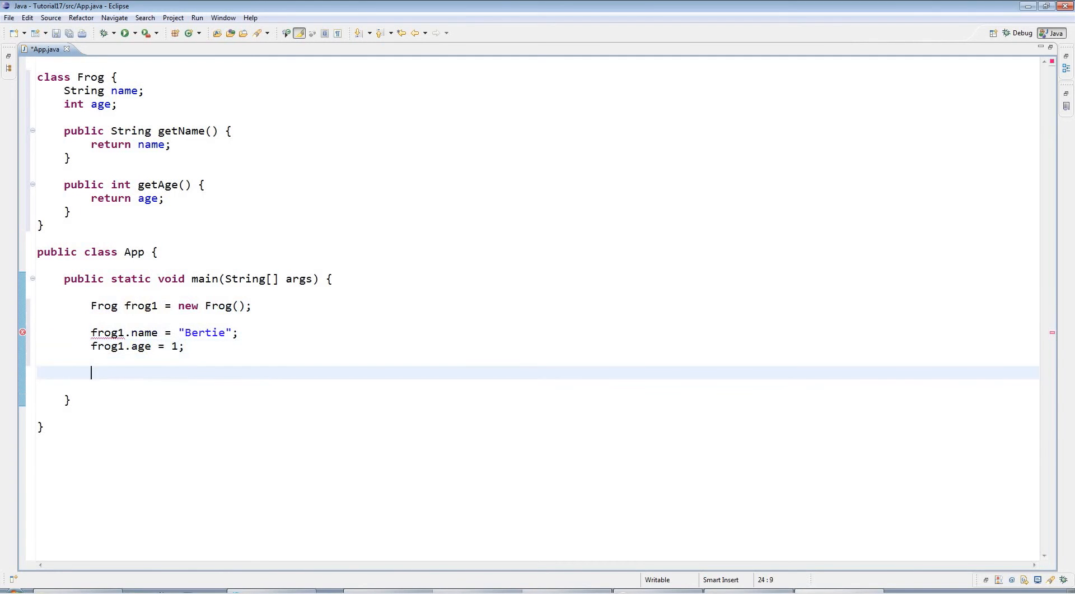
Print frog1.getName() with System.out.println.
type("System.out.println();")
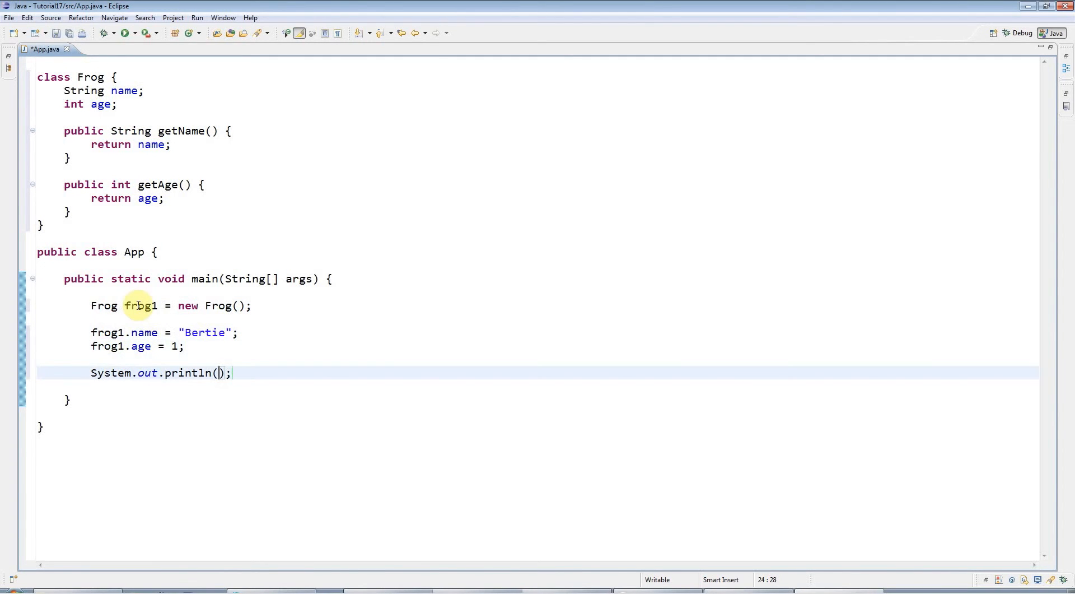
type("frog1.g")
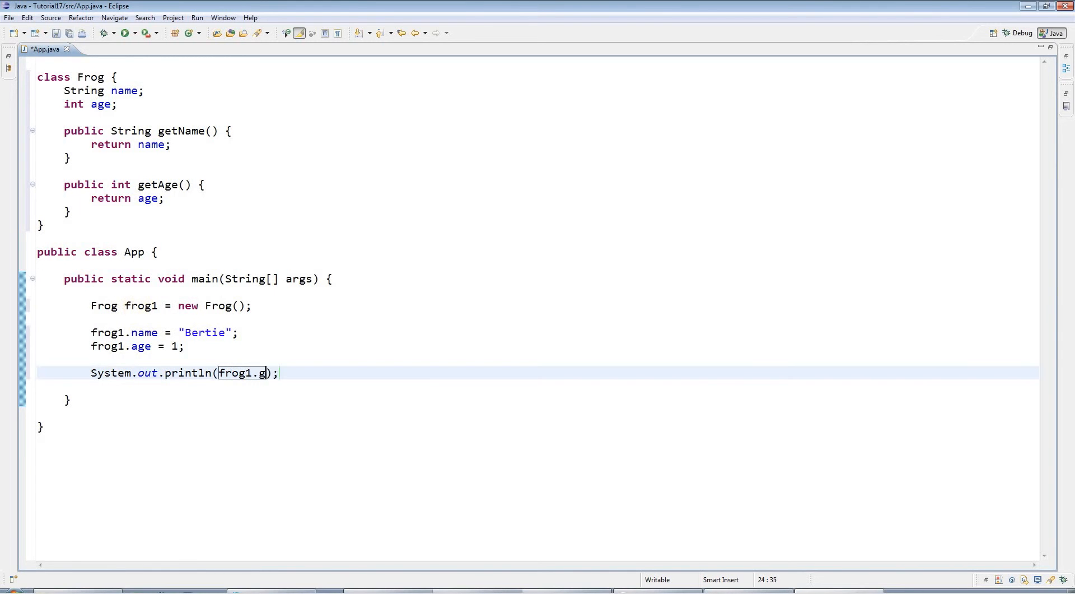
type("etName()")
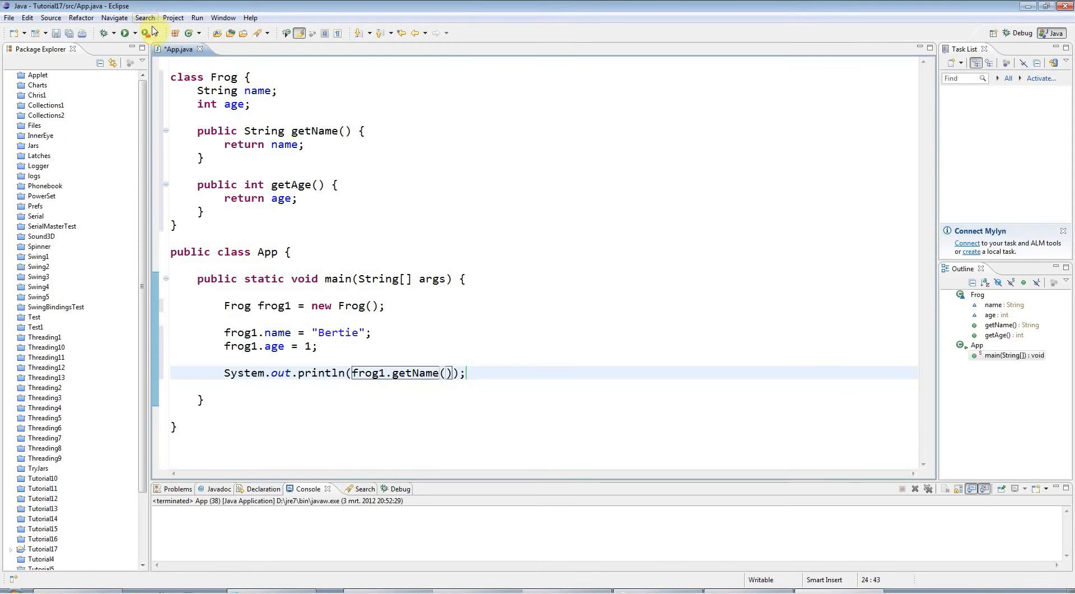
Save and run App, printing Bertie, then highlight the name/age fields and the Bertie string.
left_click(125, 33)
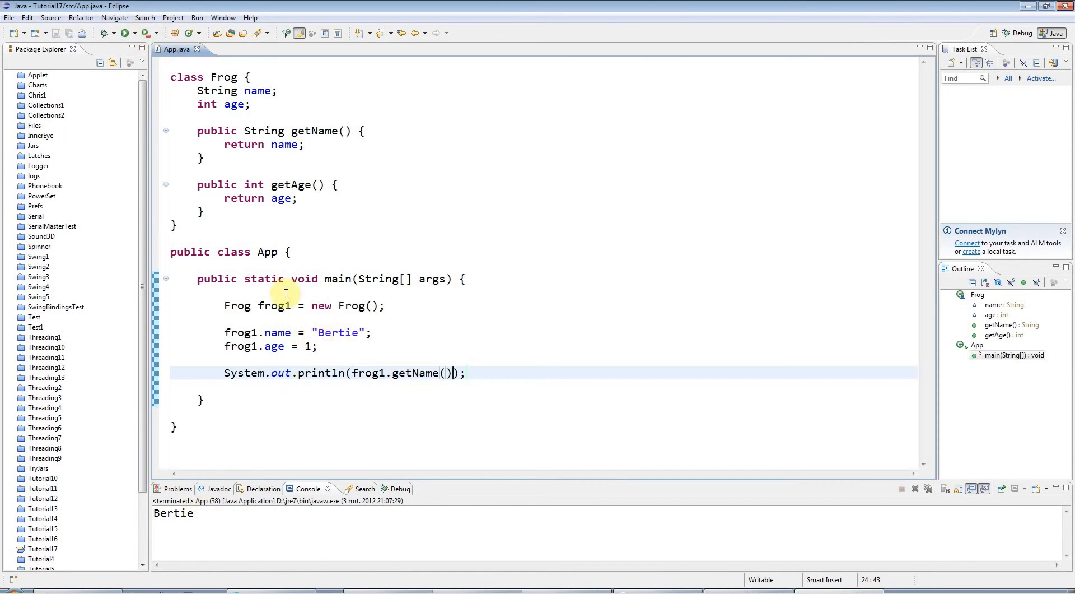
left_click(198, 91)
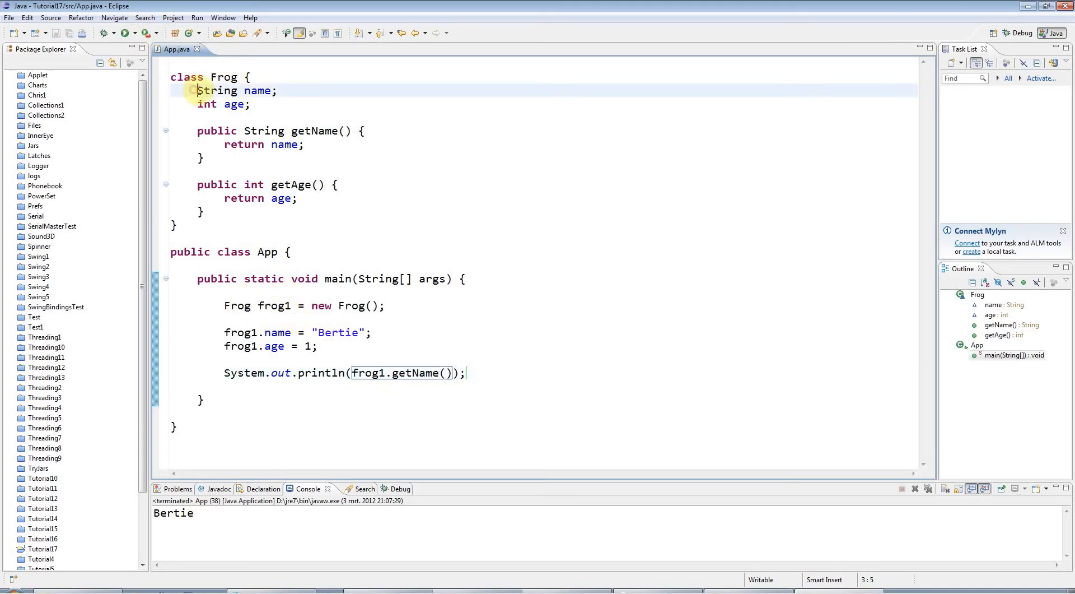
left_click_drag(197, 90, 253, 103)
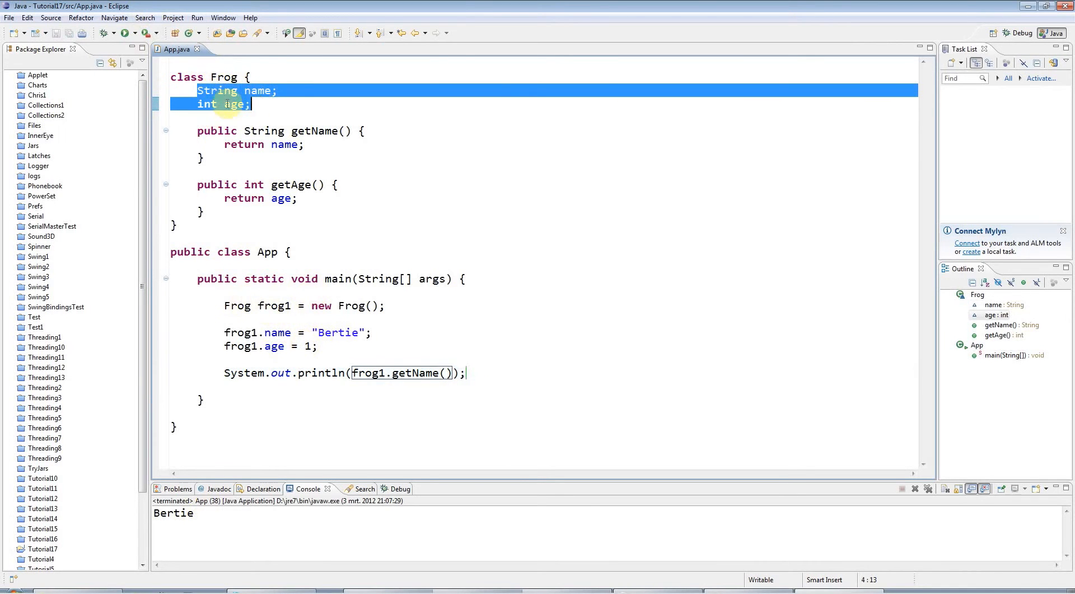
mouse_move(229, 296)
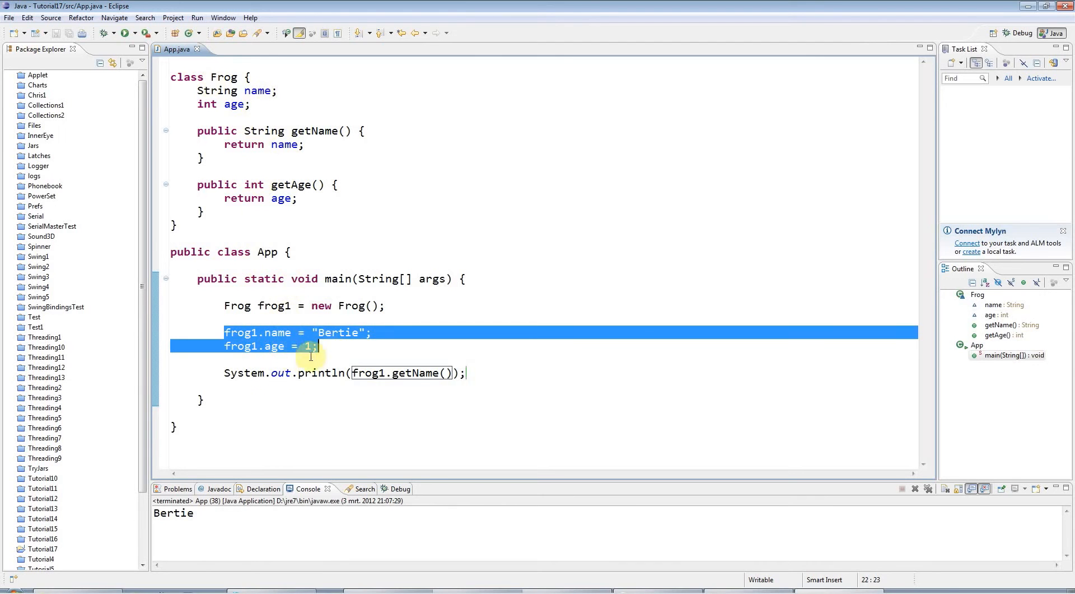
double_click(420, 372)
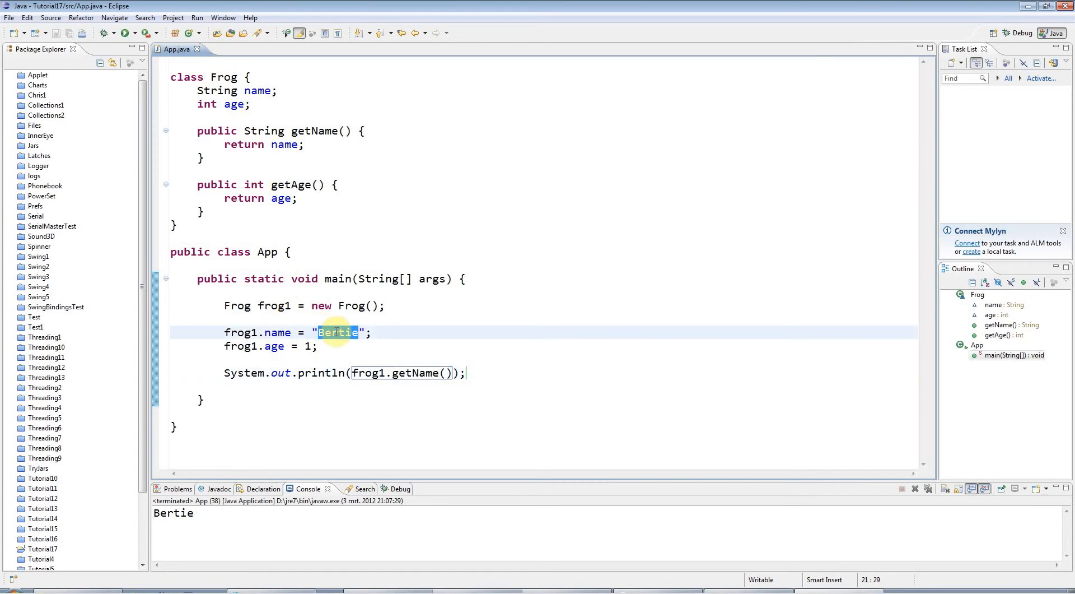
mouse_move(369, 373)
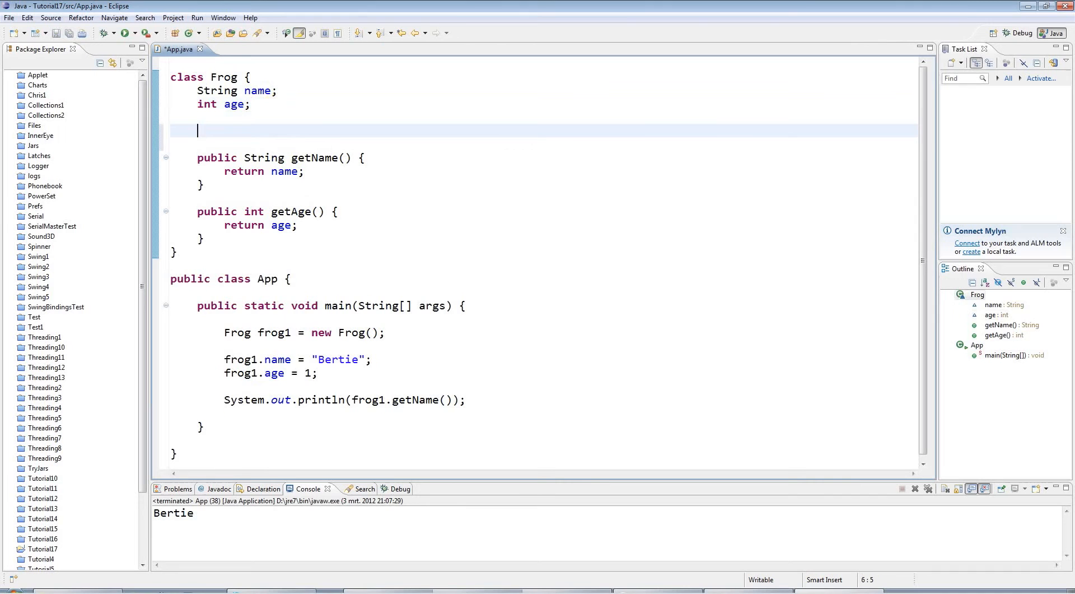
Add public void setName(String newName) to Frog, assigning newName to name.
type("public")
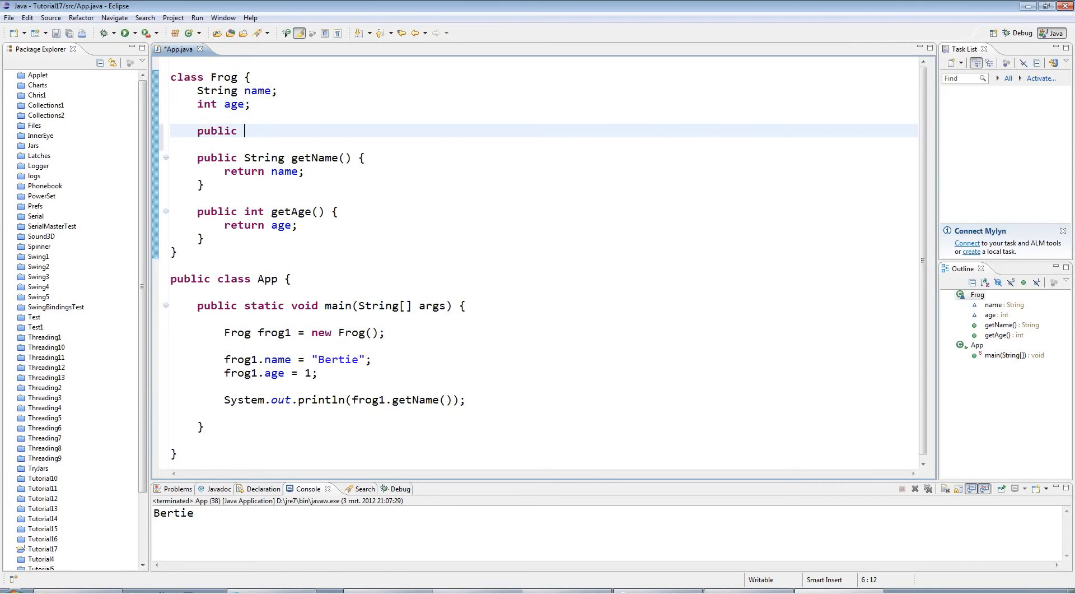
type("void s")
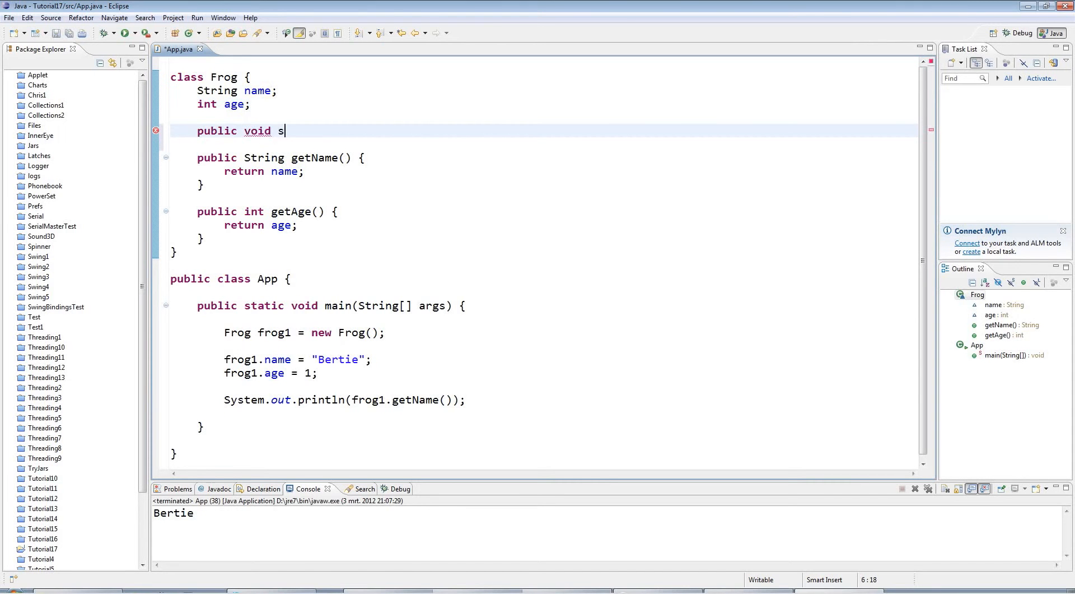
type("etName(S")
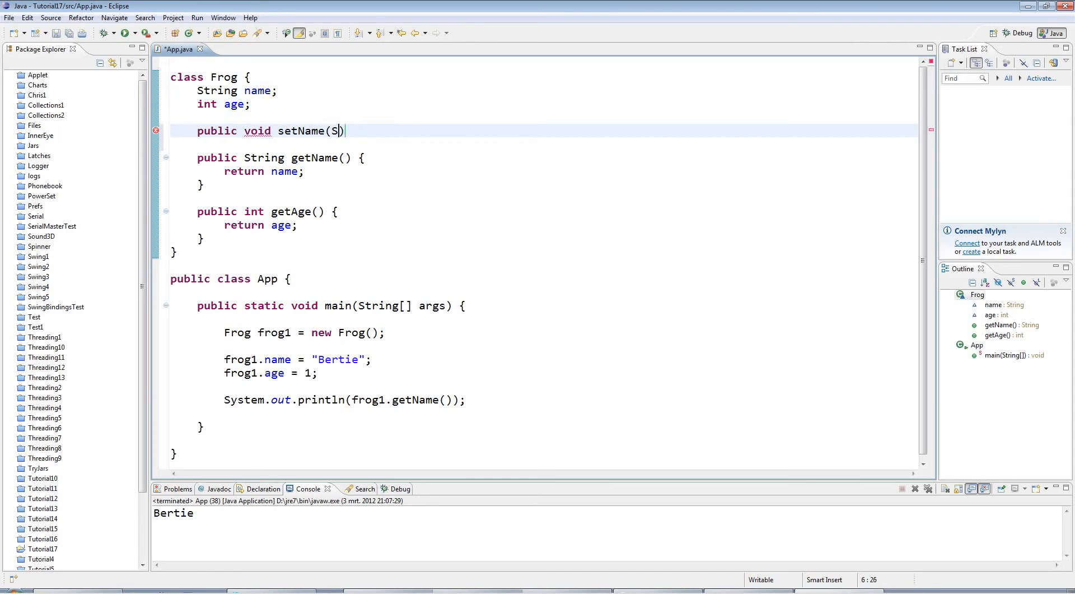
type("tring new")
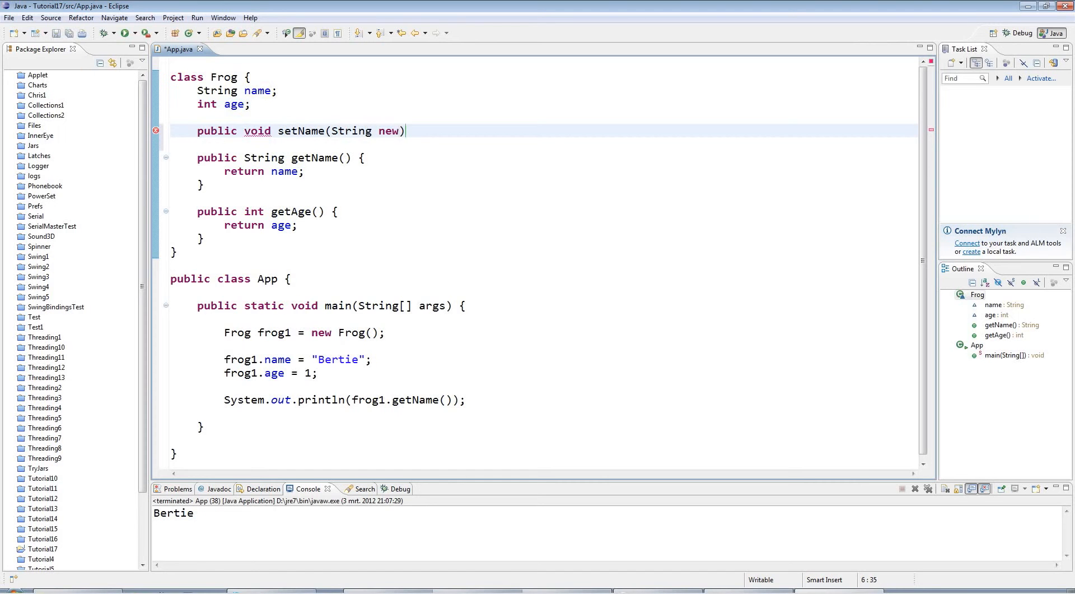
type("Name) {")
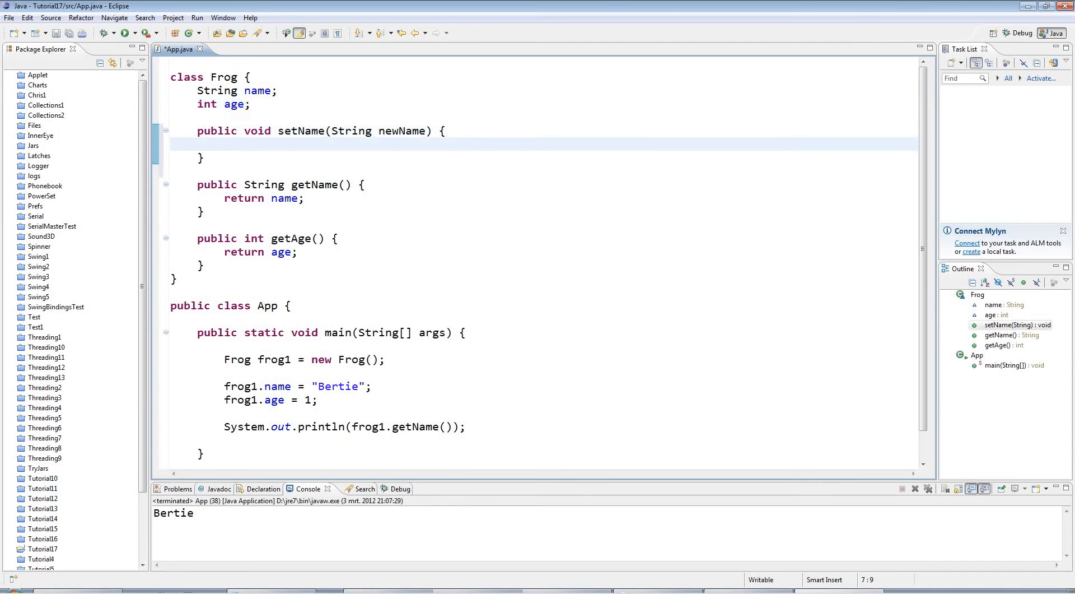
type("name")
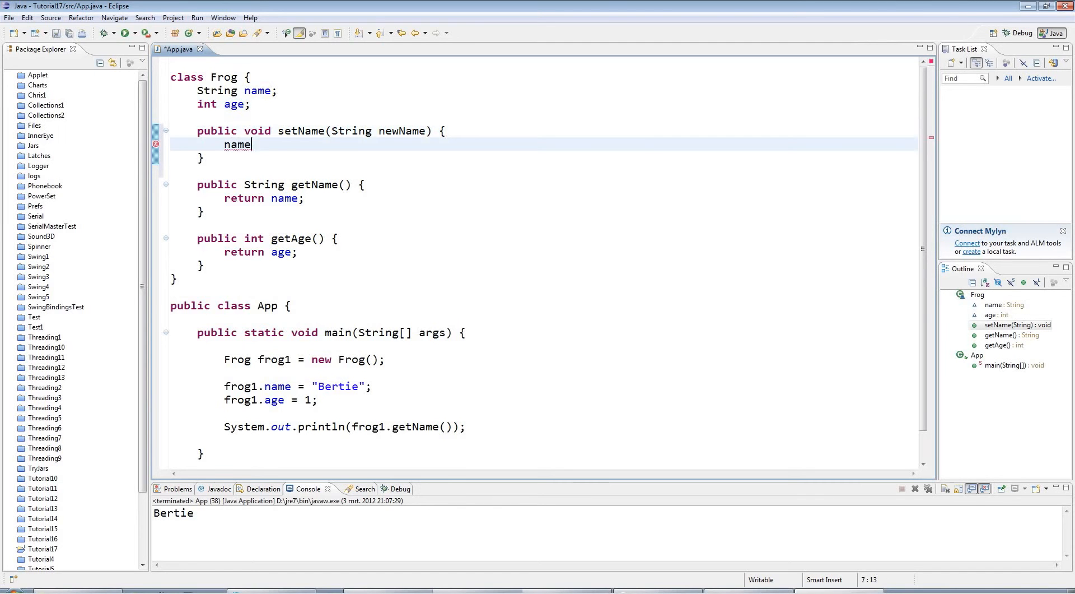
type("= newName;")
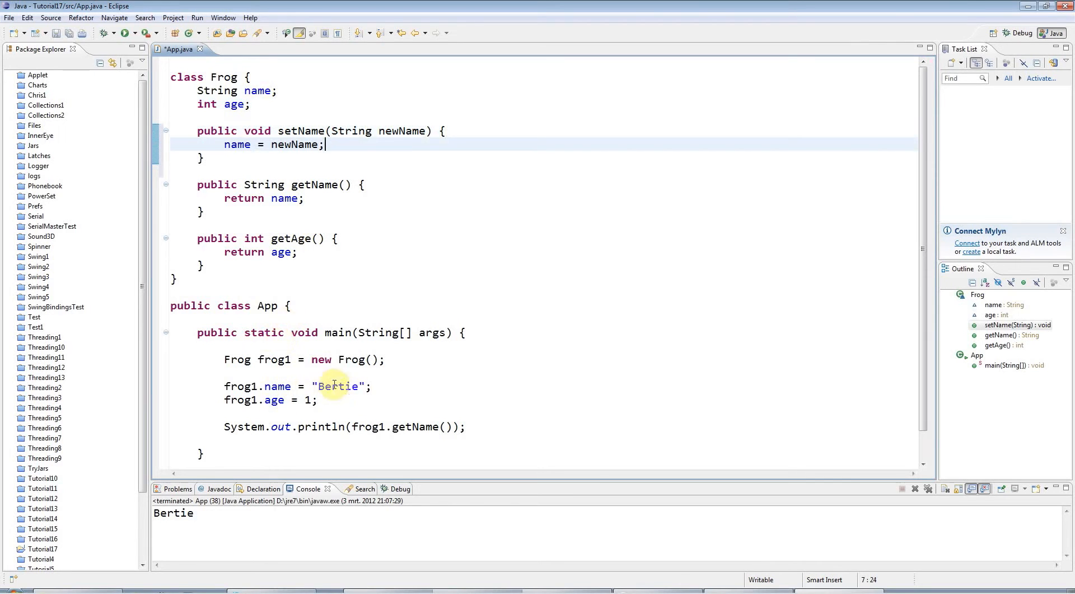
left_click(317, 400)
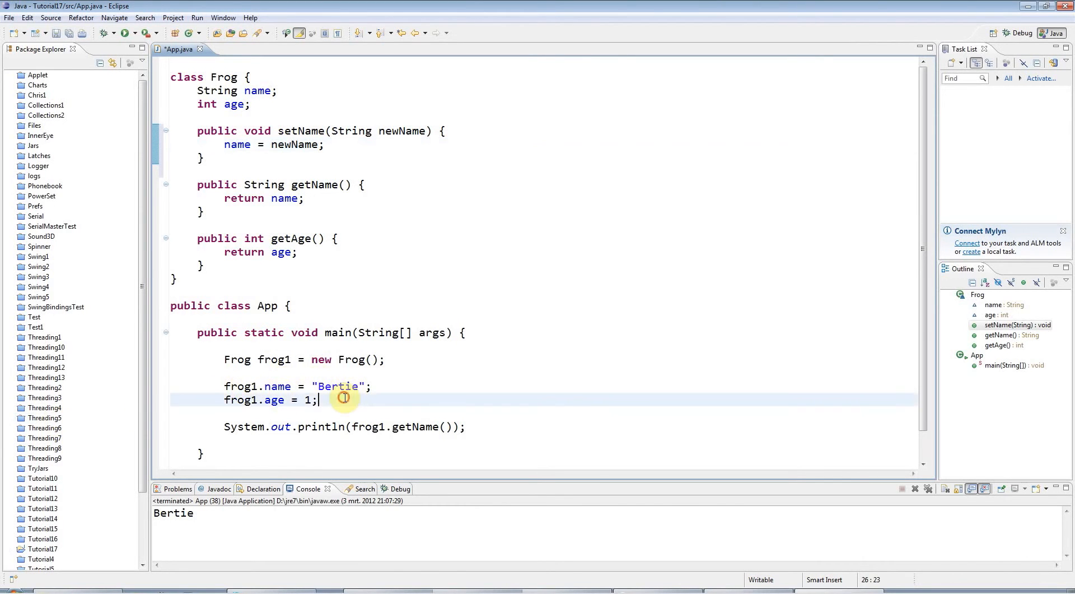
Call frog1.setName("Bertie") in main via autocomplete, commenting out the direct name and age assignments.
type("fro")
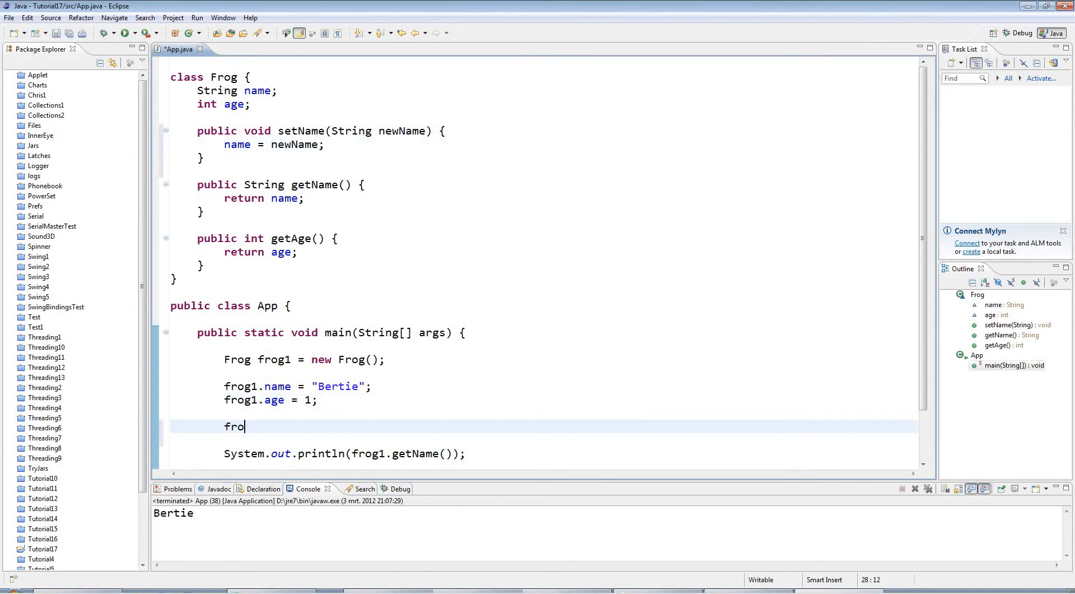
type("g1.setName")
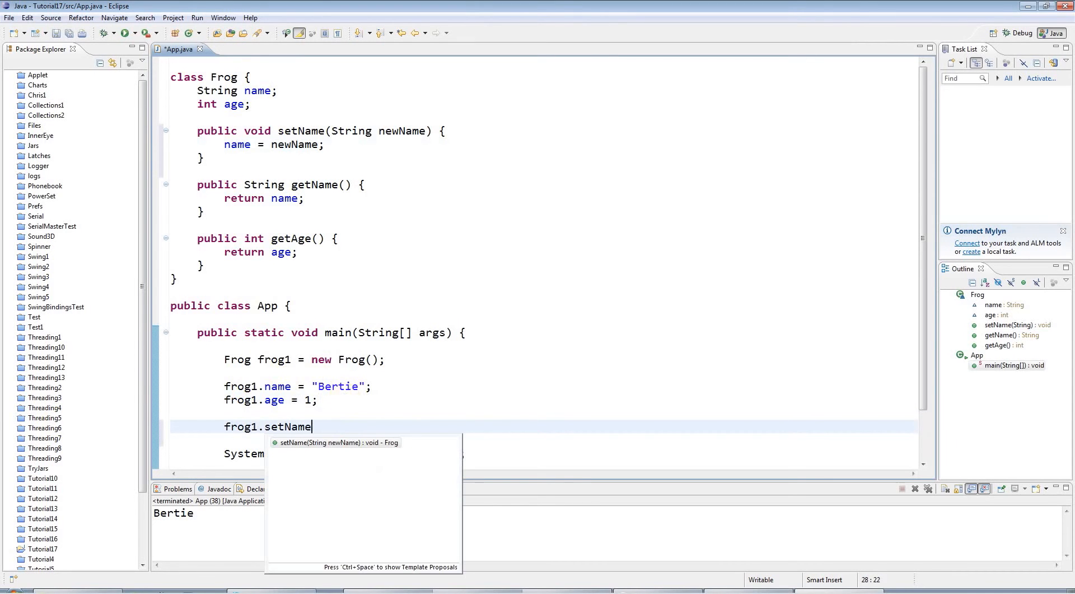
key("Enter")
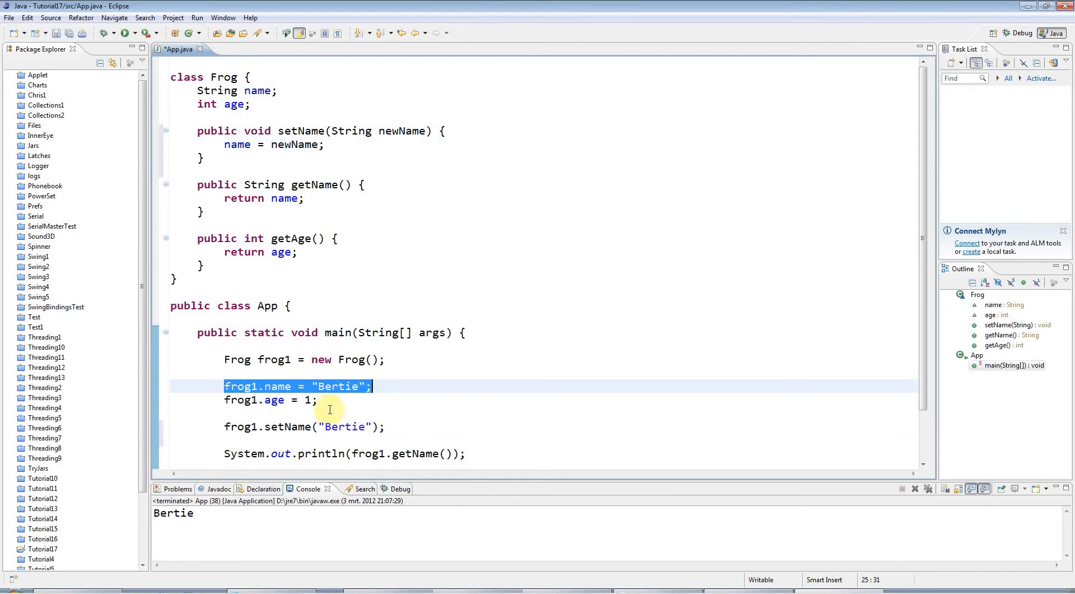
mouse_move(248, 376)
type("//")
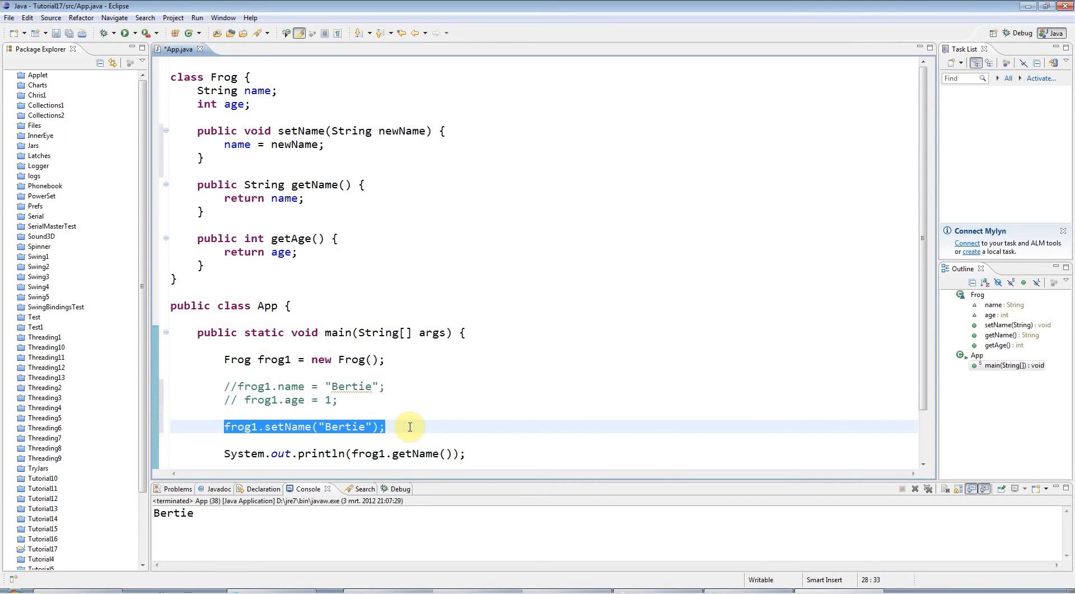
left_click(386, 426)
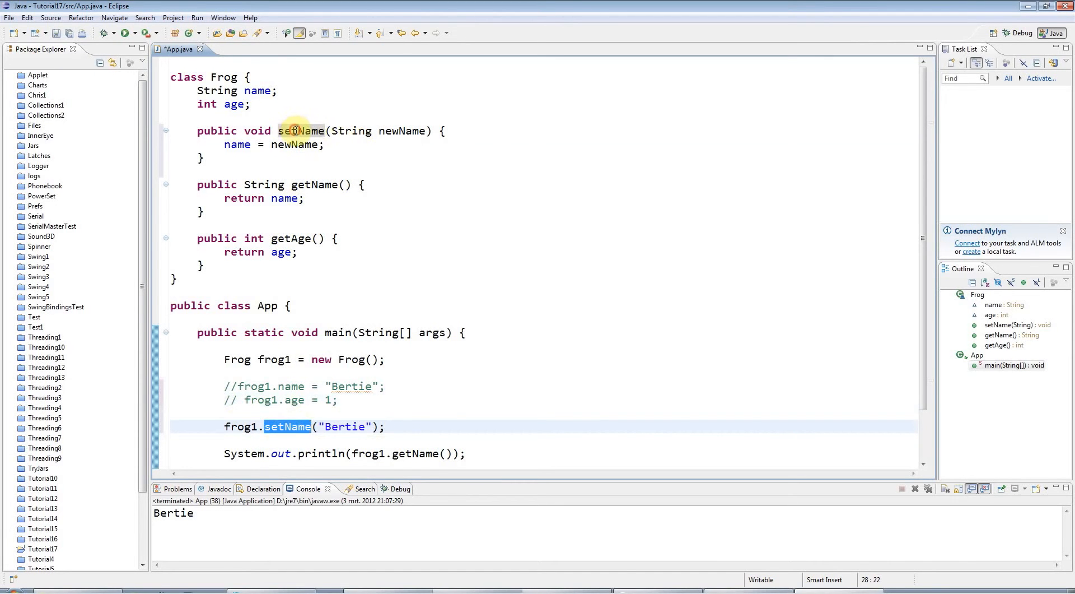
Highlight the setName definition, its newName parameter and the name field in its body.
left_click(301, 131)
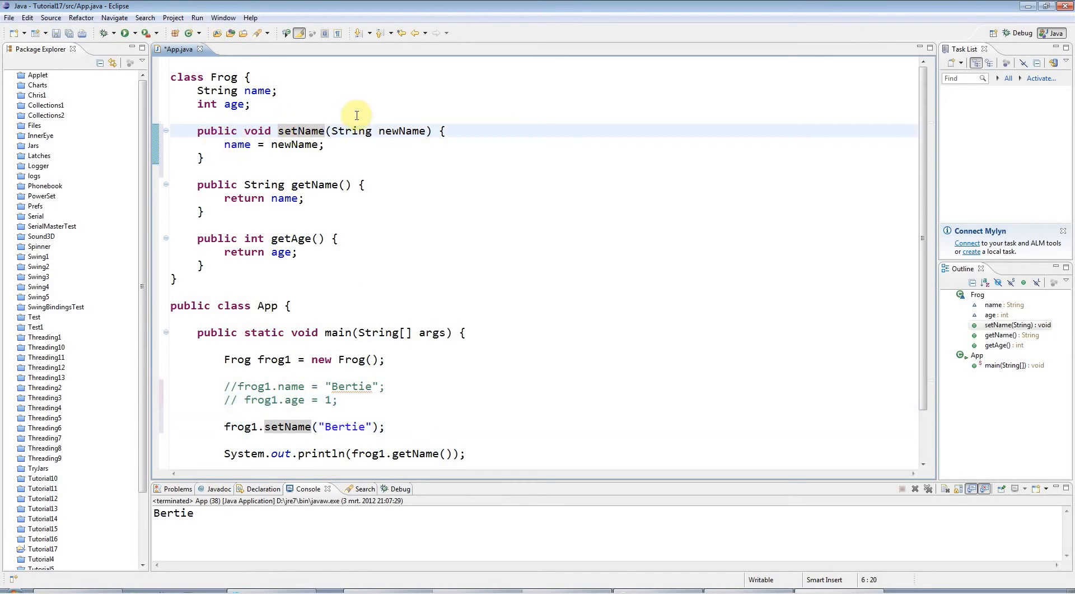
double_click(401, 131)
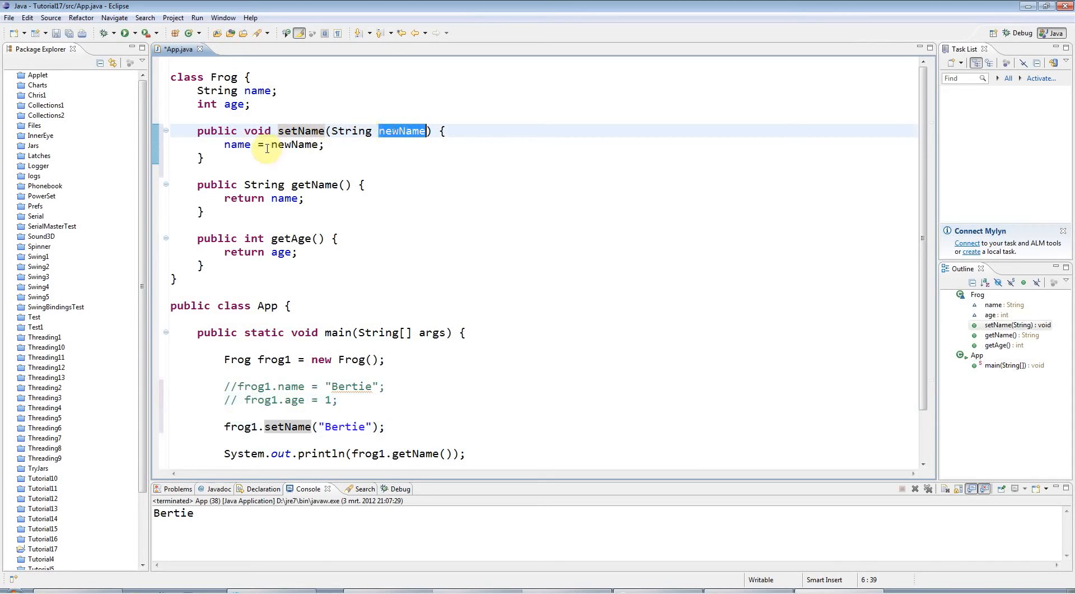
double_click(236, 144)
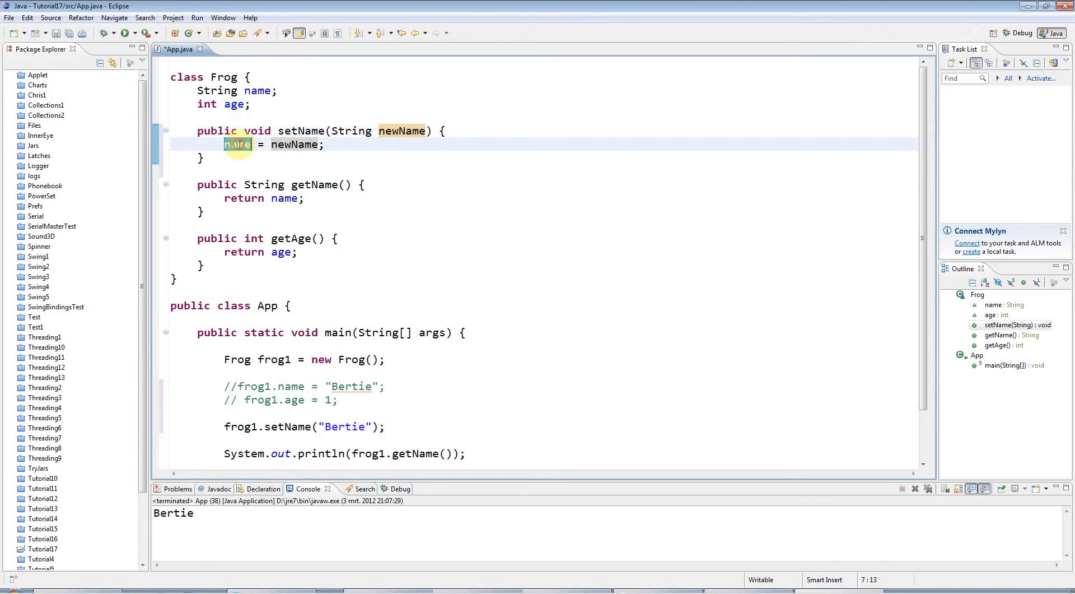
left_click(291, 131)
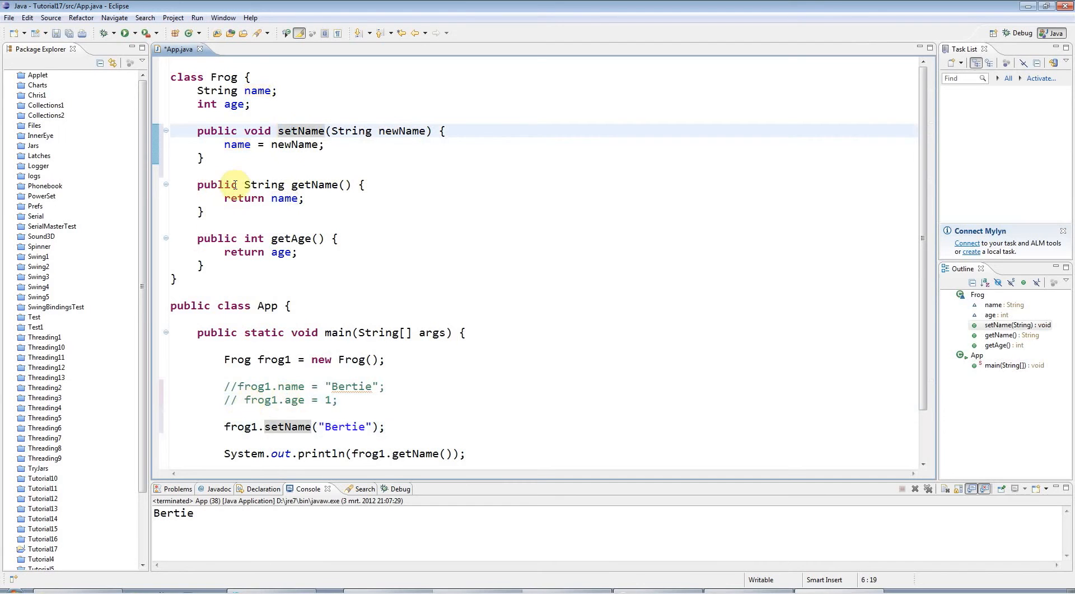
Add public void setAge(int newAge) below setName, assigning newAge to age.
key("enter")
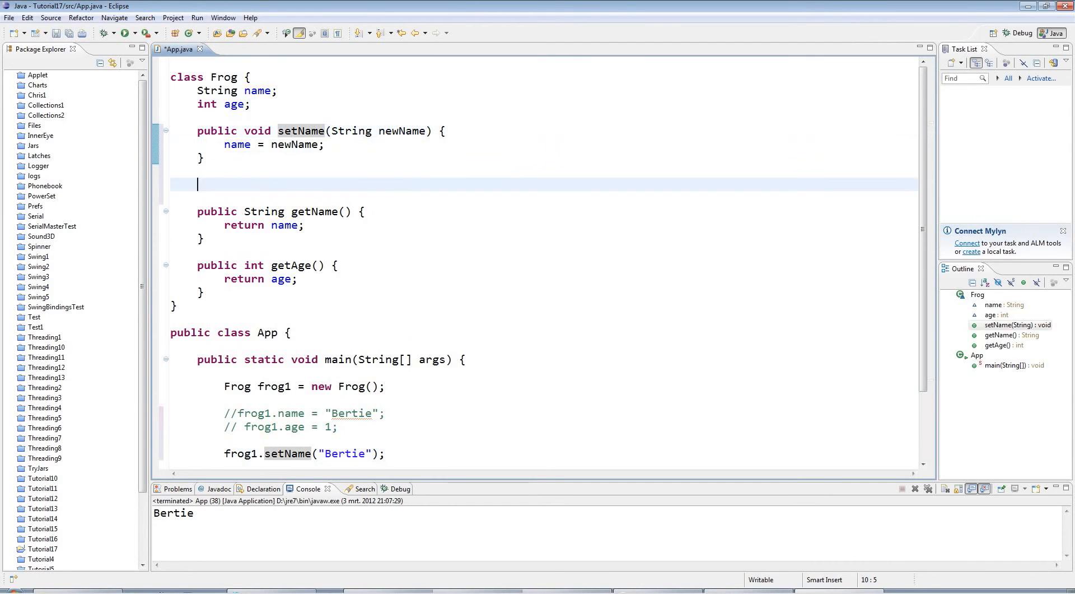
type("public void")
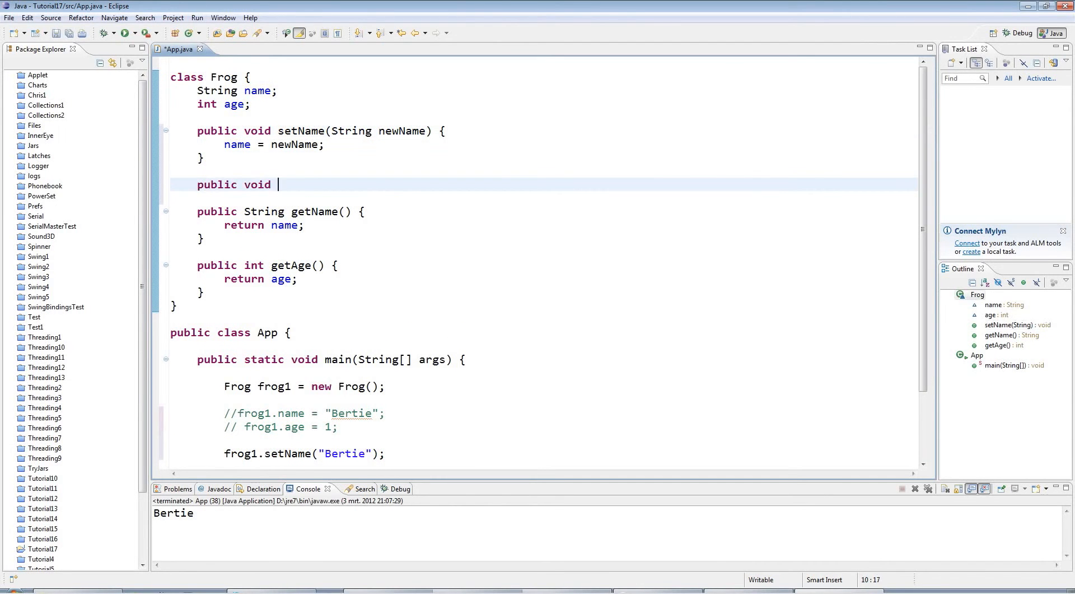
type("setAge(int")
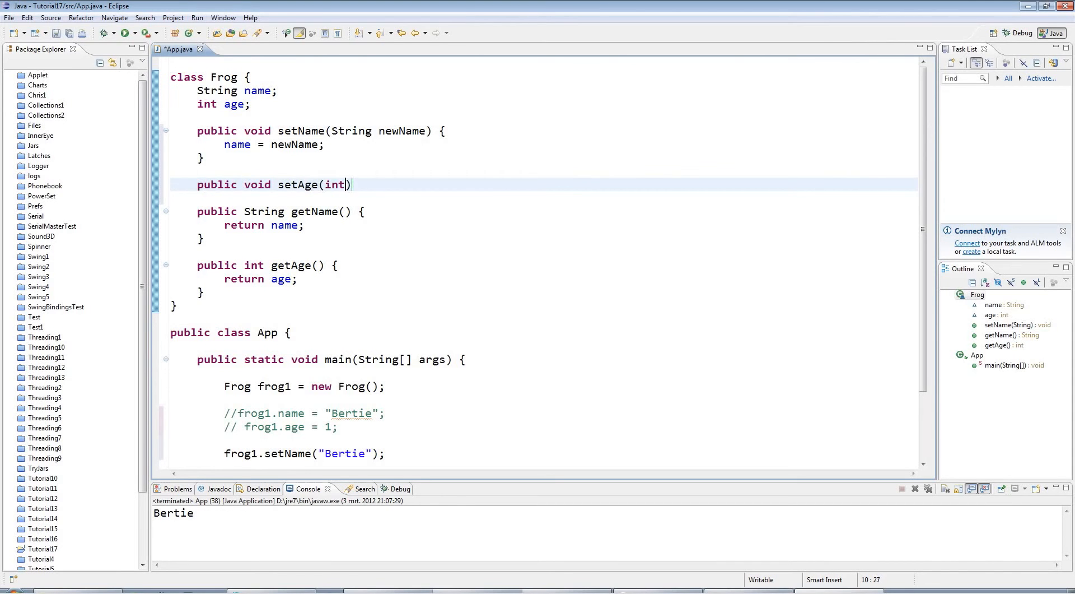
type("age) {")
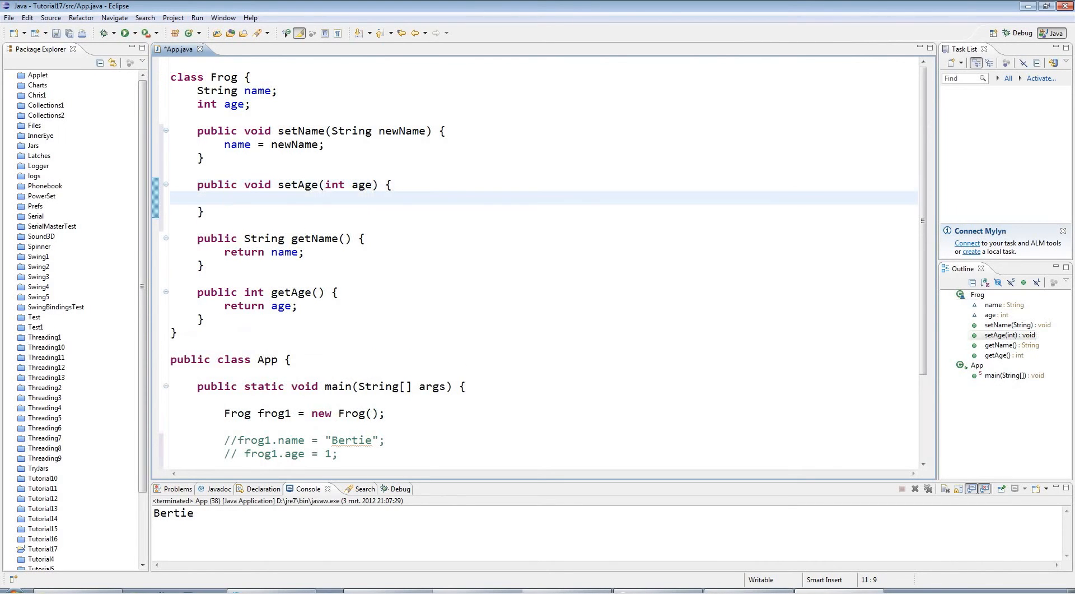
double_click(361, 184)
type("newA")
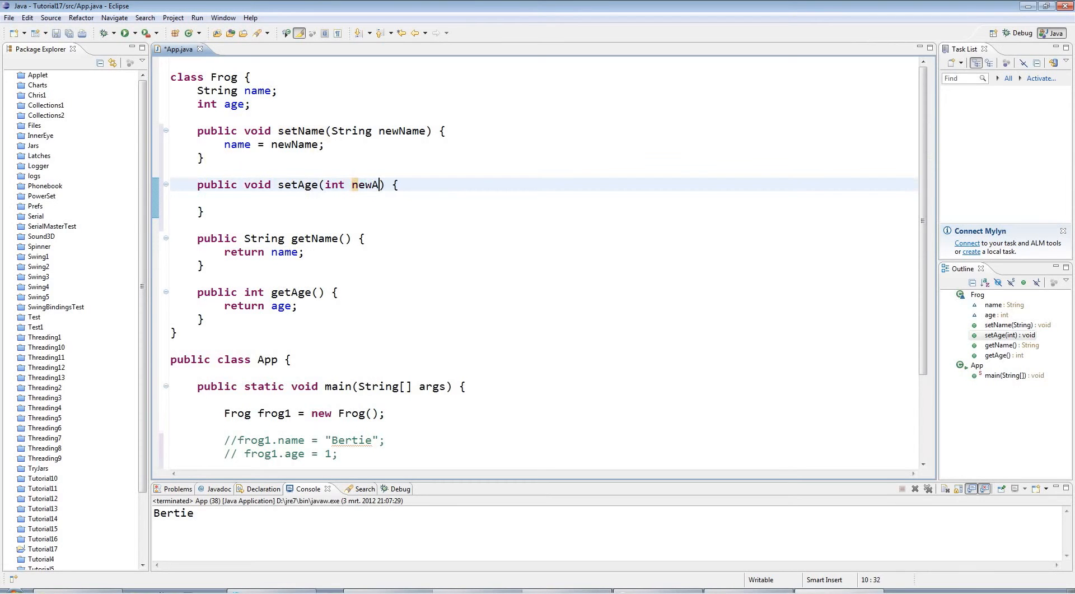
type("ge")
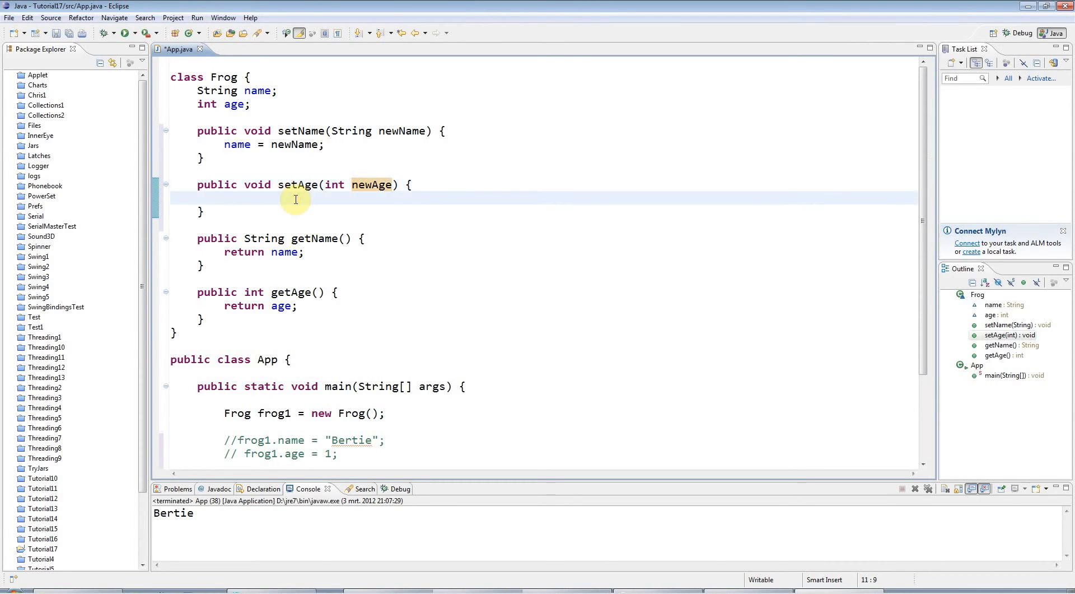
type("age =")
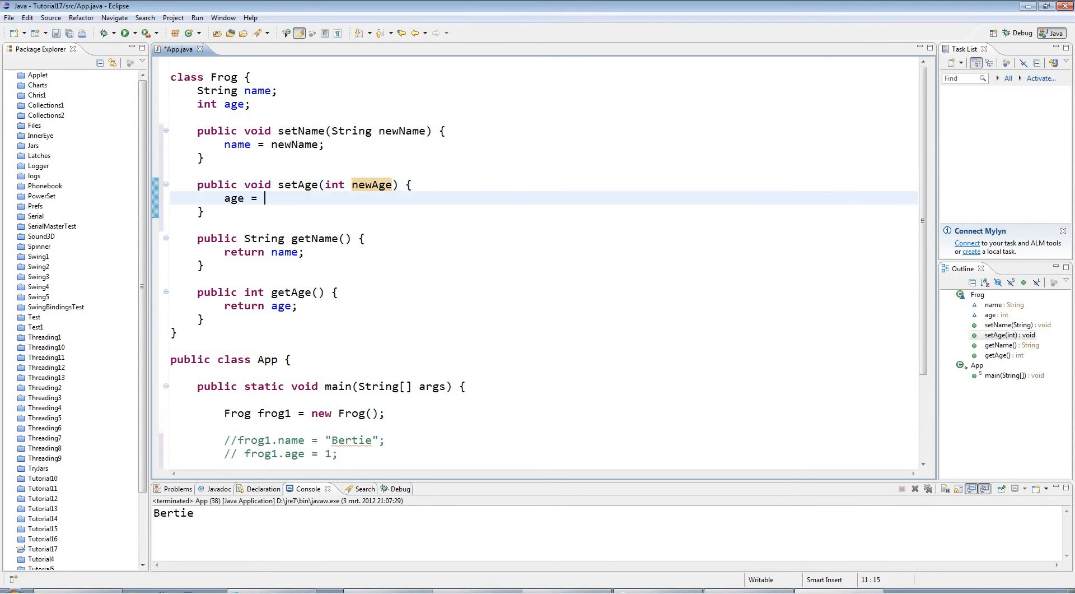
type("newAge;")
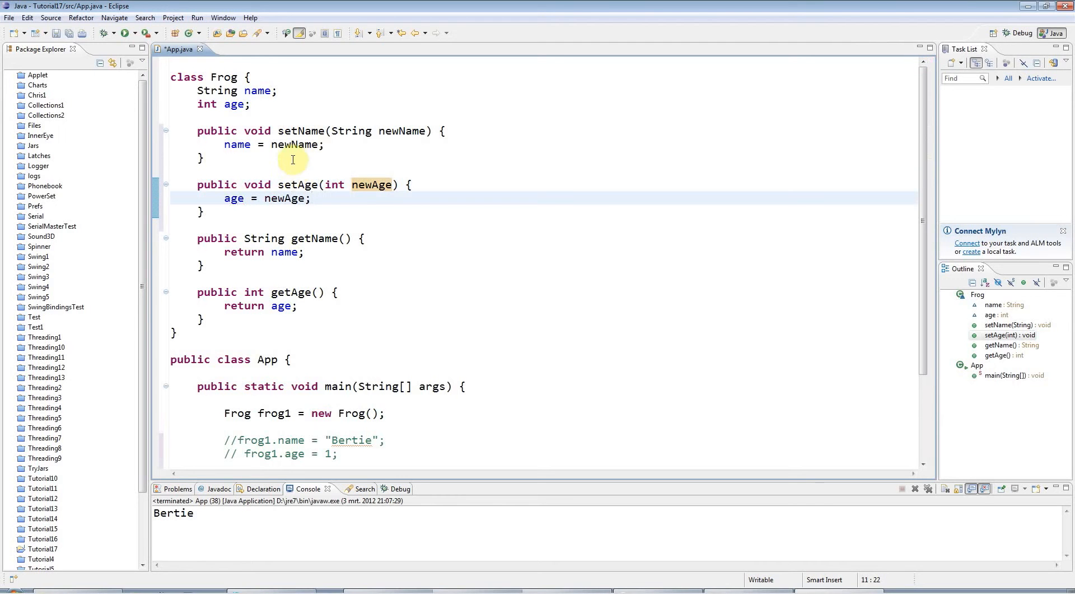
Highlight the newName and newAge parameters and their uses in the two setters.
left_click(397, 131)
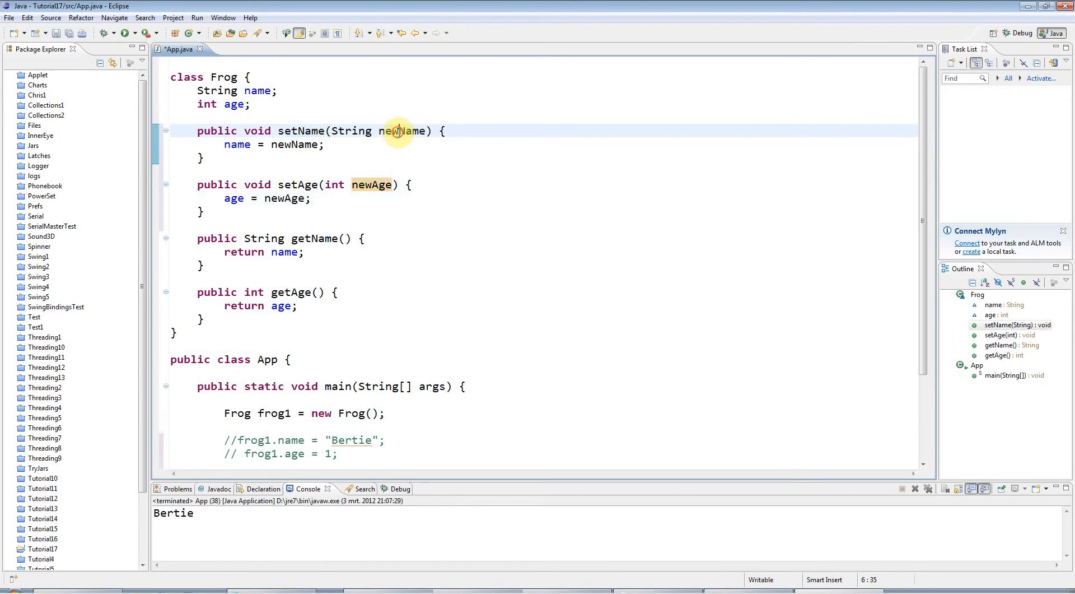
double_click(372, 184)
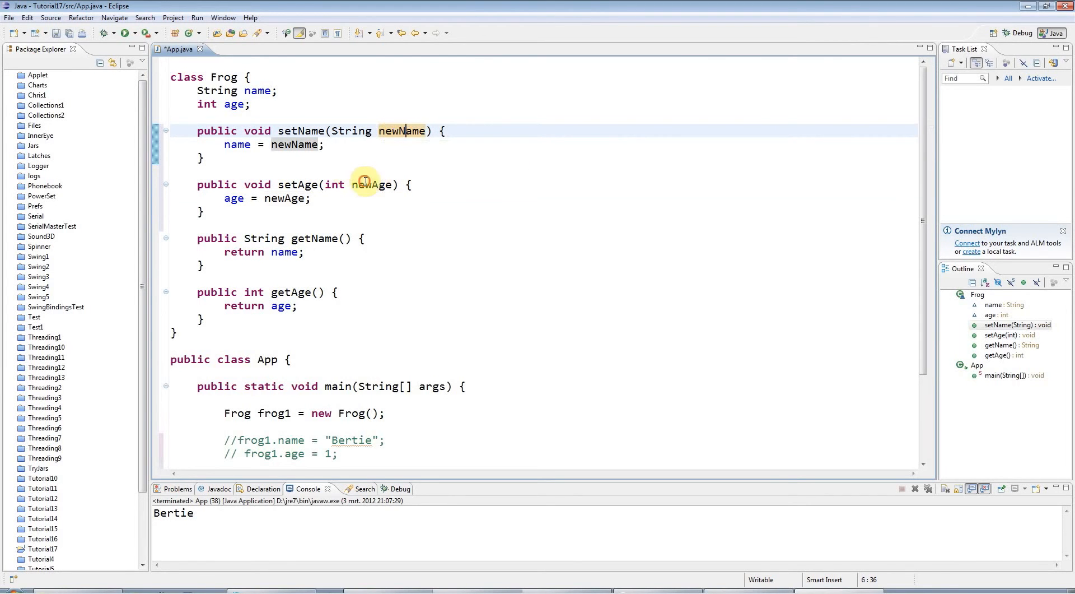
left_click(366, 184)
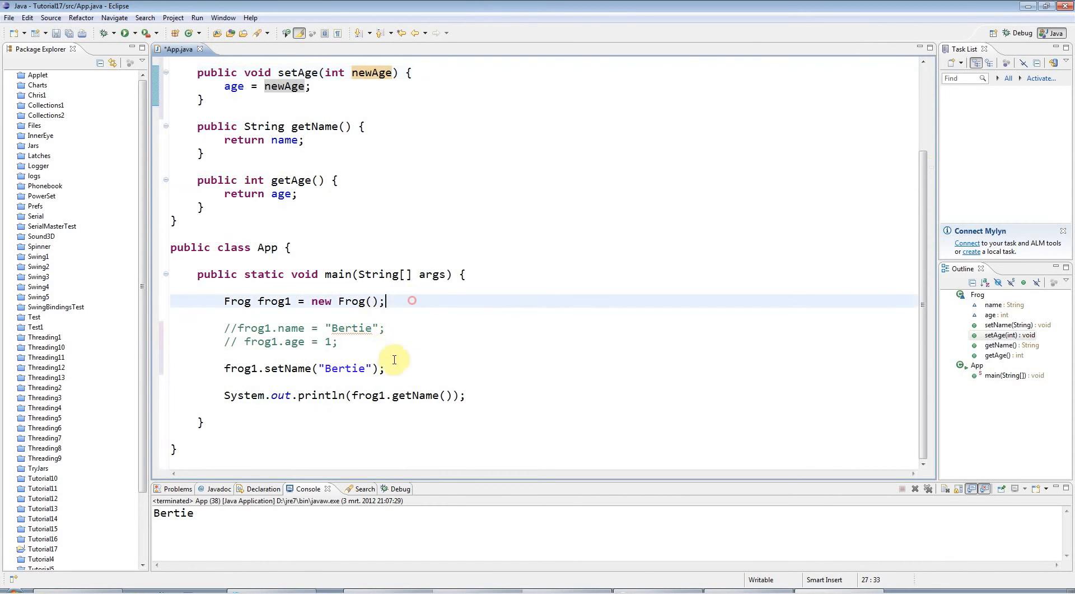
Add frog1.setAge(1); right after frog1.setName("Bertie") in main.
type("fero")
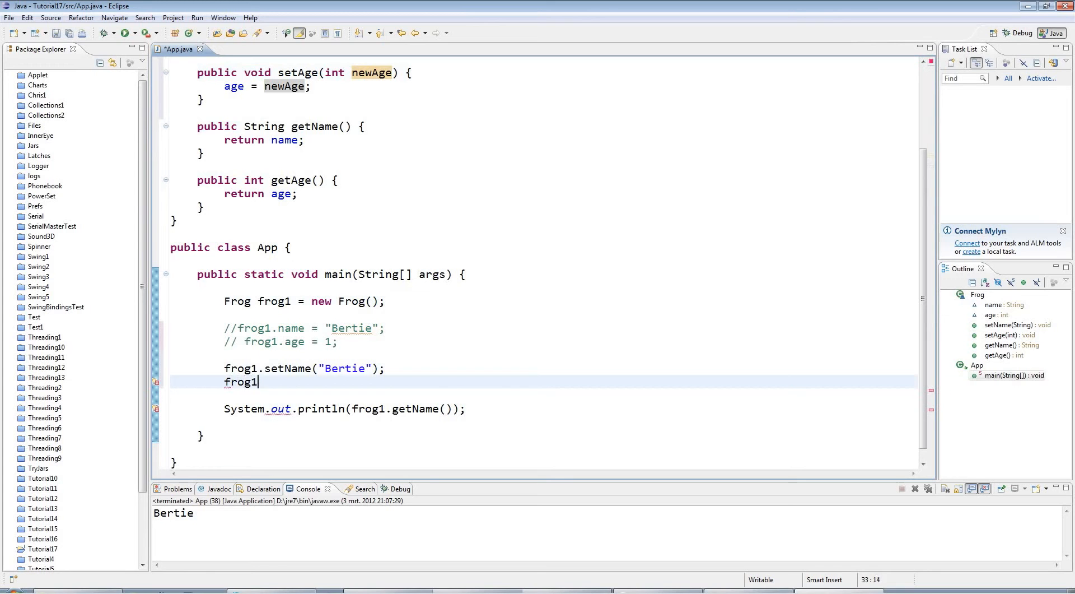
type(".setAge(1);")
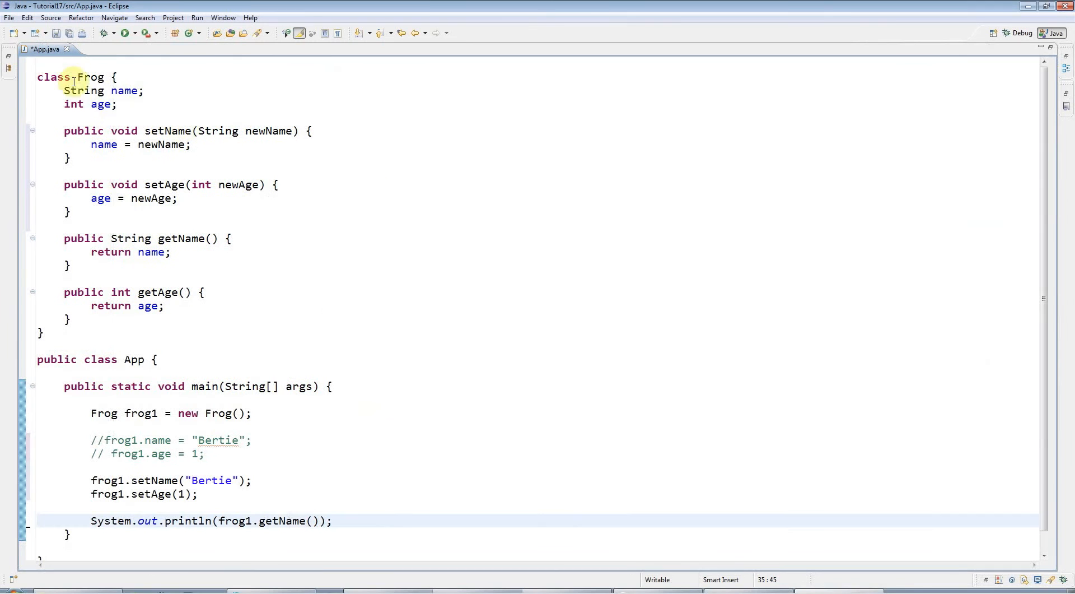
Make the Frog name and age fields private and re-comment the direct assignments with Ctrl+/.
left_click_drag(64, 90, 117, 104)
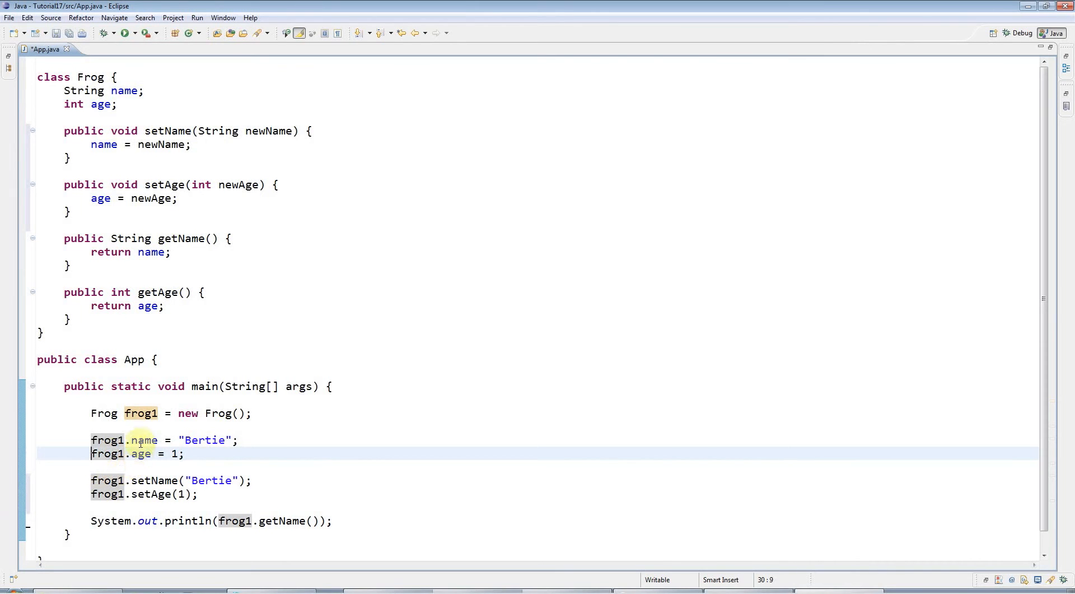
double_click(144, 439)
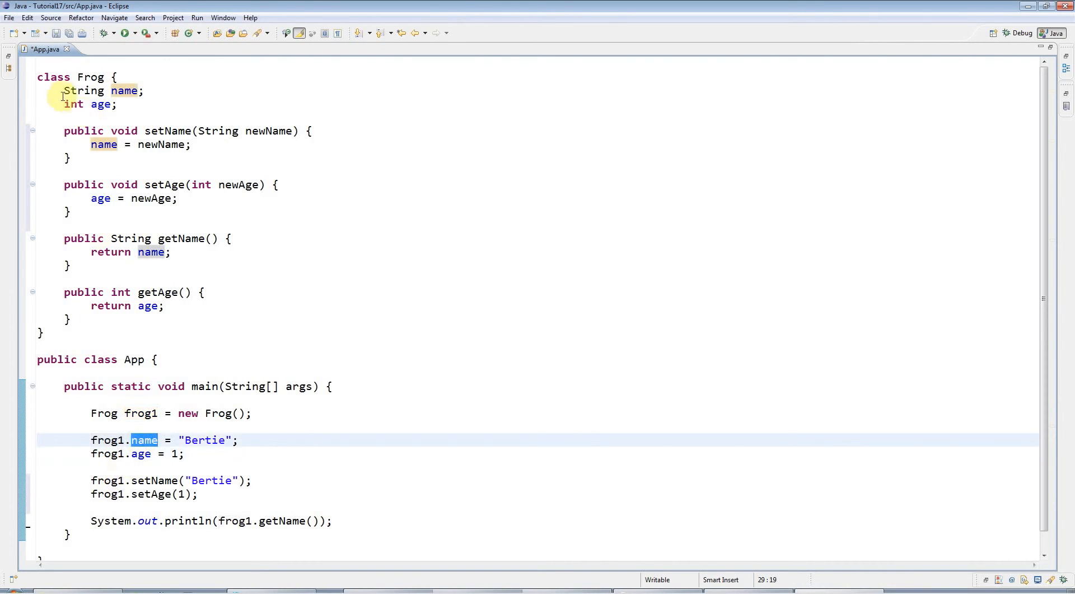
type("private")
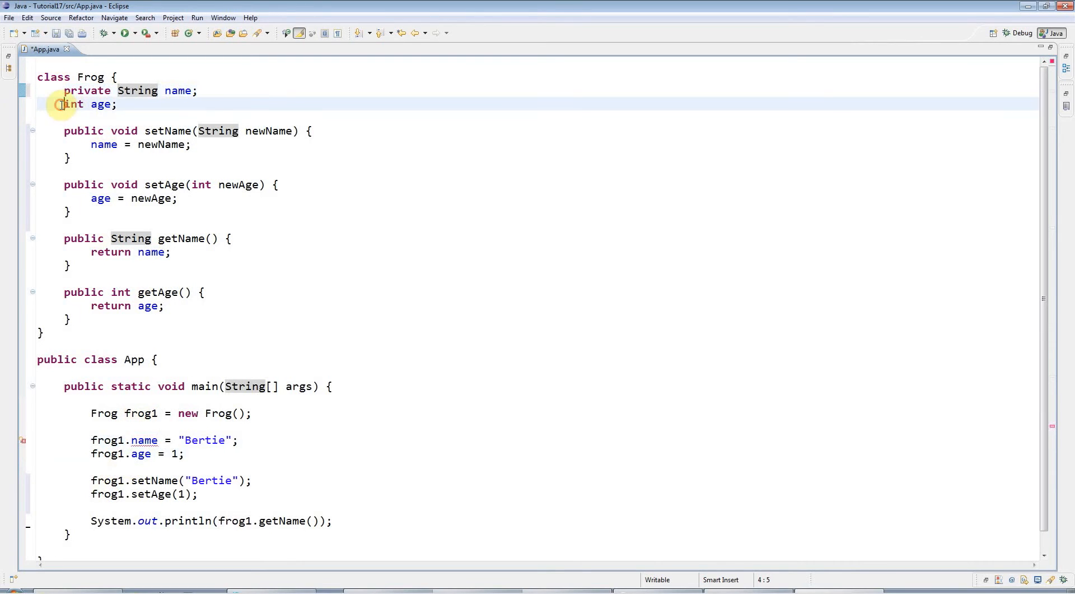
type("private")
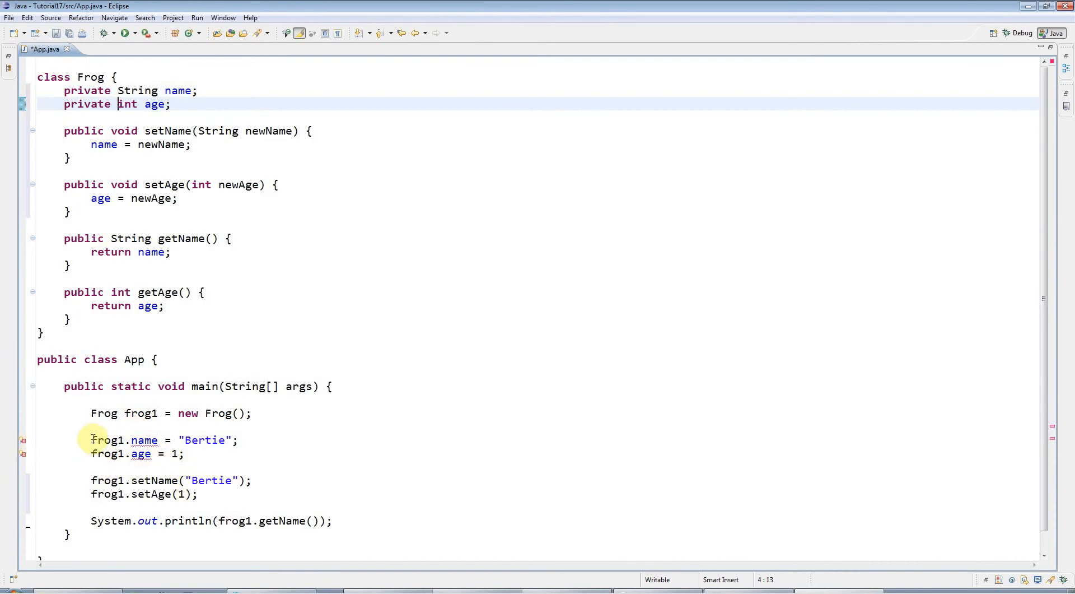
left_click_drag(91, 440, 186, 453)
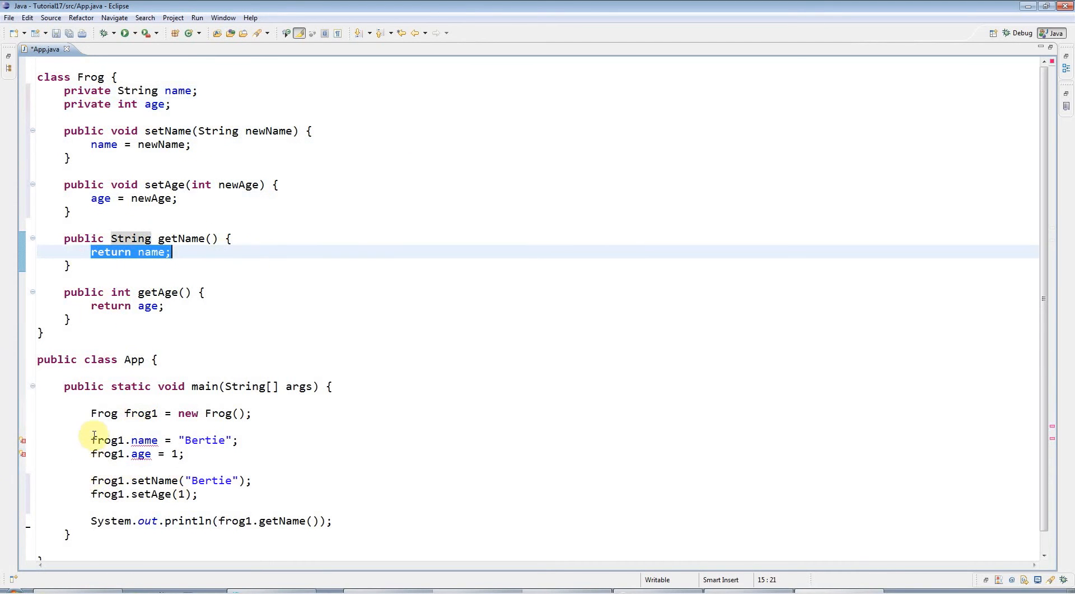
key("Ctrl+/")
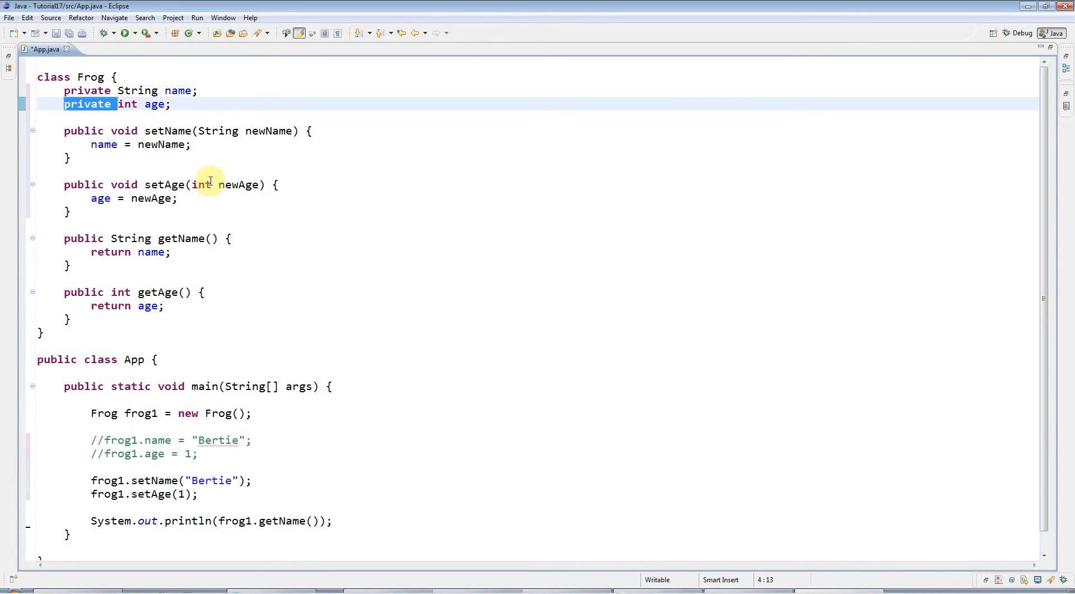
mouse_move(144, 90)
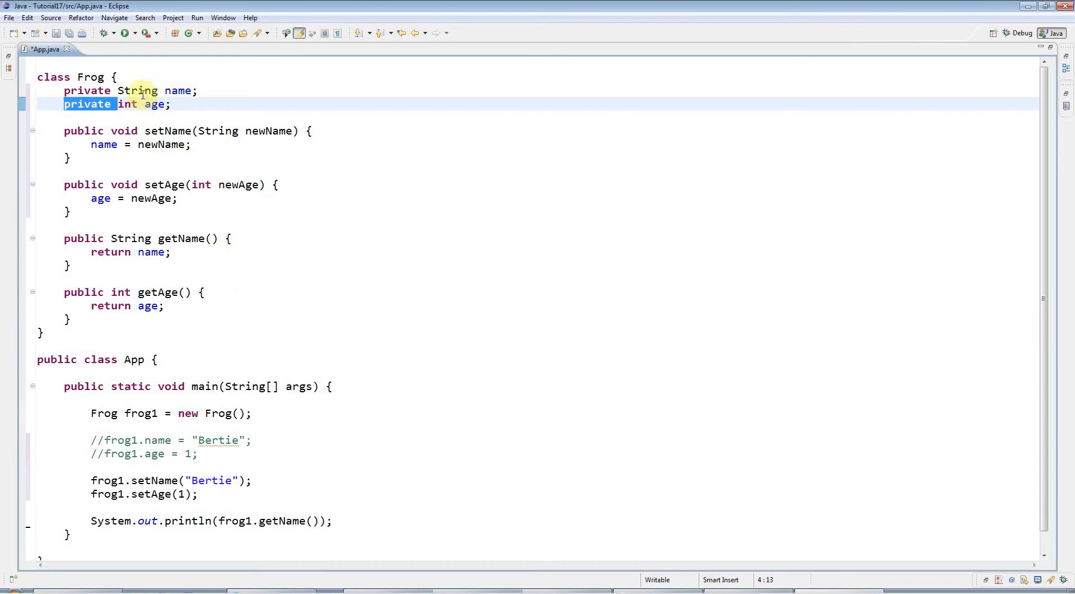
mouse_move(388, 365)
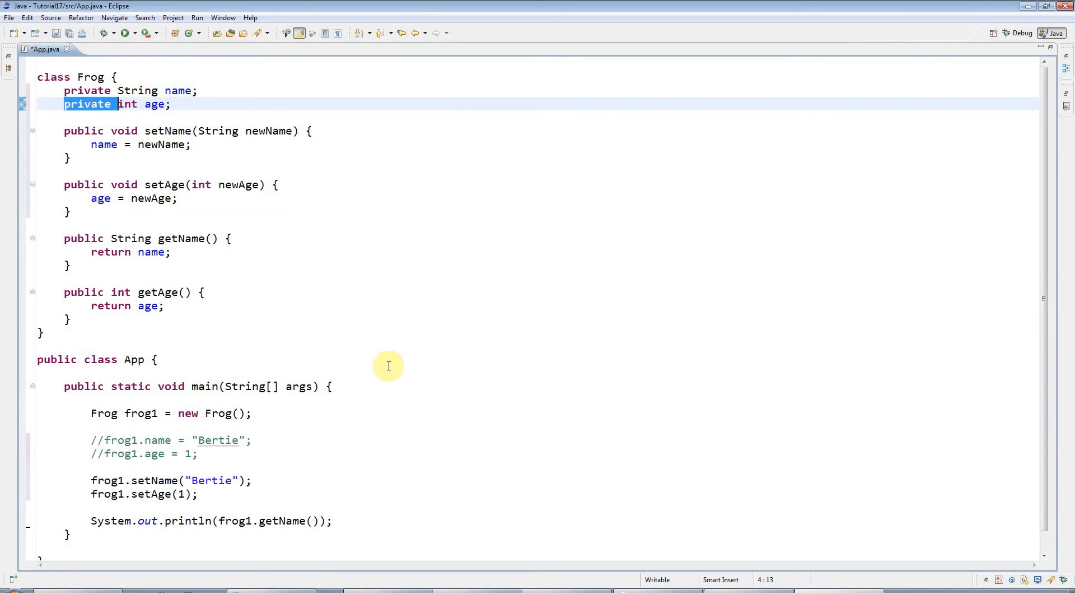
mouse_move(327, 175)
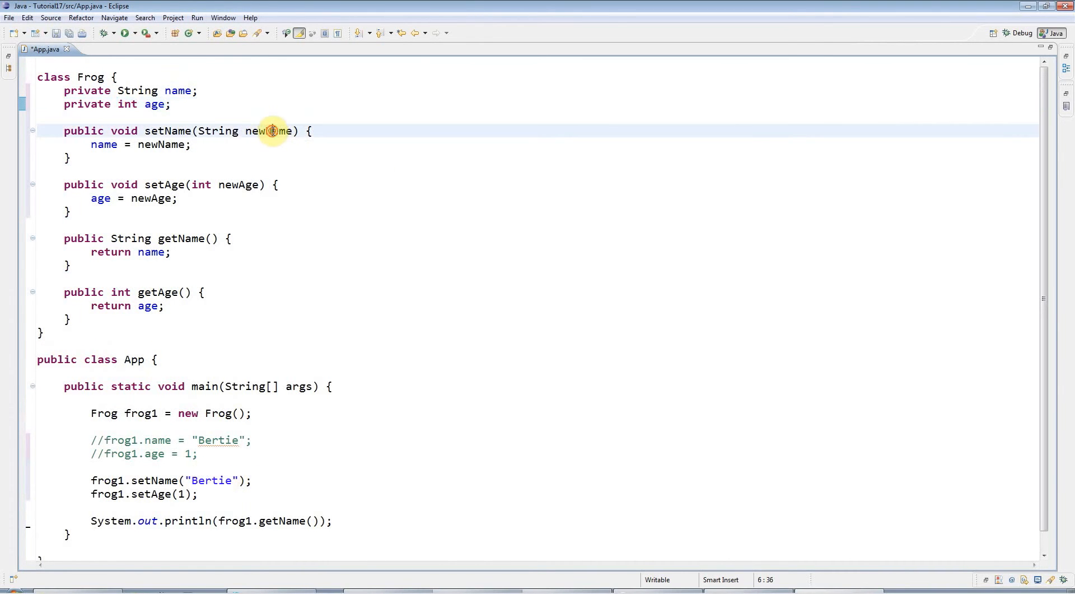
Rename the setName parameter from newName to name and begin its body with name.
left_click(273, 131)
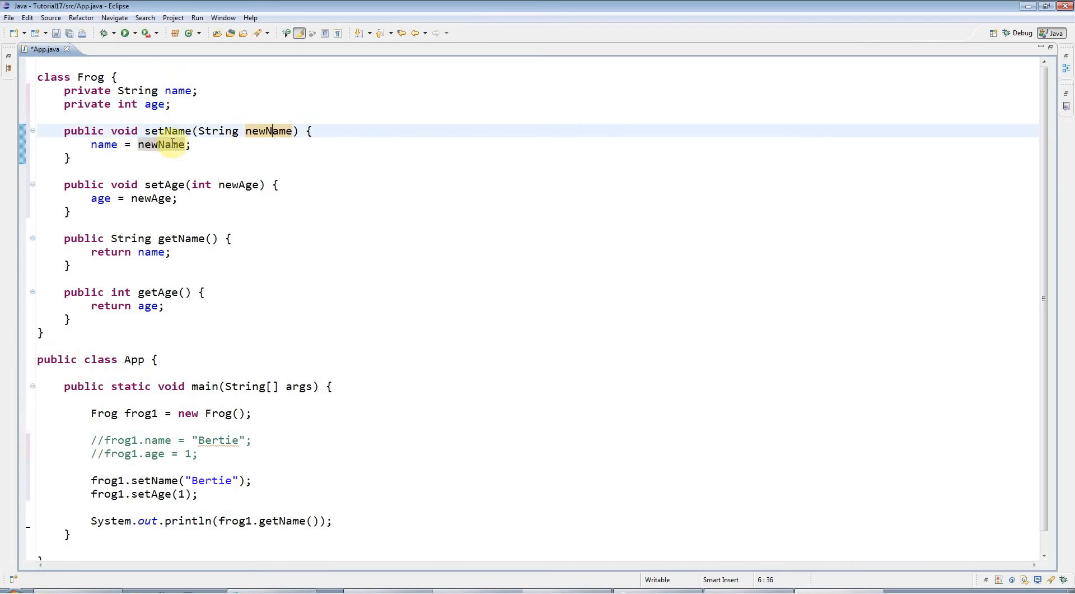
double_click(268, 131)
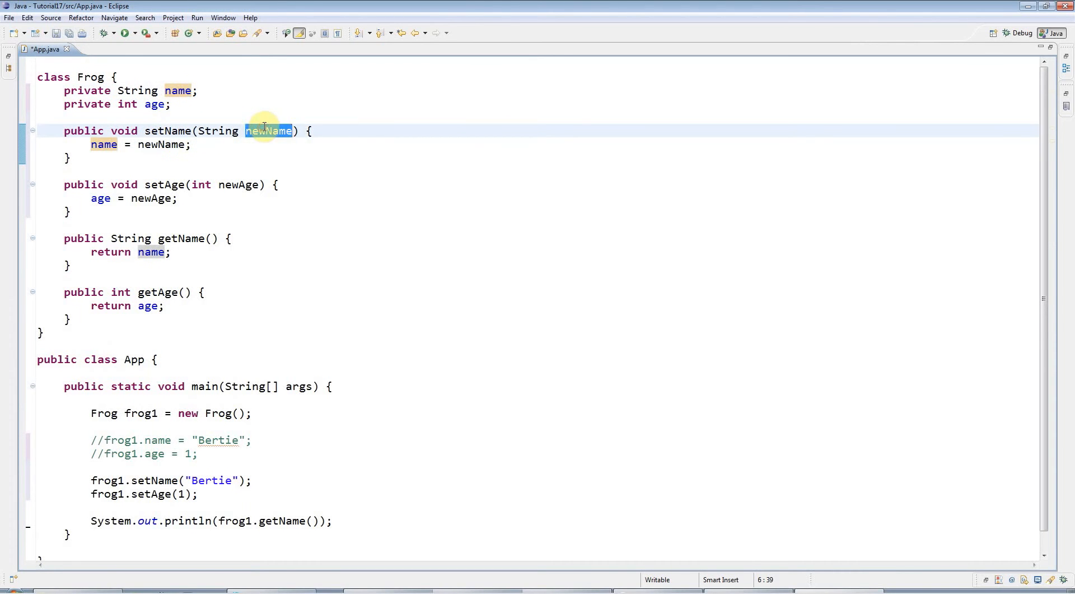
type("name")
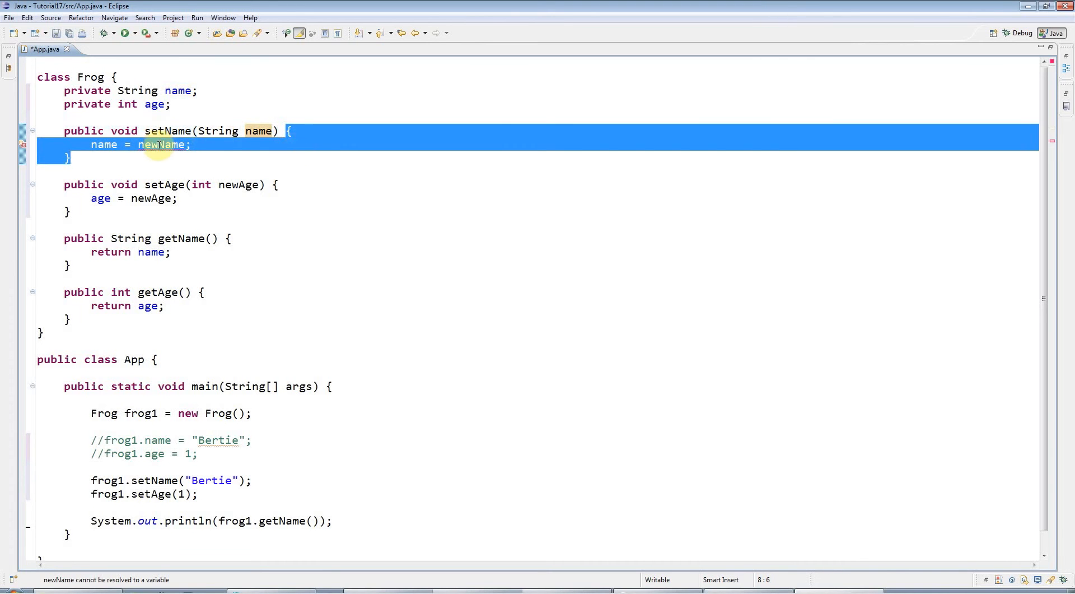
mouse_move(103, 144)
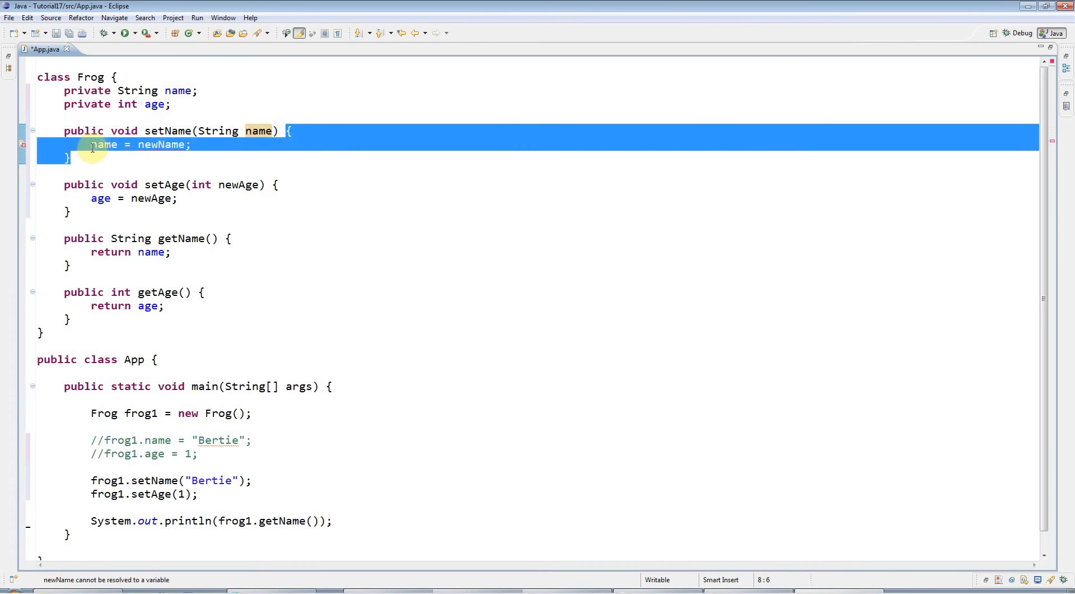
mouse_move(182, 89)
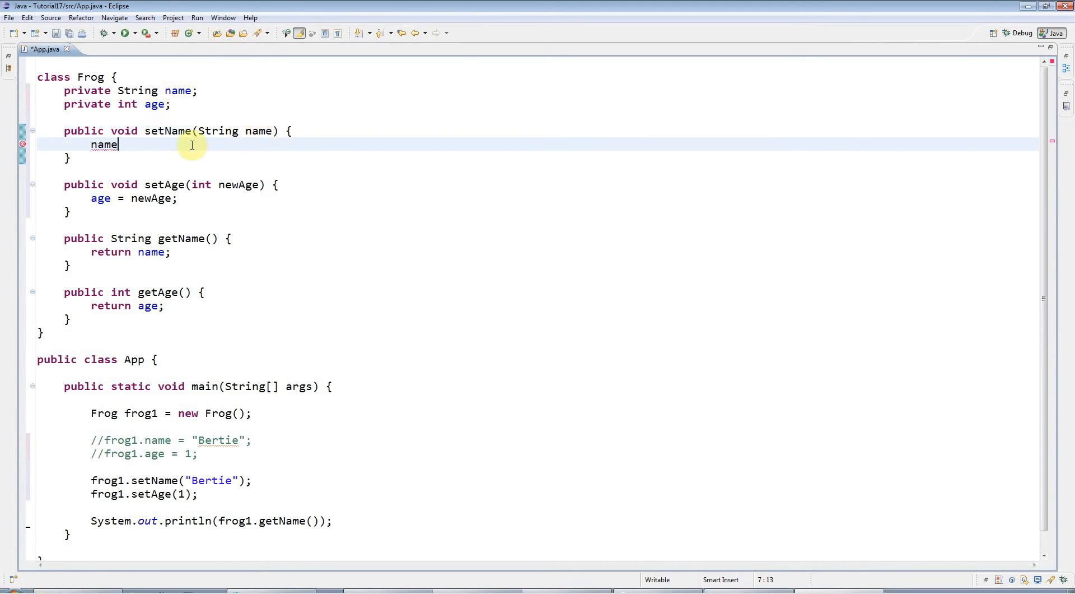
double_click(105, 144)
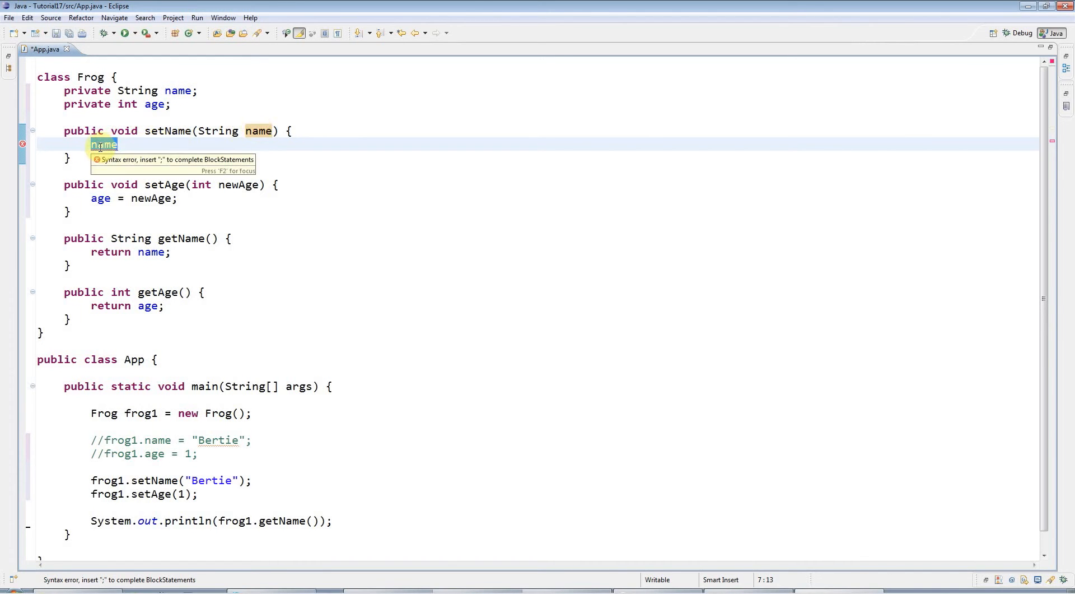
left_click(257, 131)
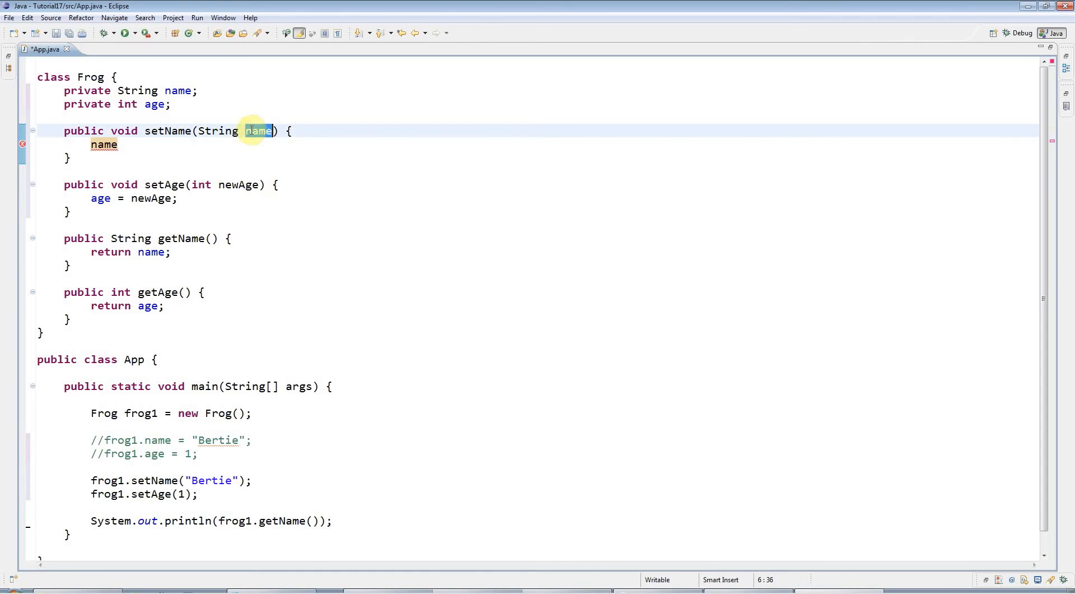
Complete setName's body as this.name = name; and highlight the parameter and private field.
left_click_drag(64, 89, 171, 104)
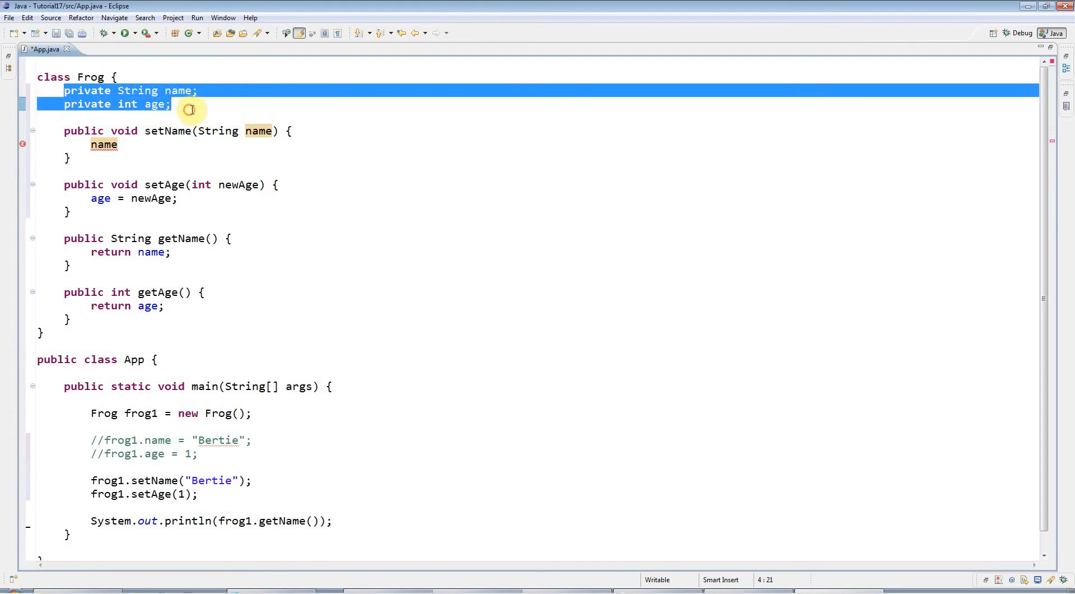
left_click(257, 131)
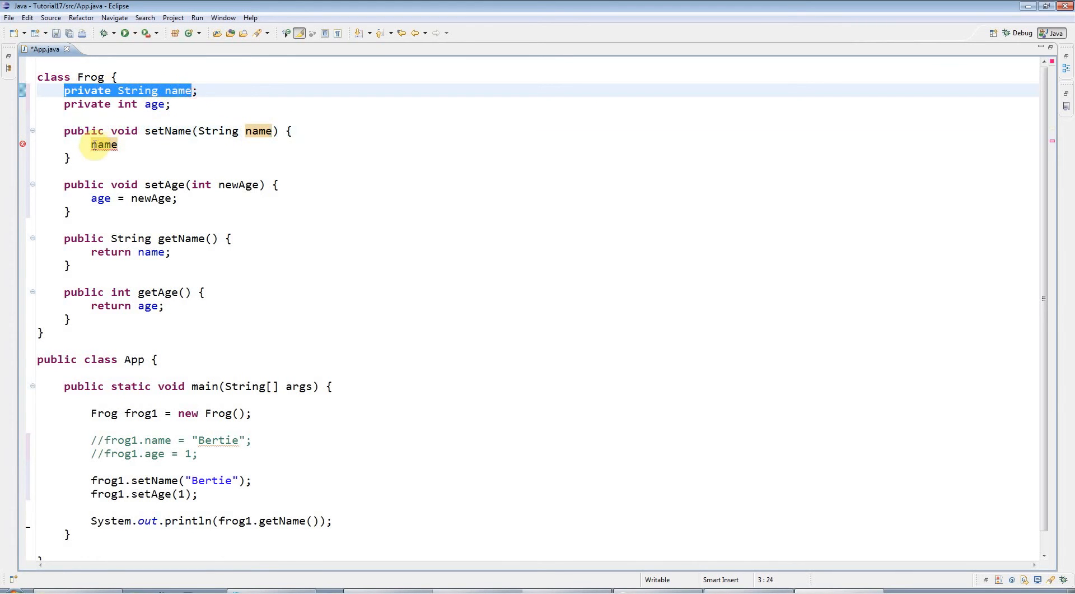
type("this")
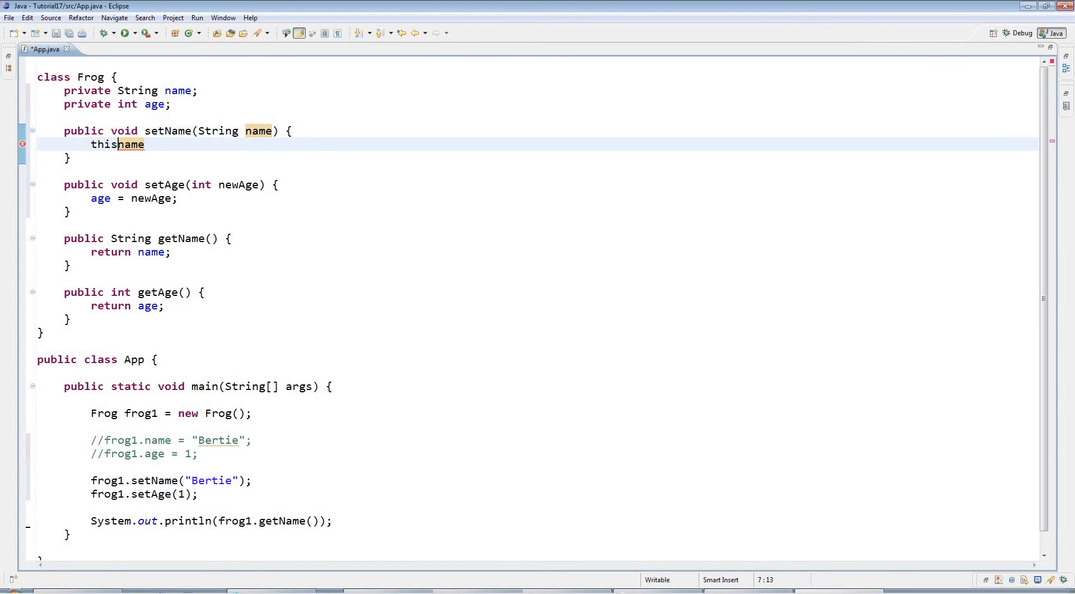
type(".")
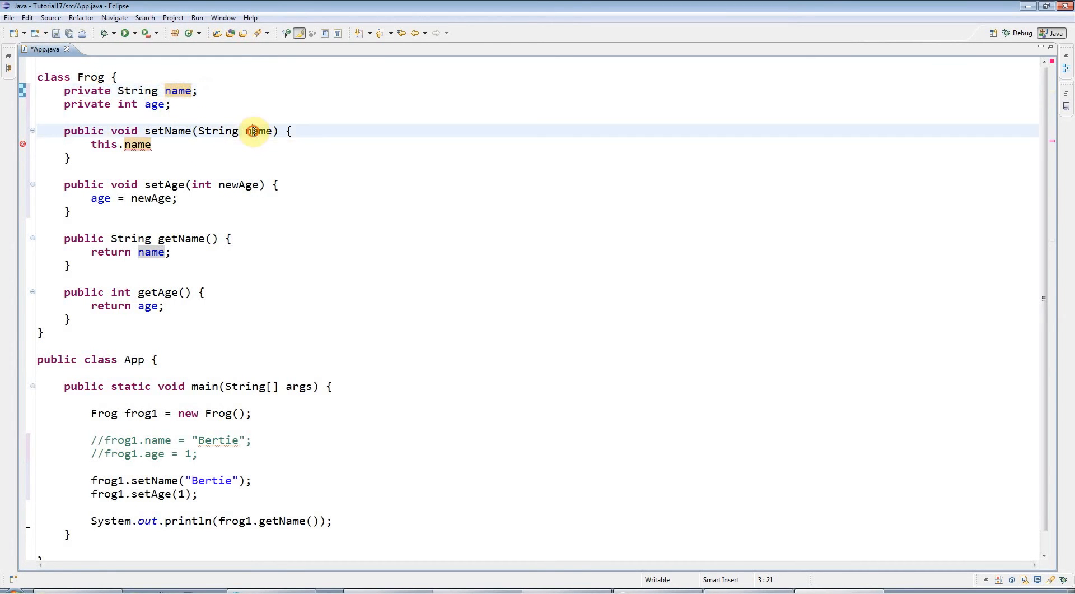
type("=")
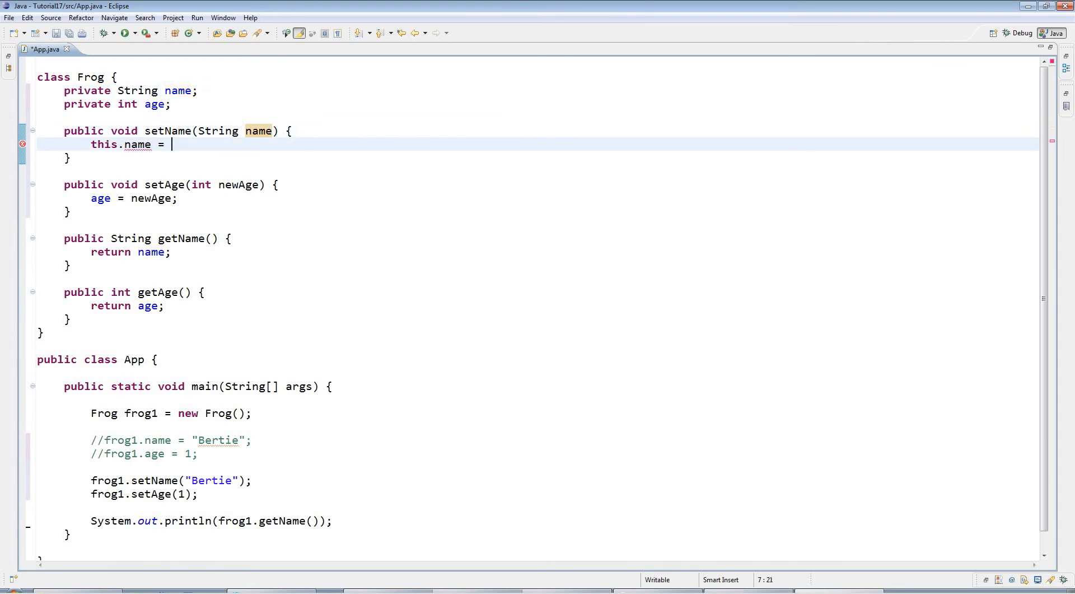
type("name;")
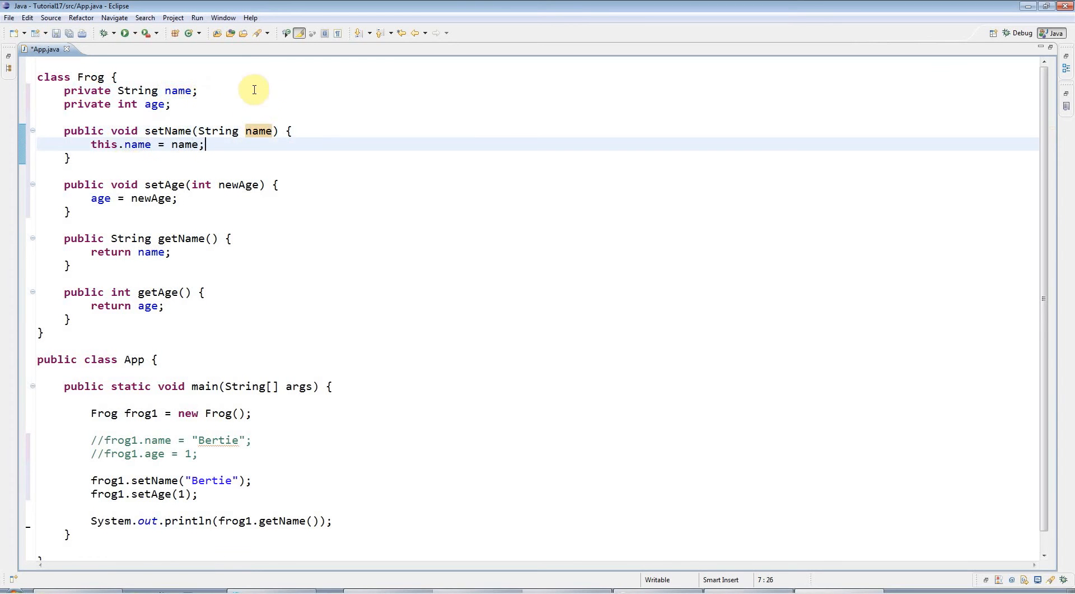
double_click(258, 131)
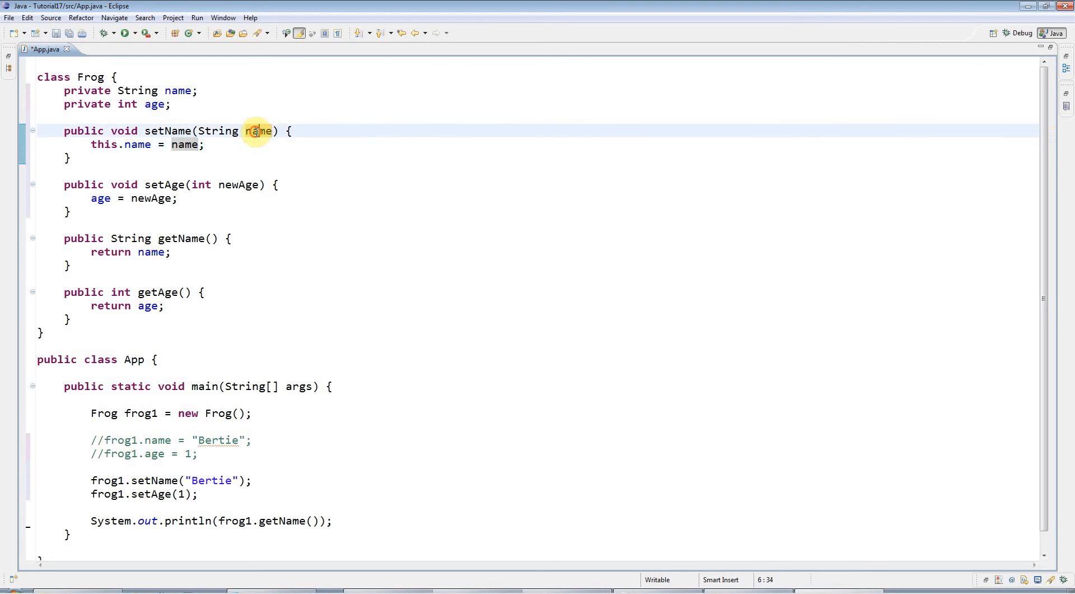
double_click(257, 131)
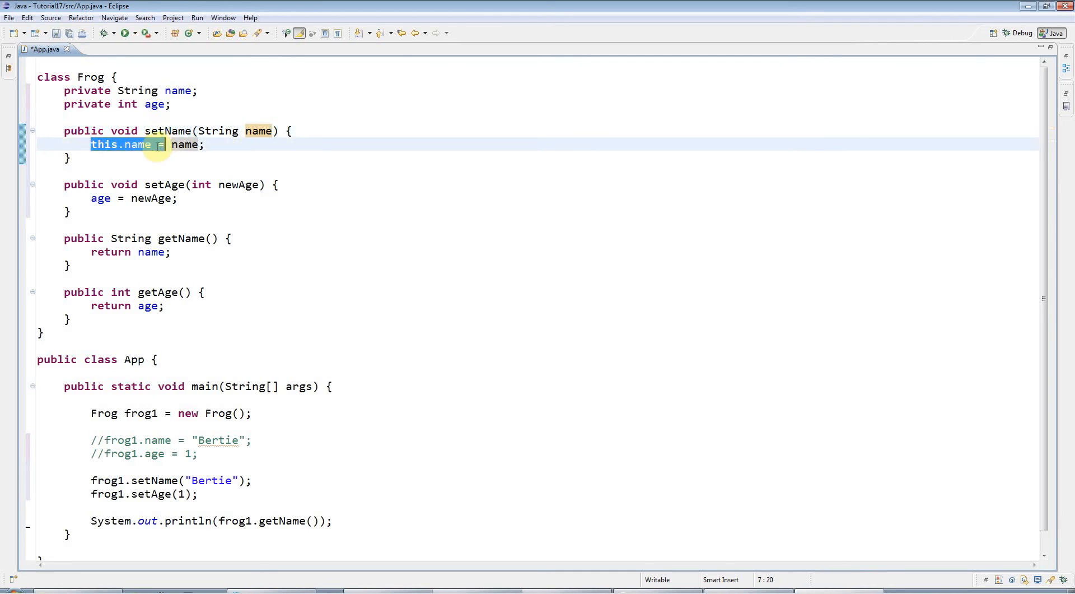
left_click(192, 89)
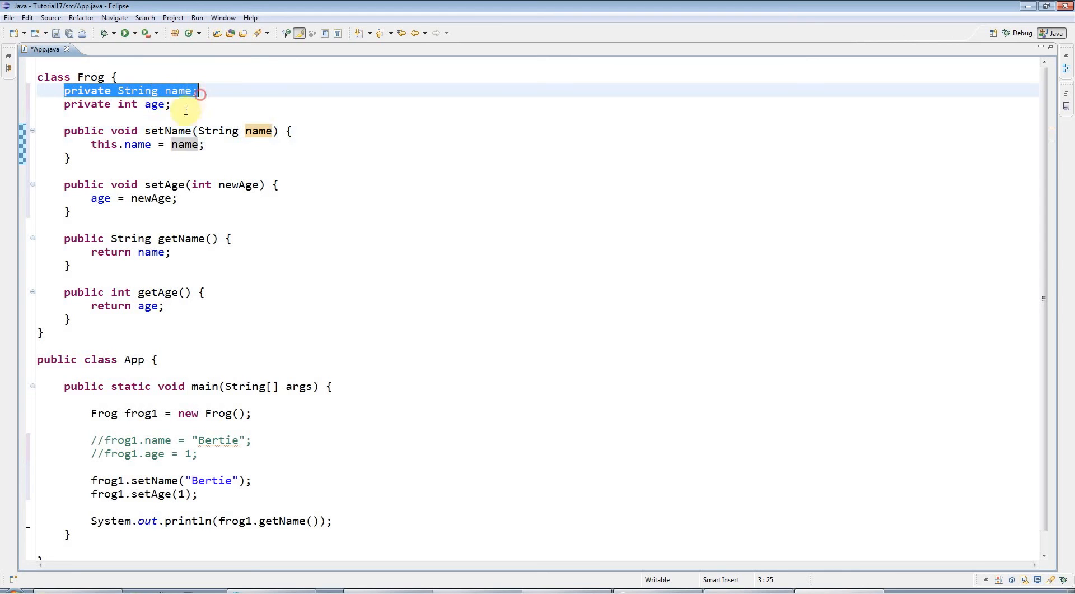
mouse_move(93, 198)
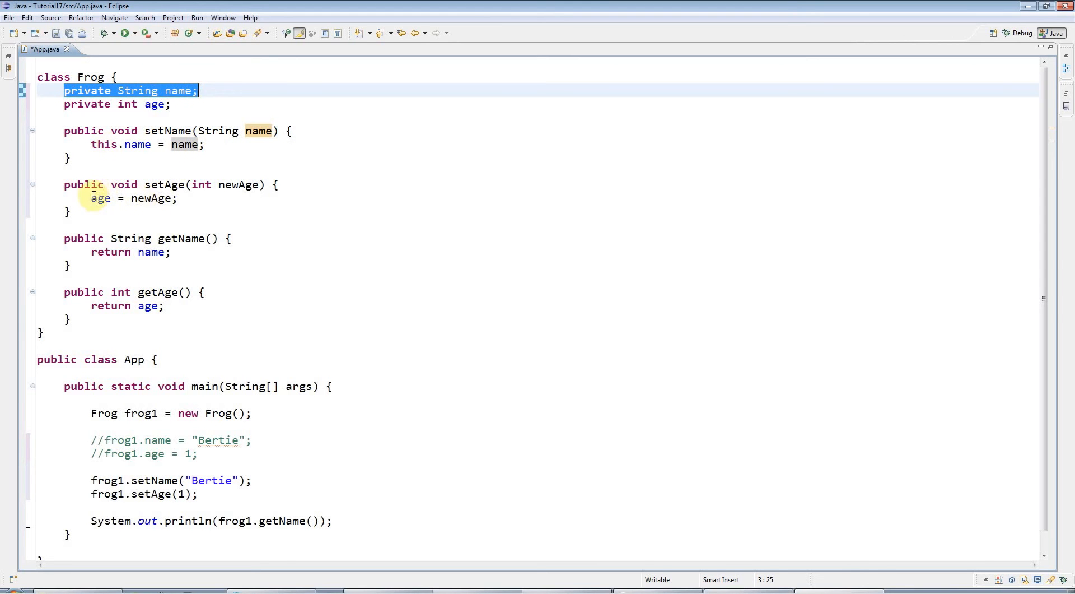
Rename setAge's parameter newAge to age and prefix its assignment with this.
double_click(239, 185)
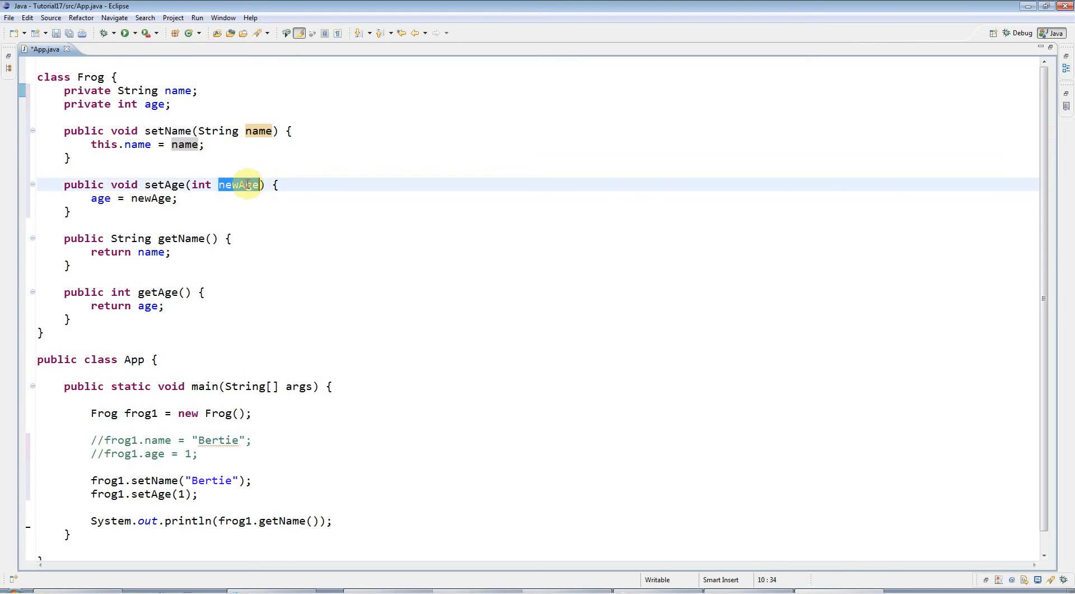
type("age")
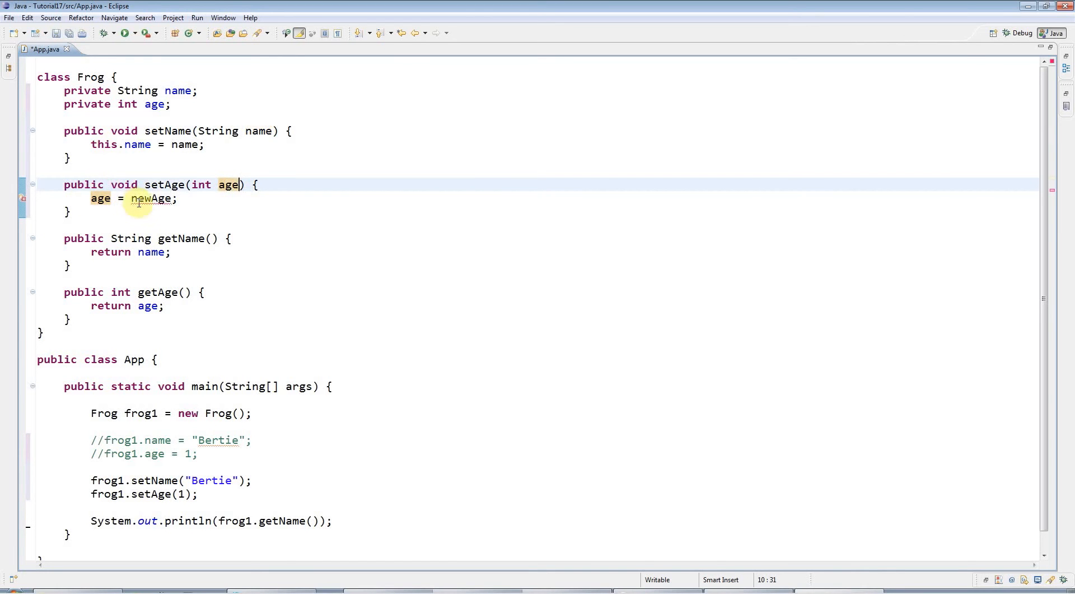
double_click(149, 198)
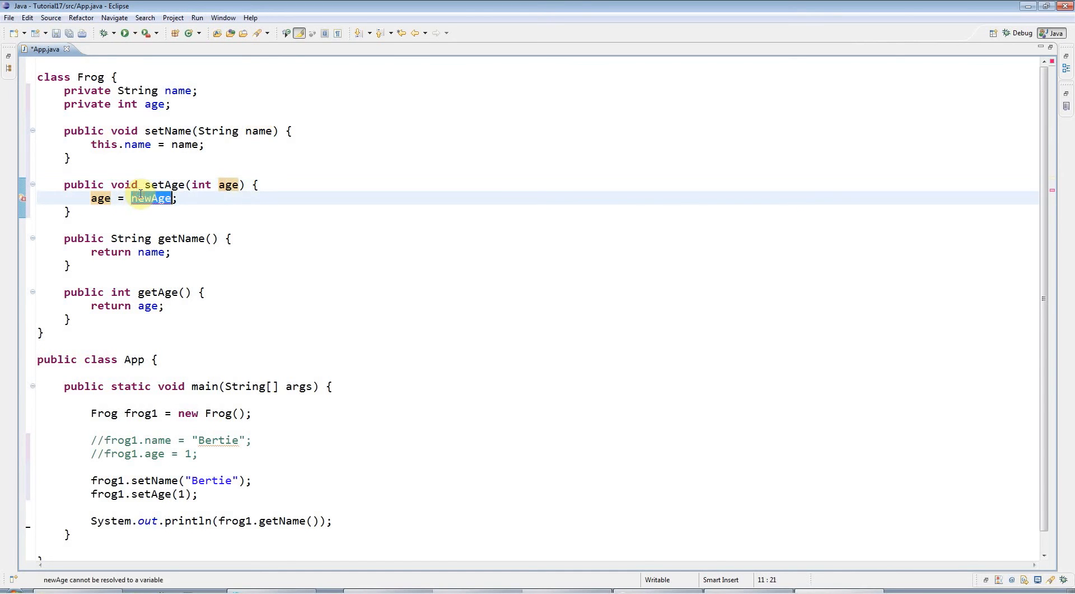
type("age")
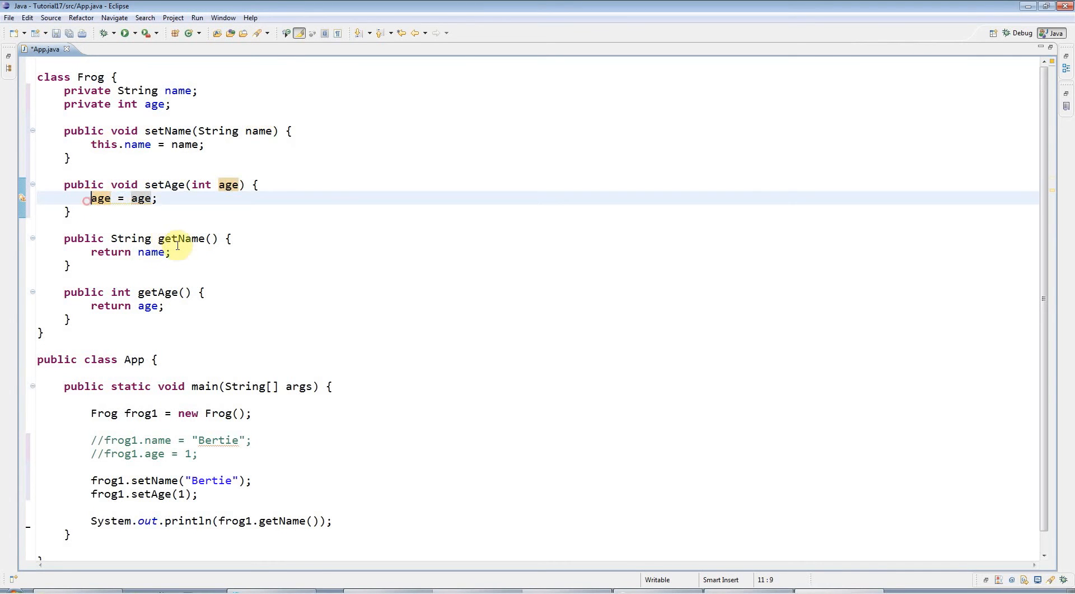
type("this.")
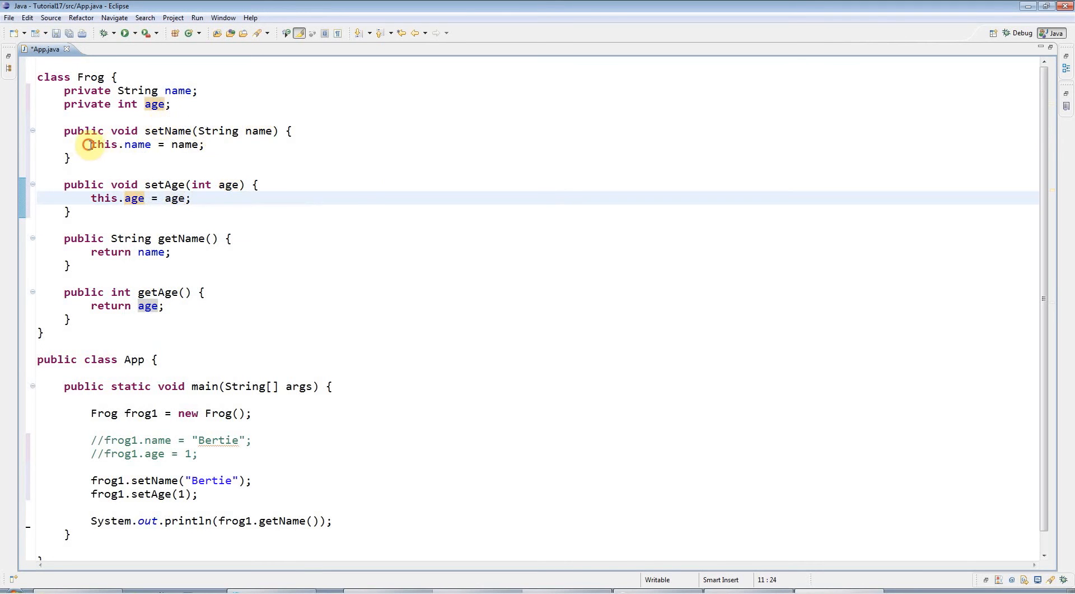
Review the Frog class's fields and setName by selecting them, then place the caret below getAge().
double_click(101, 144)
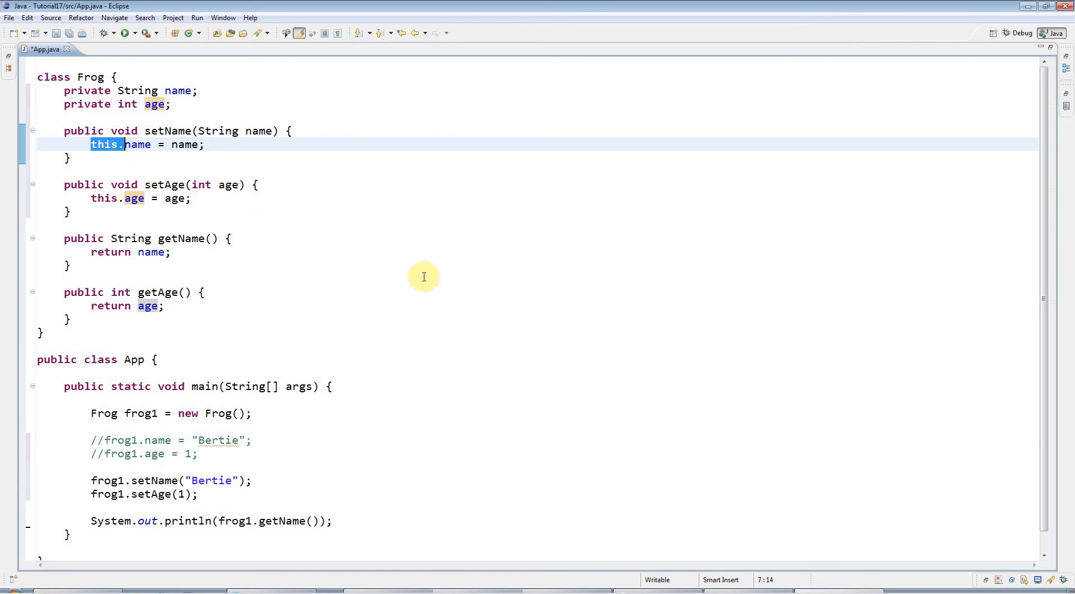
mouse_move(107, 156)
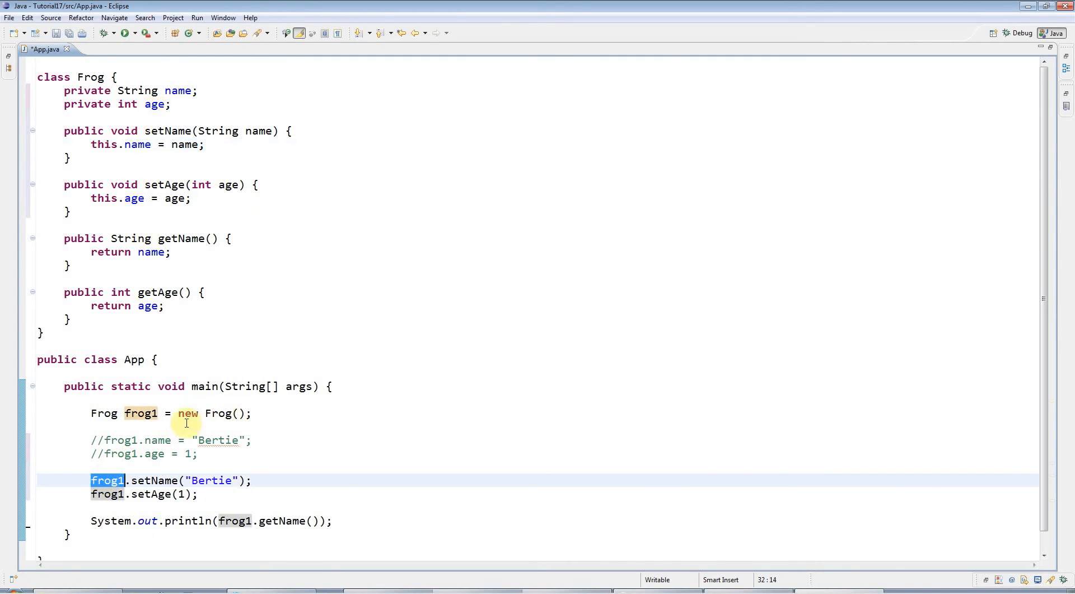
mouse_move(148, 494)
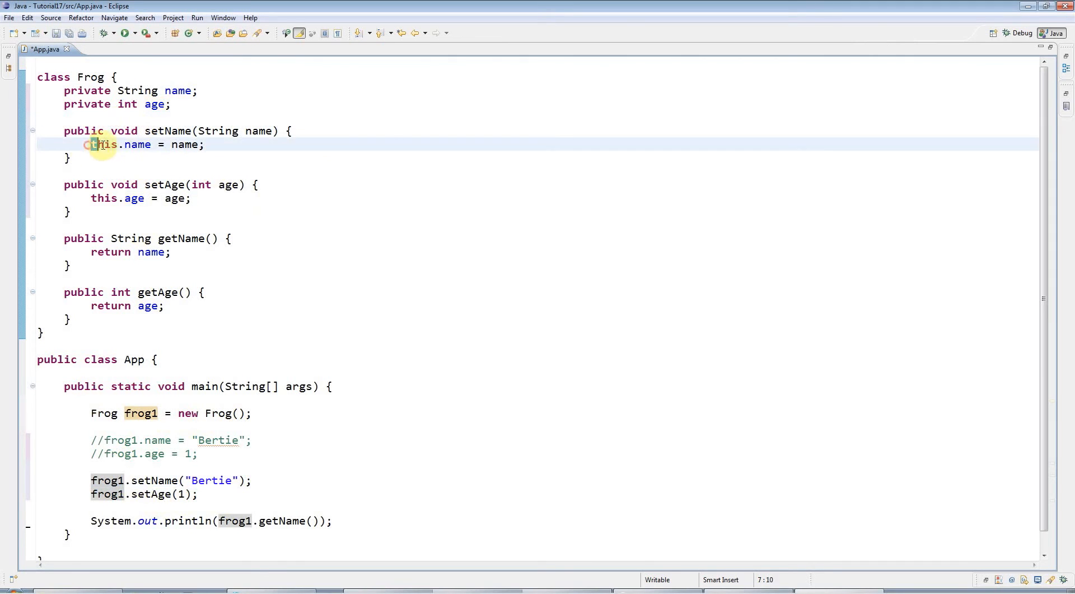
double_click(104, 144)
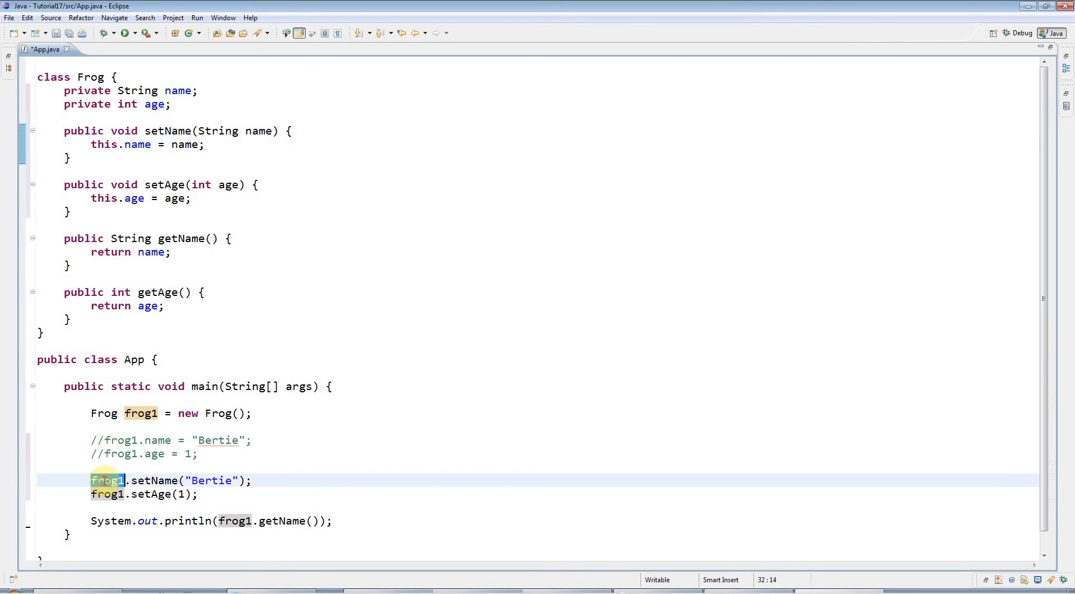
left_click(100, 144)
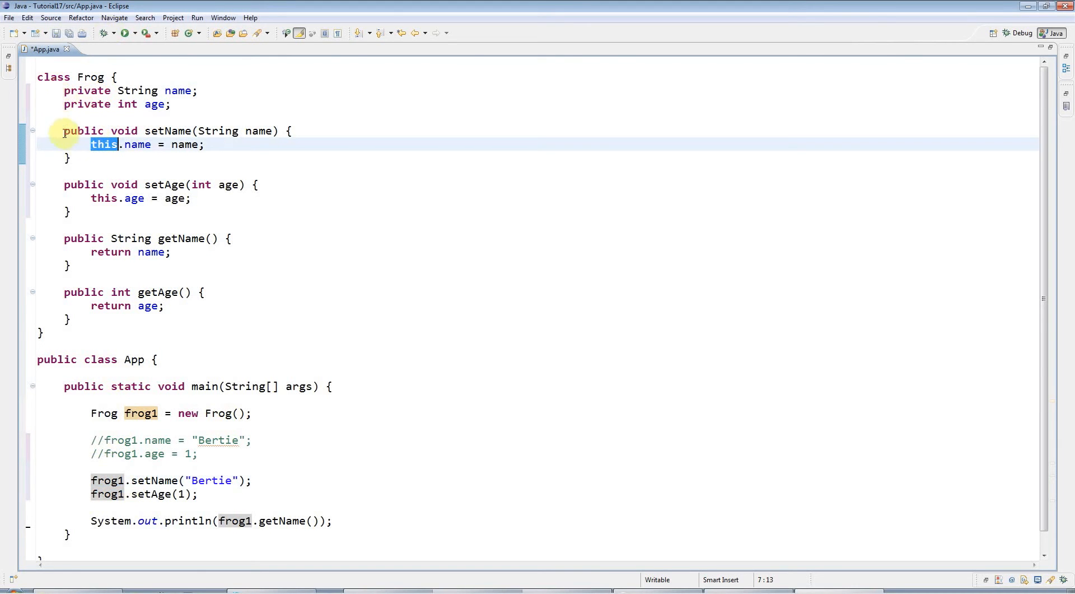
left_click_drag(64, 90, 132, 316)
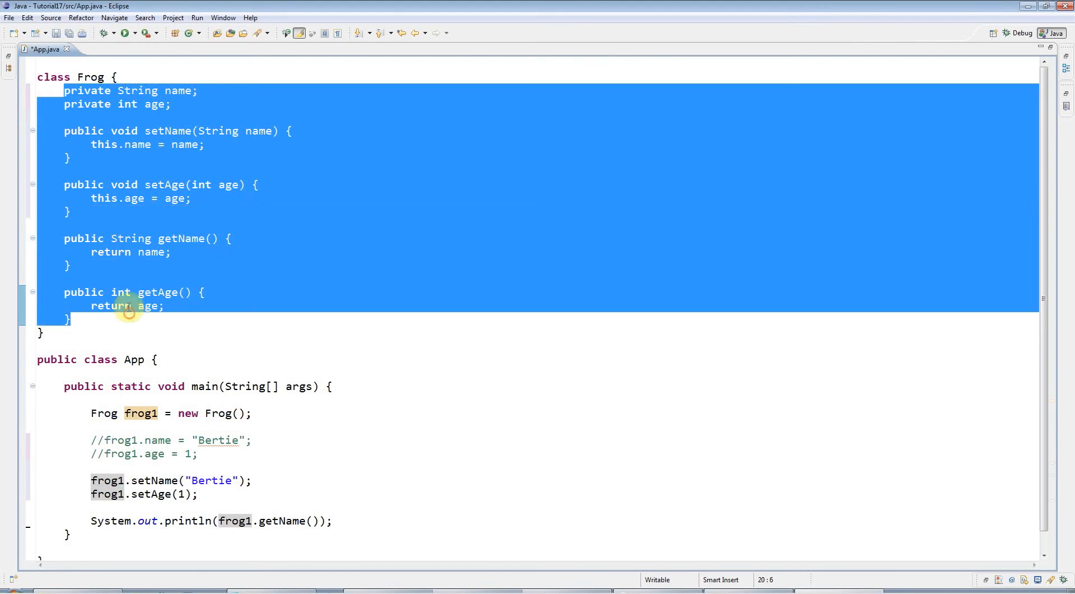
left_click(122, 251)
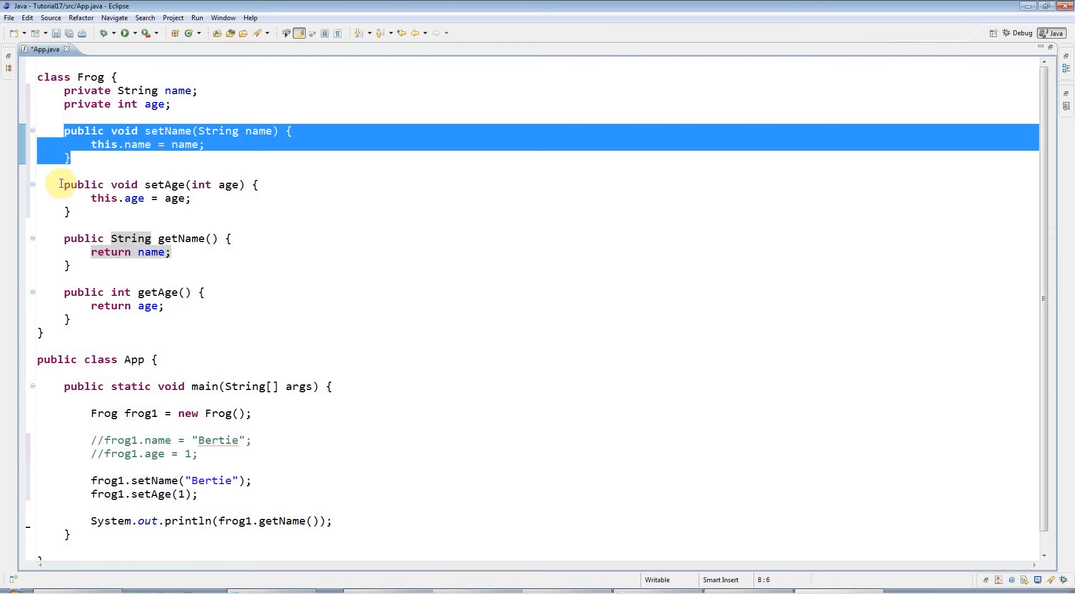
left_click(79, 131)
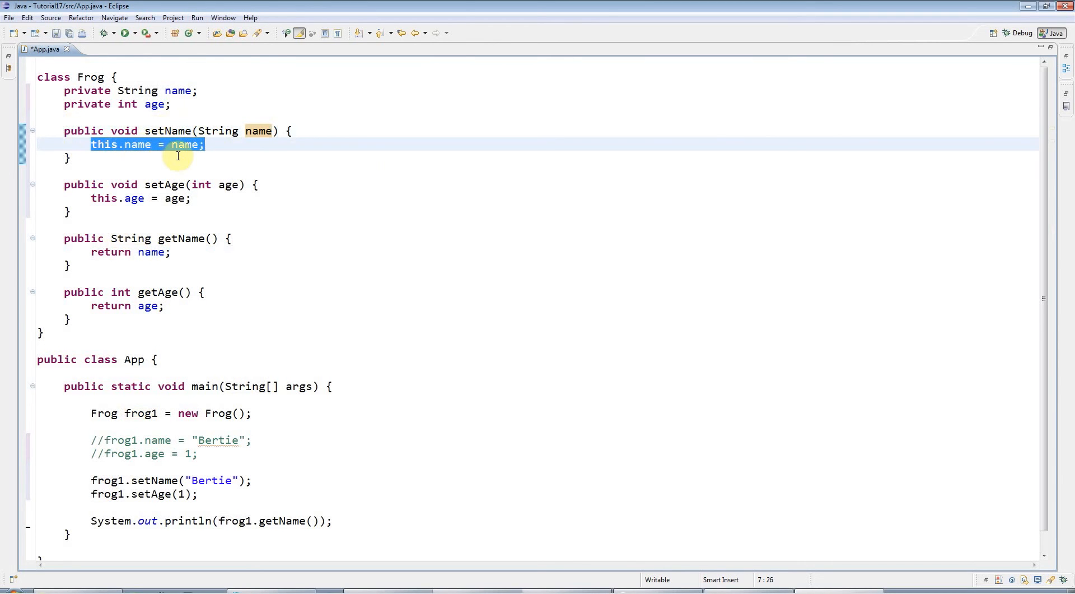
left_click(63, 130)
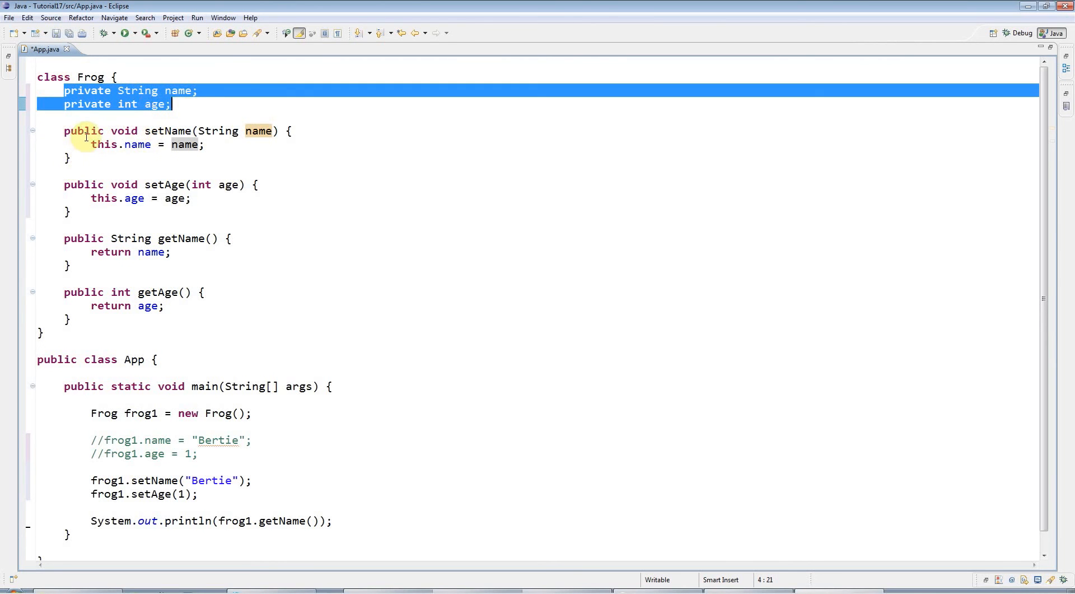
mouse_move(266, 186)
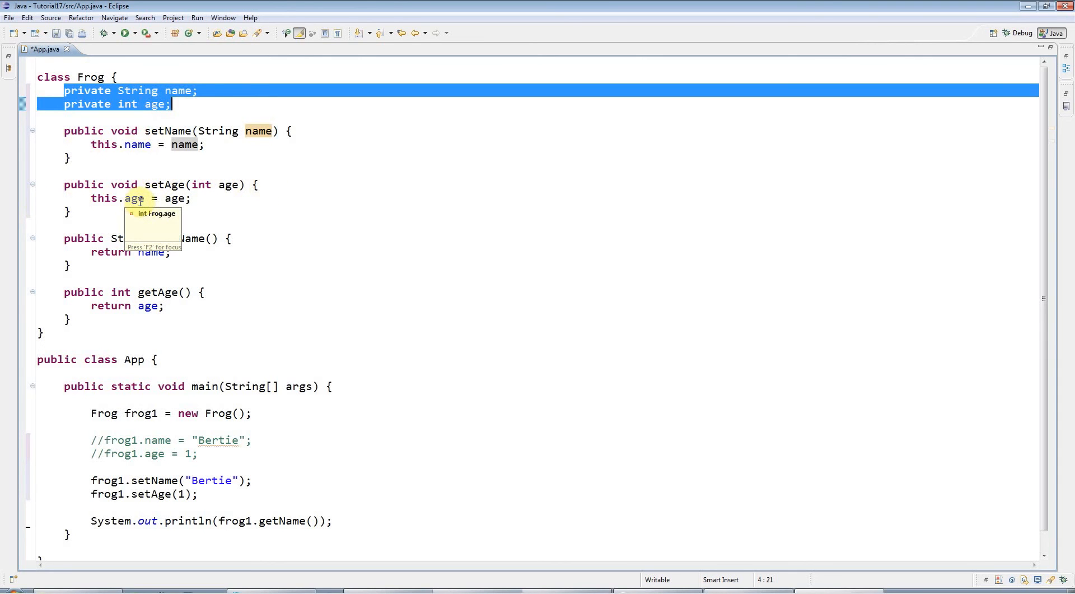
mouse_move(78, 198)
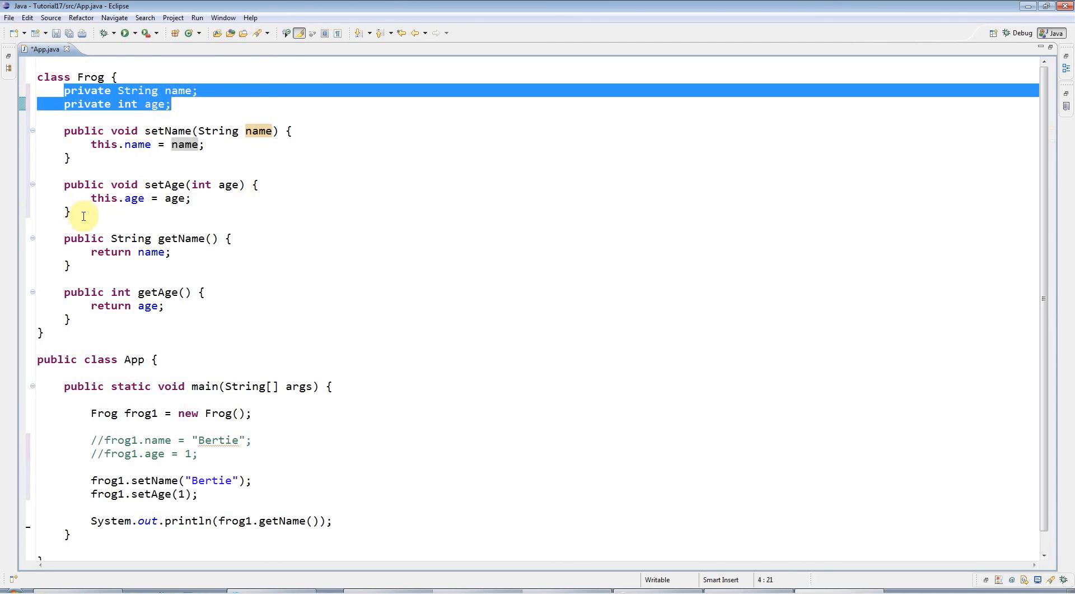
double_click(103, 199)
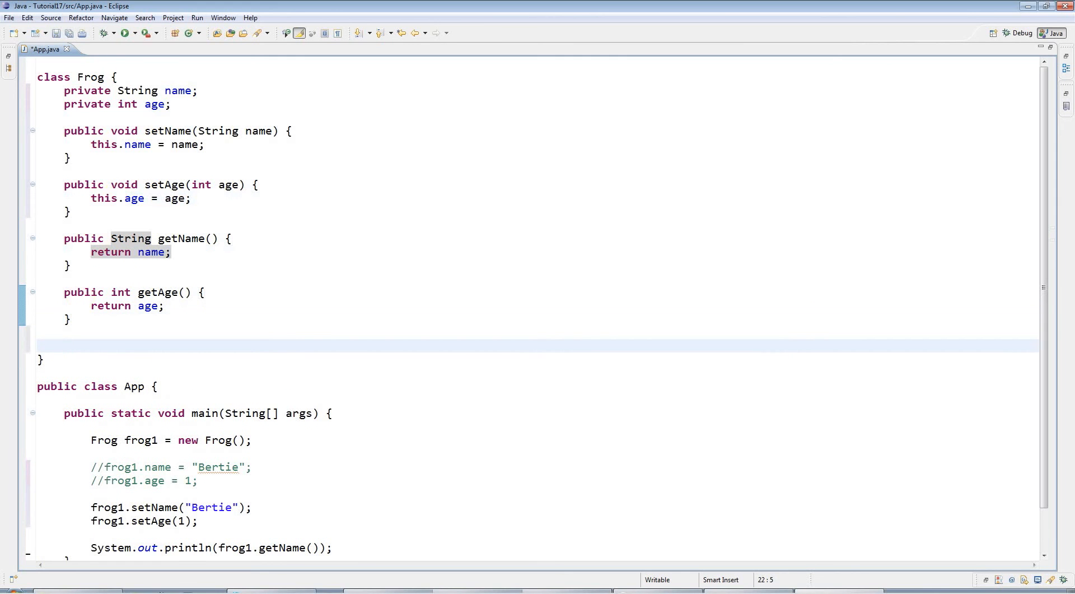
Write public void setInfo(String name, int age) with a body calling setName(name) and setAge(age).
type("public void")
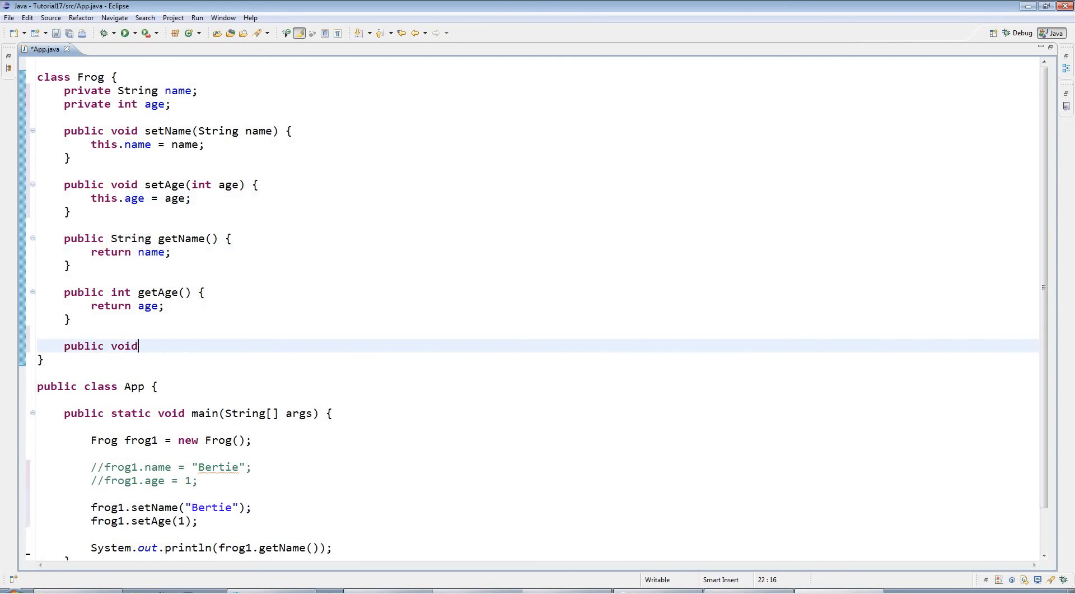
type("setInf")
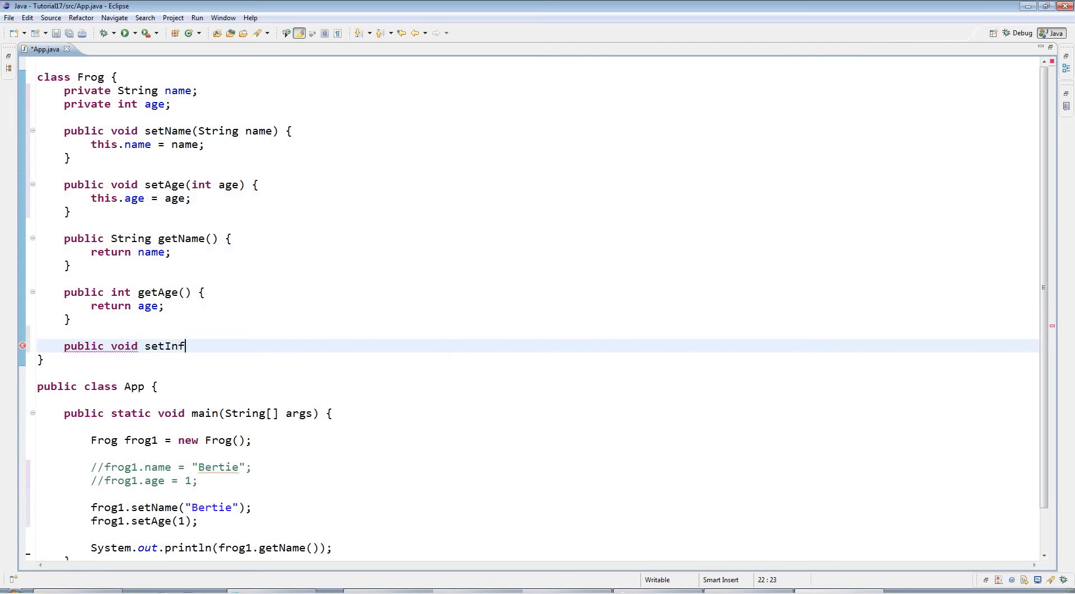
type("o(")
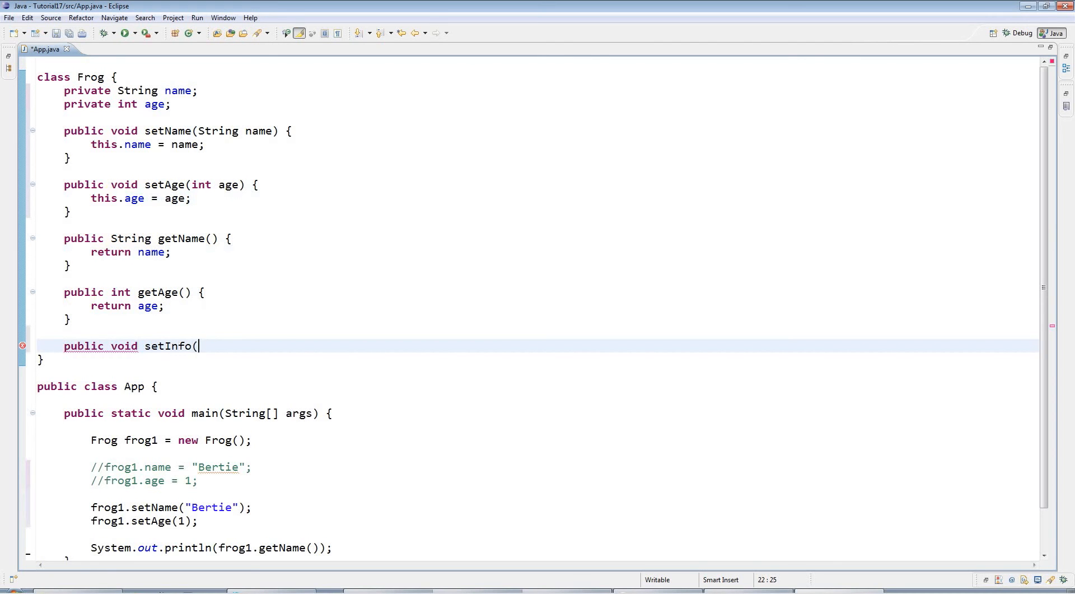
type("String name,")
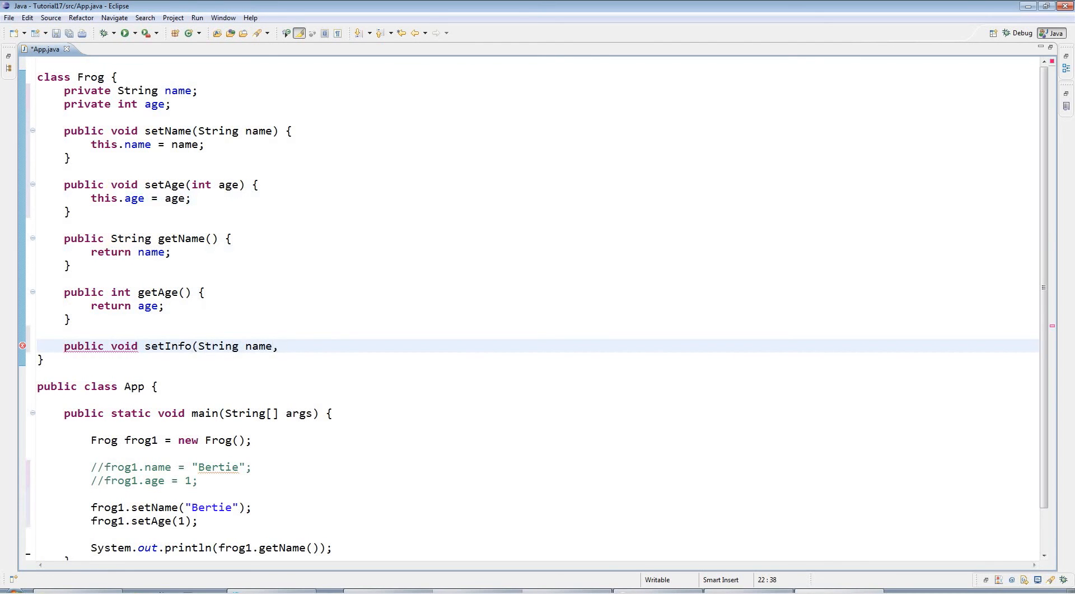
type("int age)")
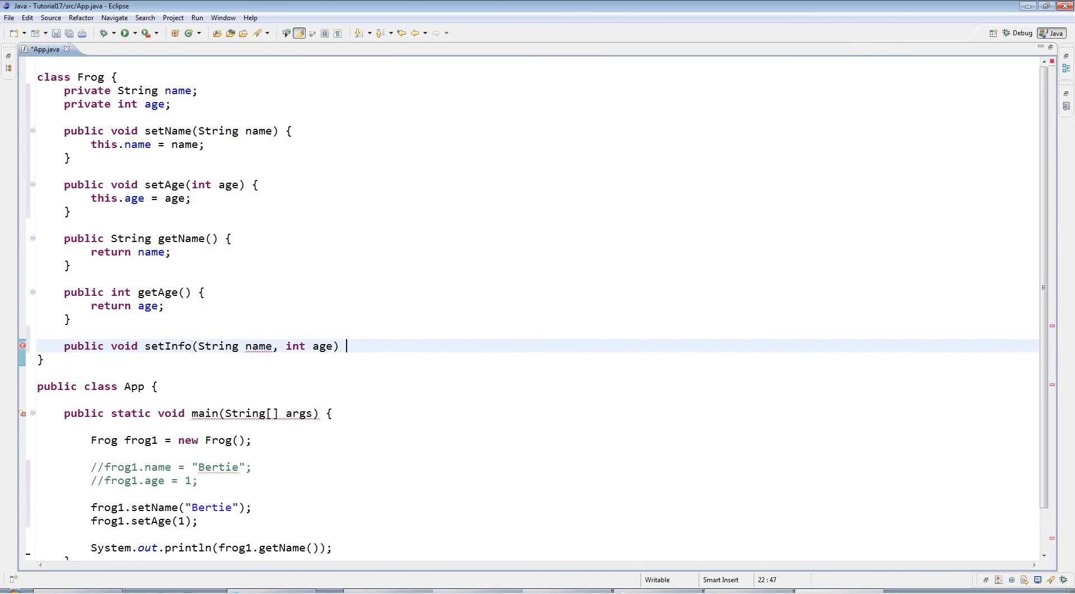
type("{")
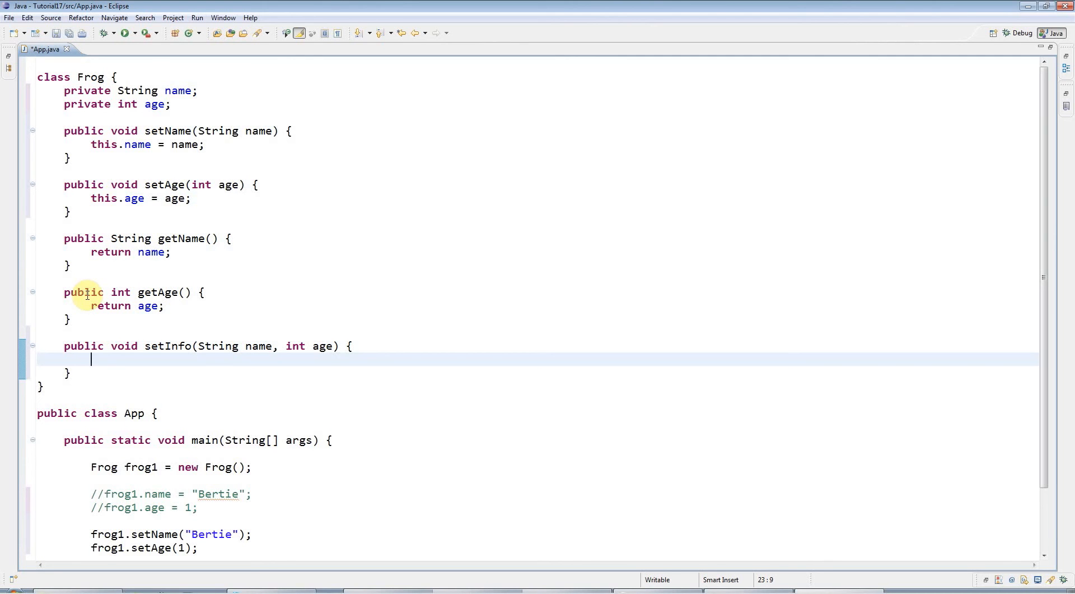
type("setName")
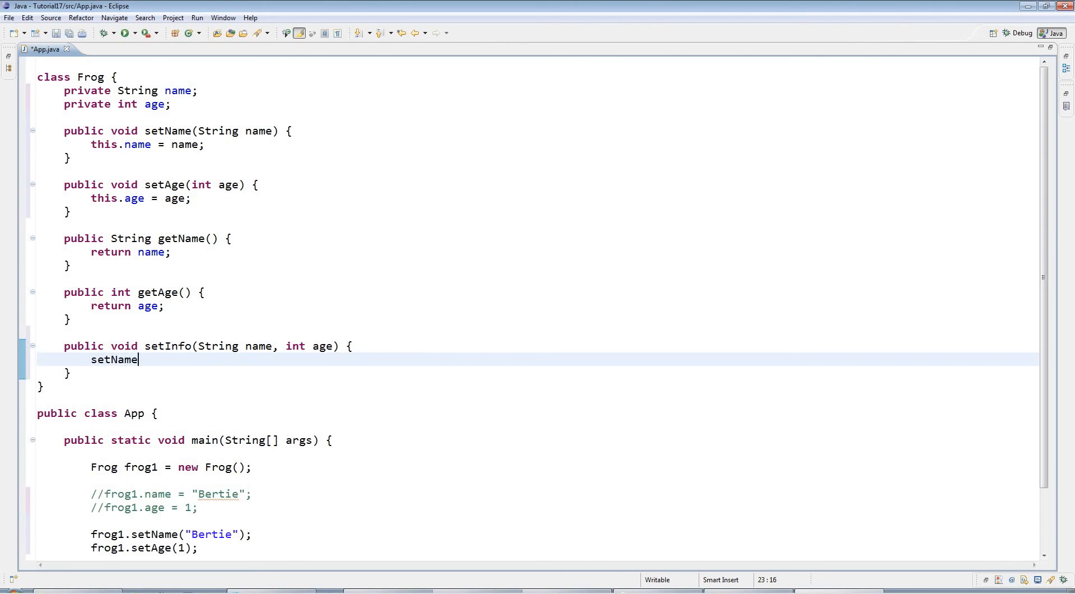
type("(name);")
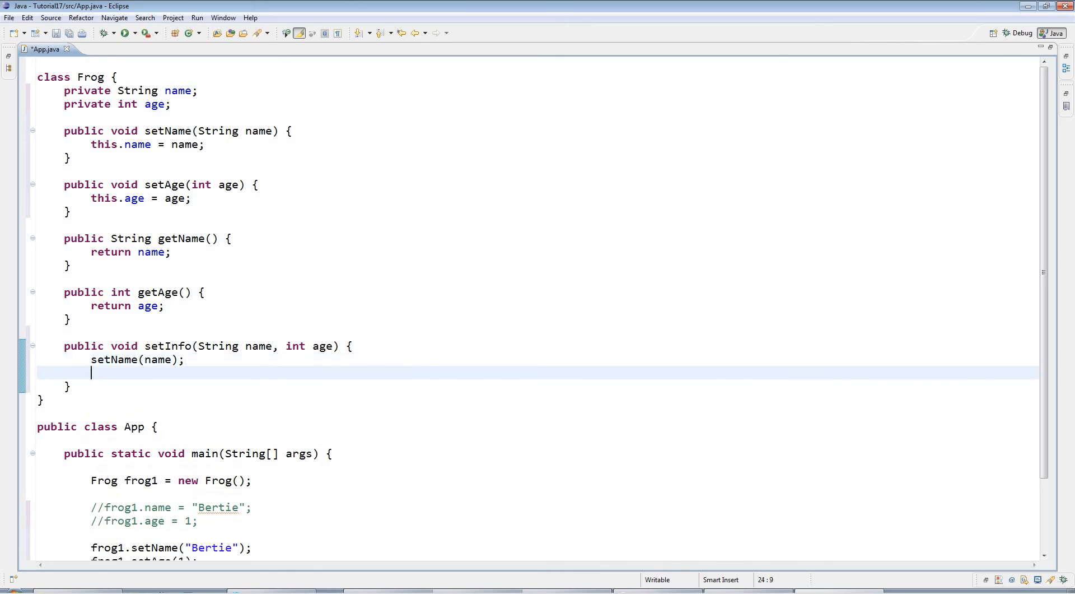
type("setAge(age);")
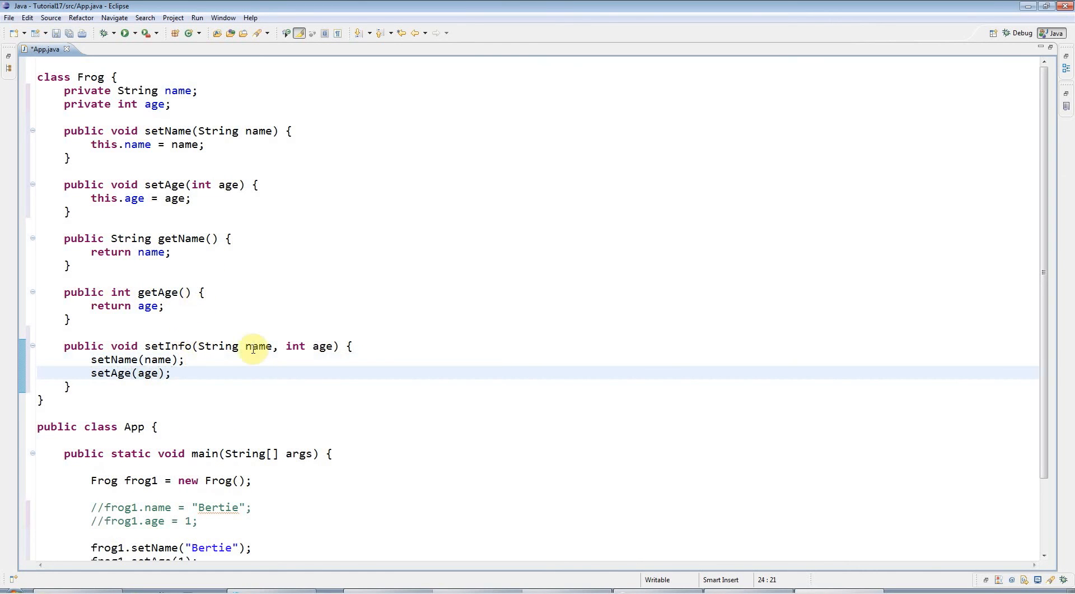
mouse_move(164, 143)
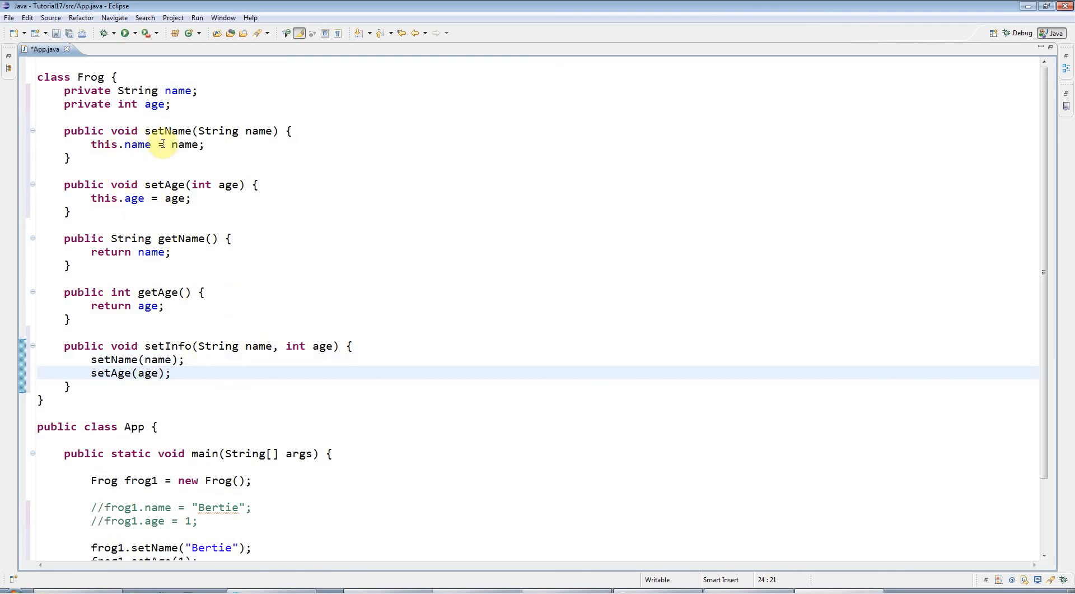
double_click(137, 144)
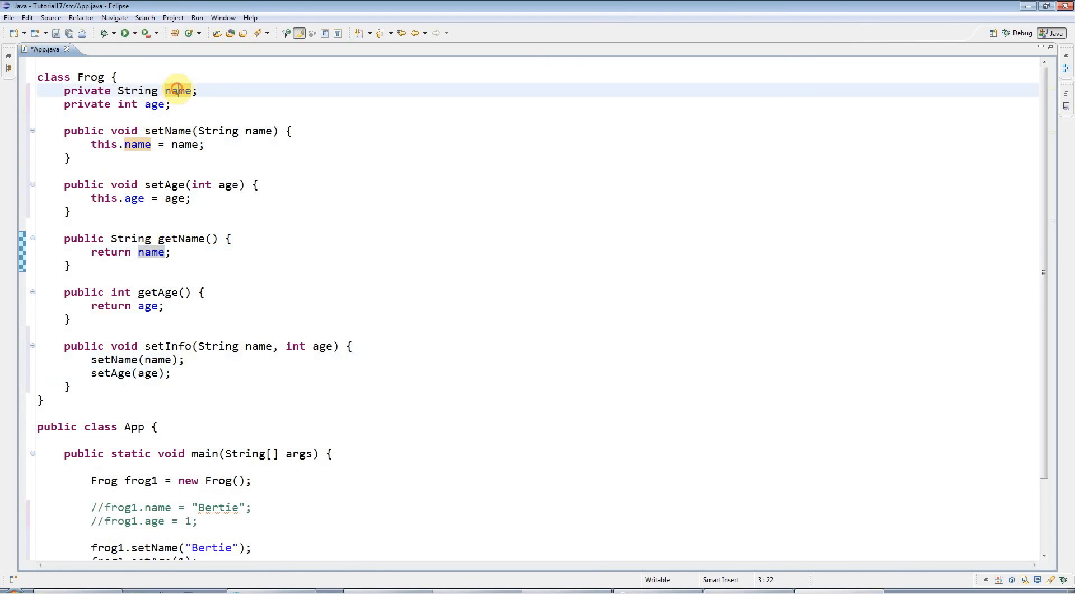
double_click(151, 252)
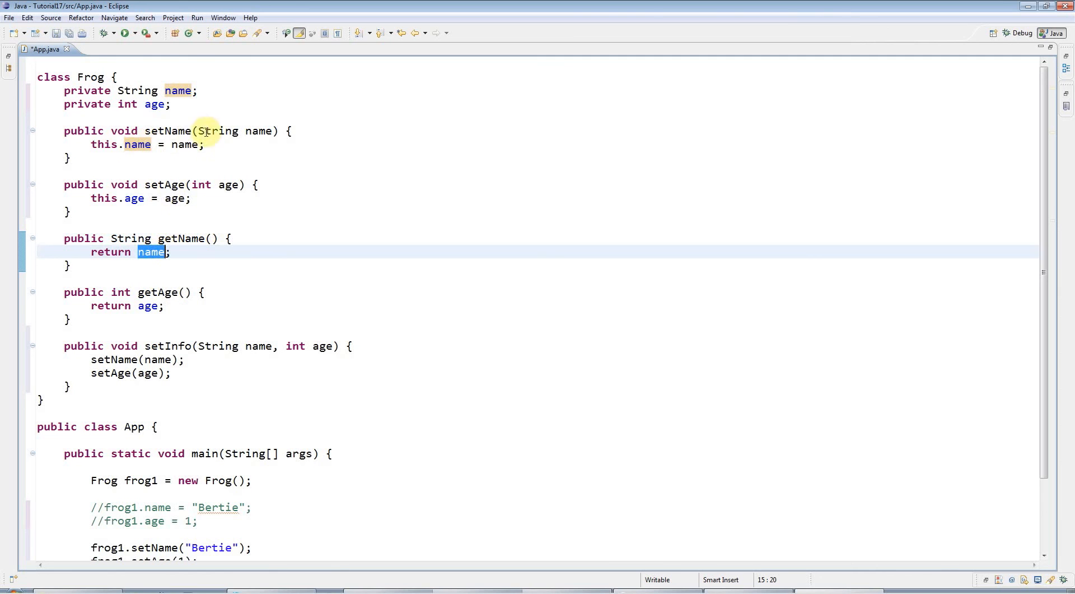
left_click(287, 131)
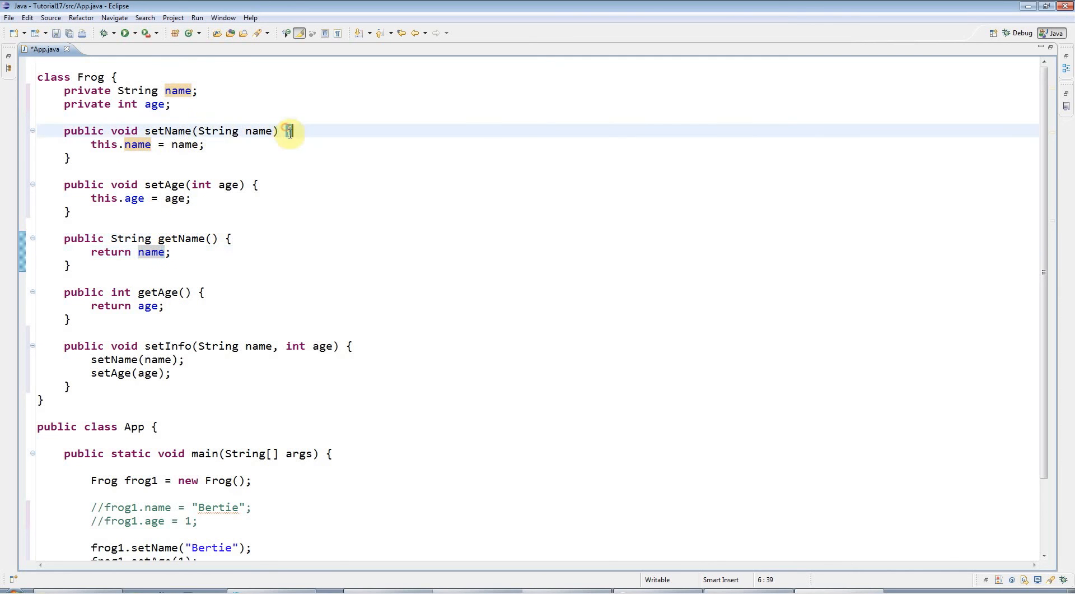
left_click_drag(287, 131, 68, 158)
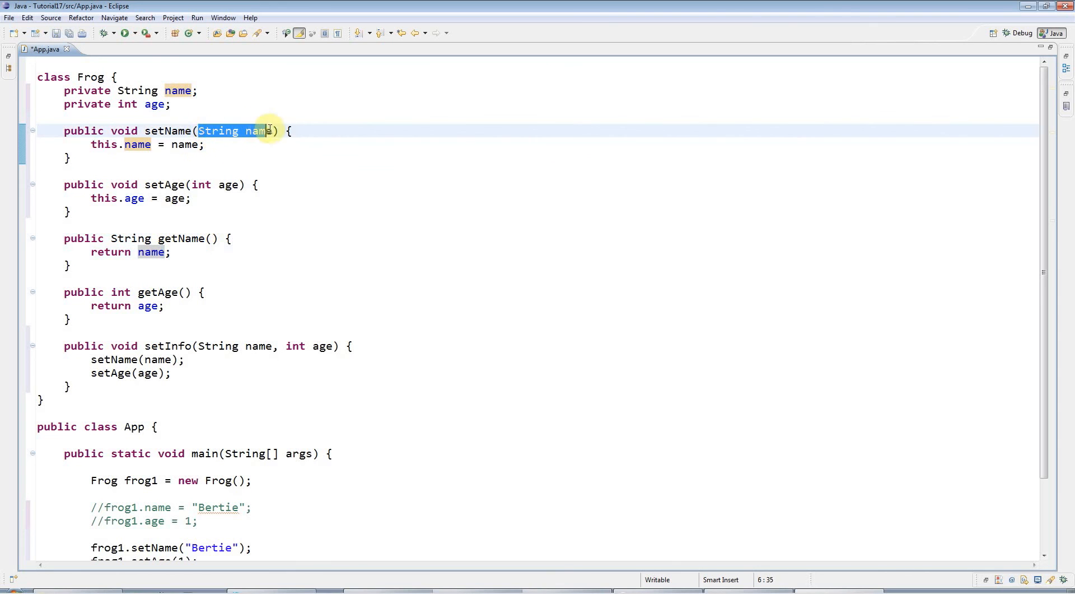
left_click_drag(267, 130, 91, 170)
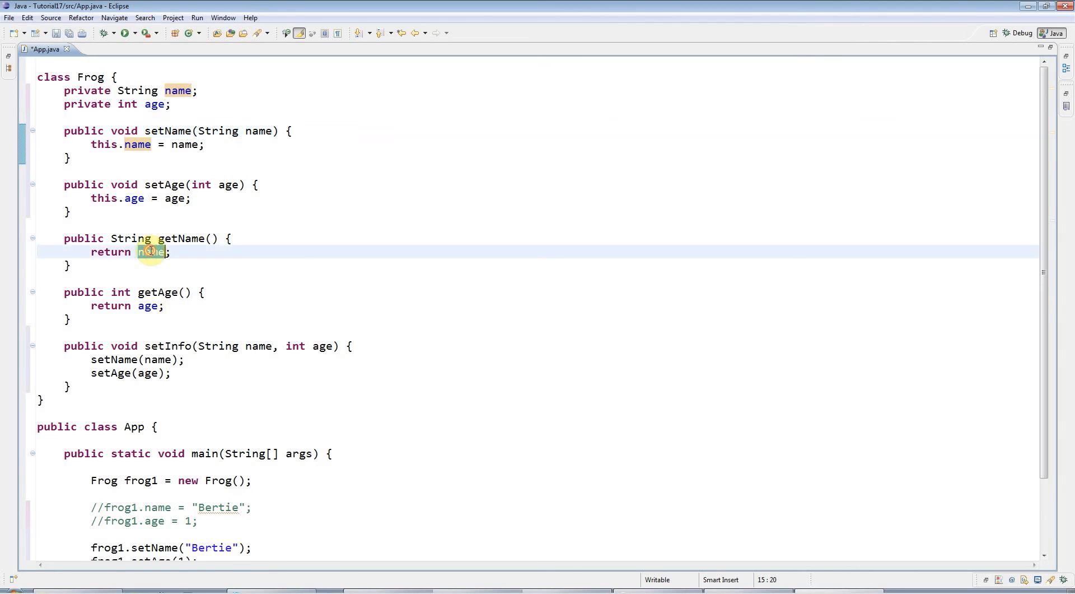
double_click(150, 252)
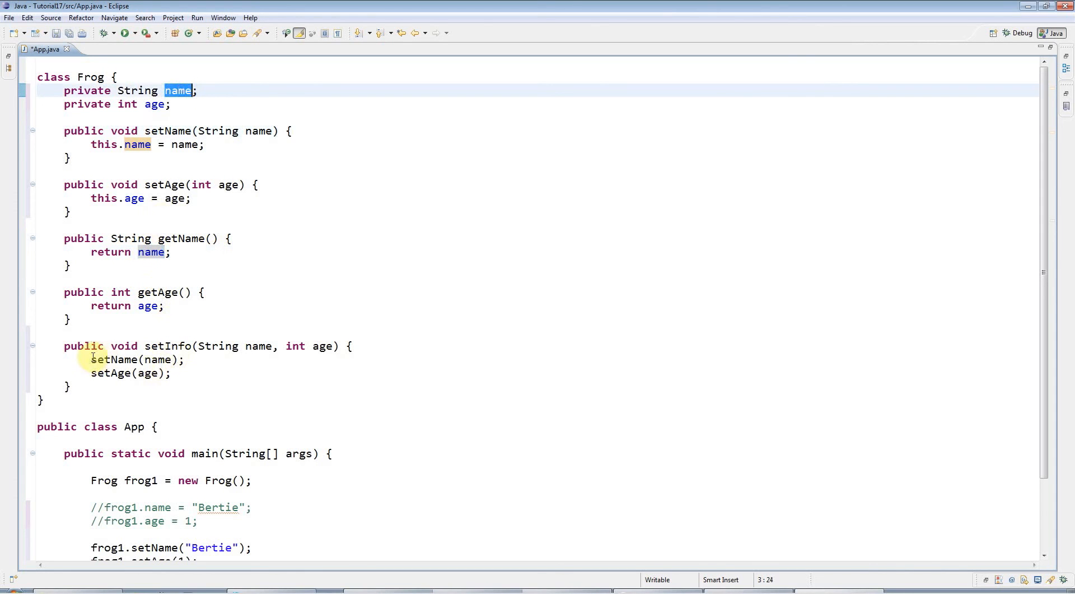
triple_click(137, 359)
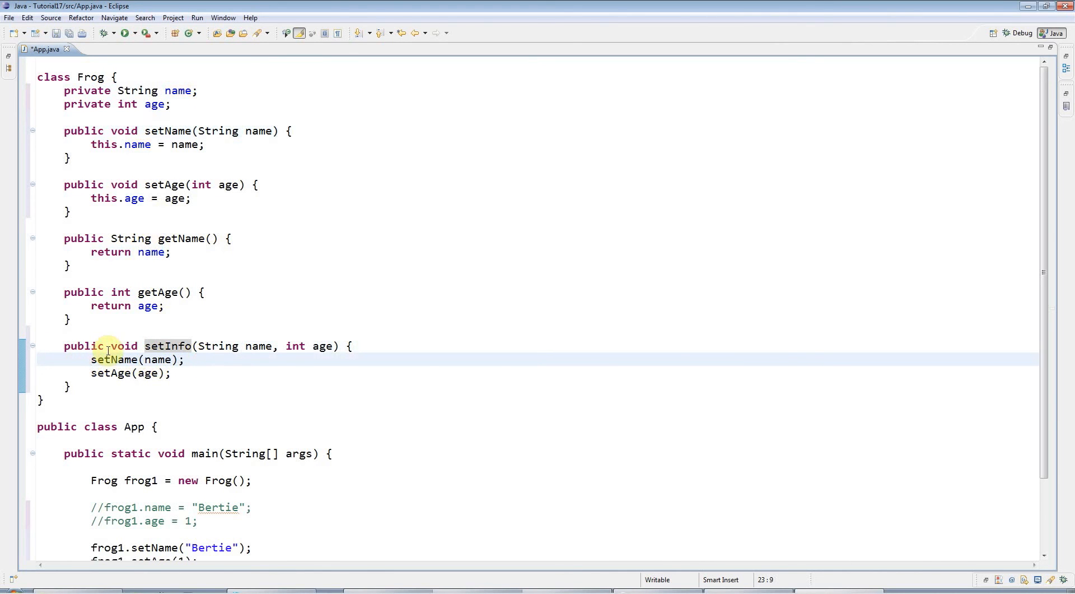
type("this")
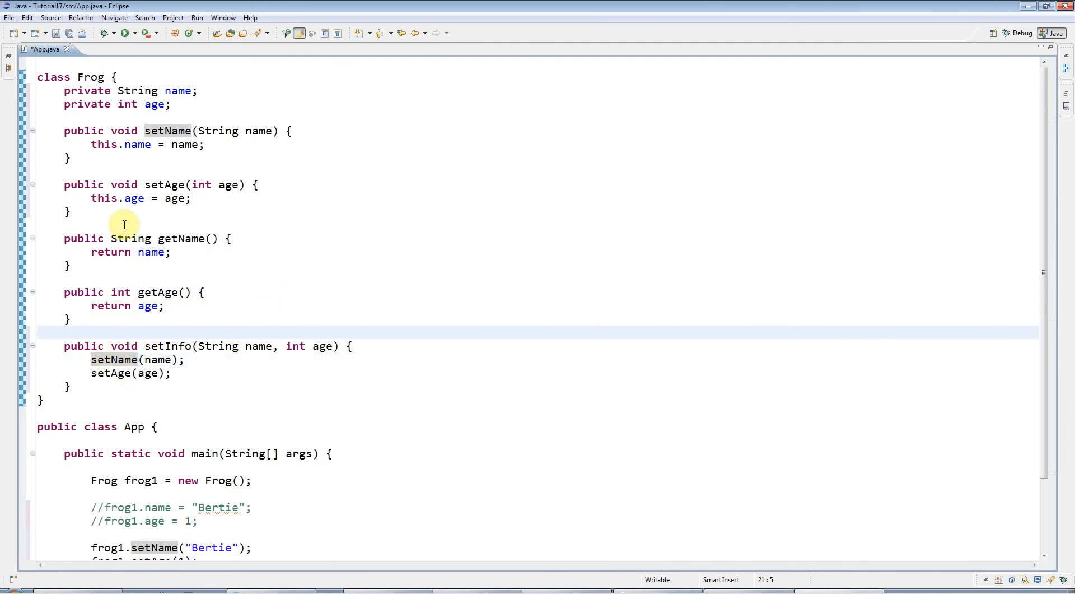
double_click(103, 144)
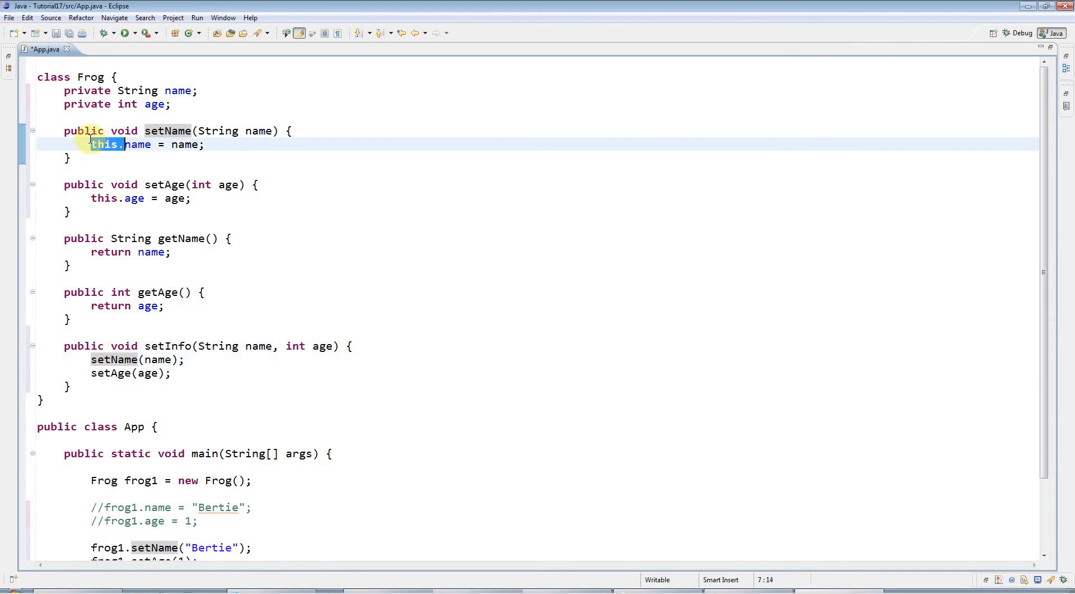
left_click(254, 131)
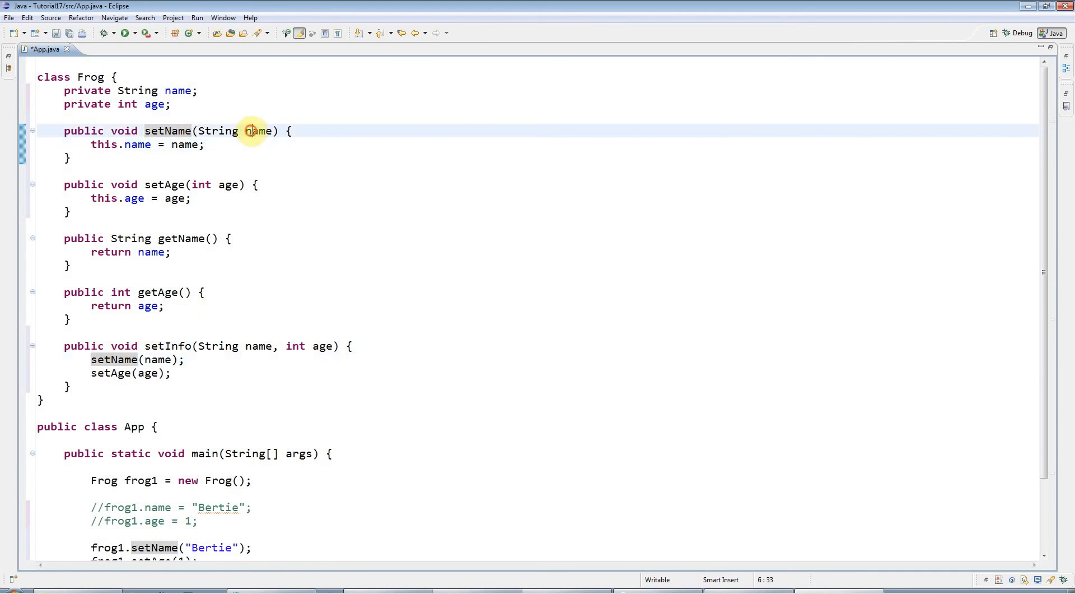
double_click(259, 131)
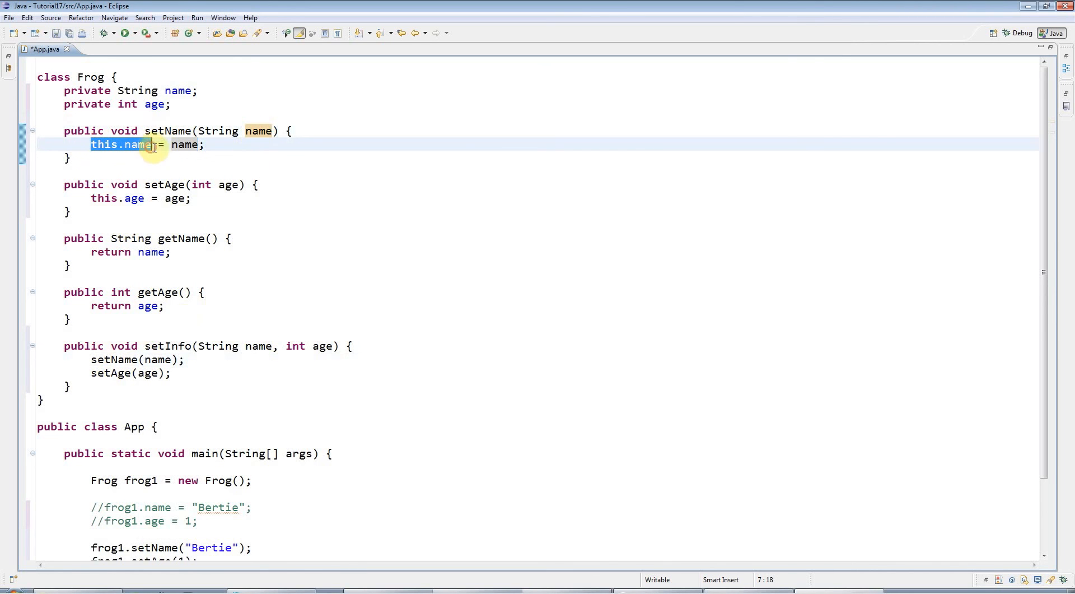
mouse_move(679, 223)
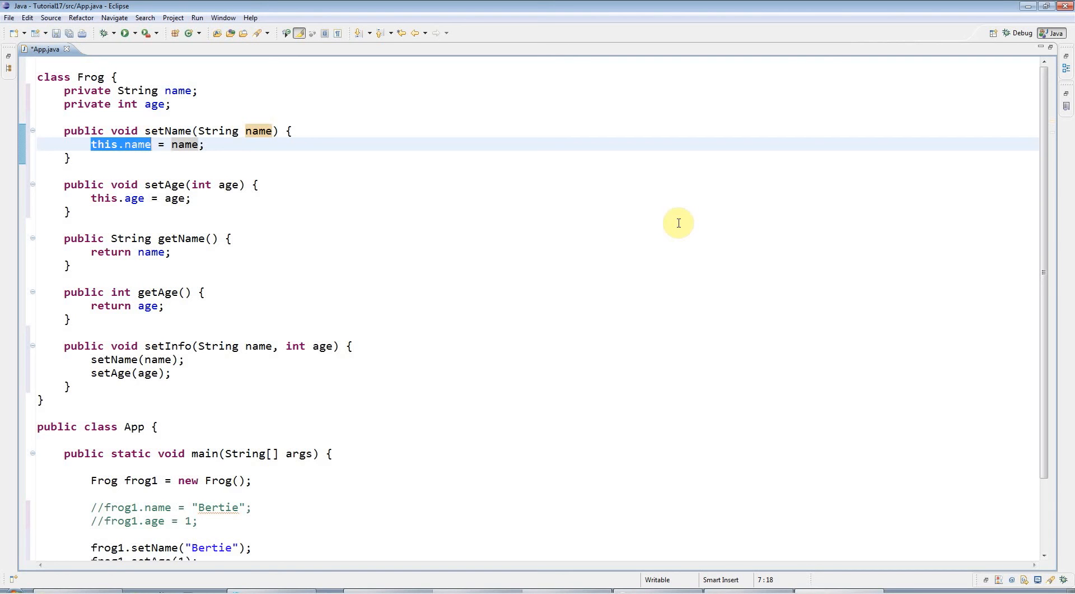
mouse_move(56, 86)
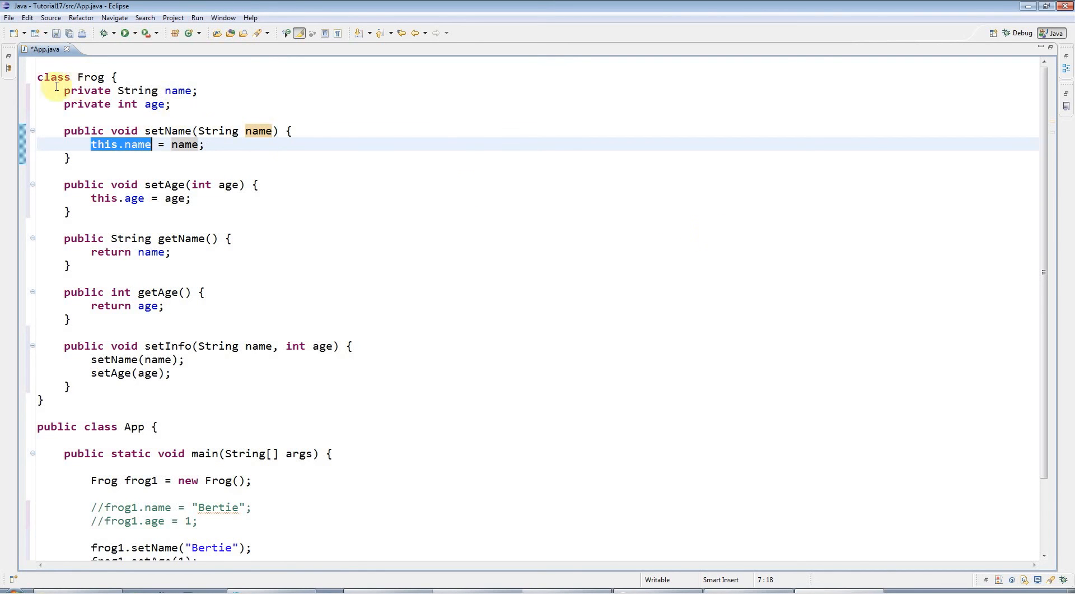